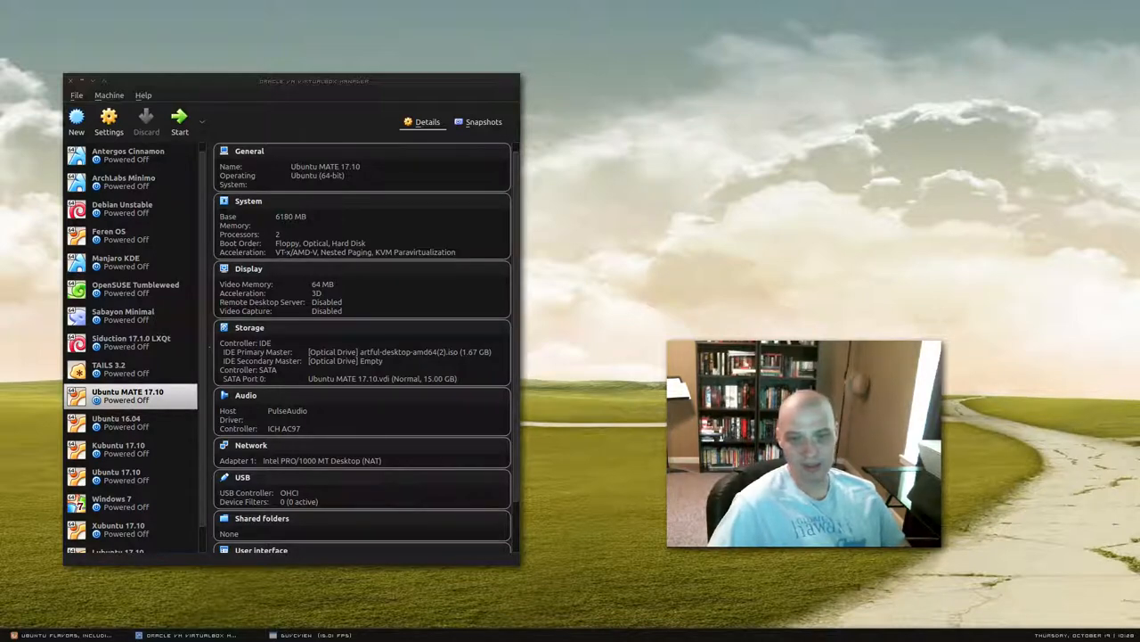
- Start the Ubuntu MATE 17.10 virtual machine from the VirtualBox Manager list
{"action": "left_click", "coordinate": [179, 121]}
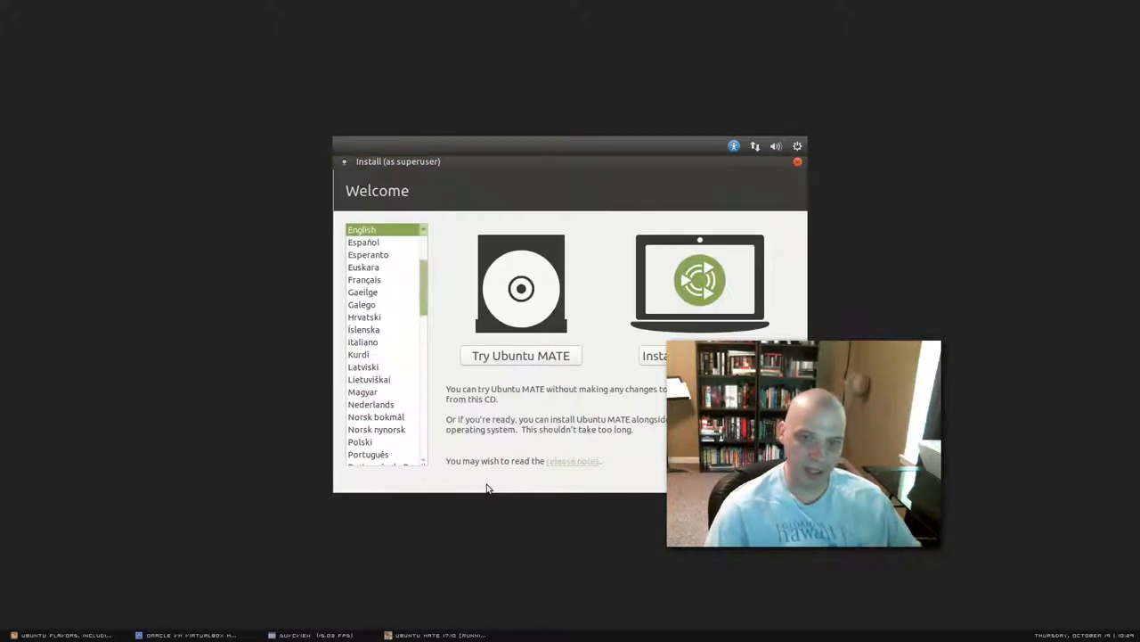
{"action": "mouse_move", "coordinate": [436, 487]}
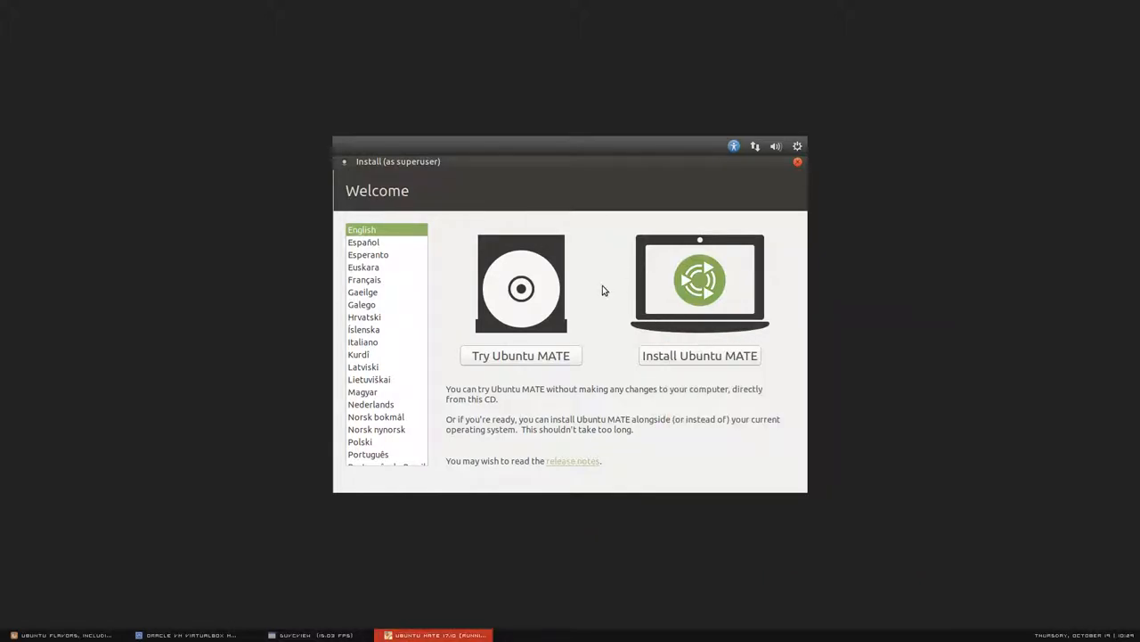
{"action": "mouse_move", "coordinate": [596, 231]}
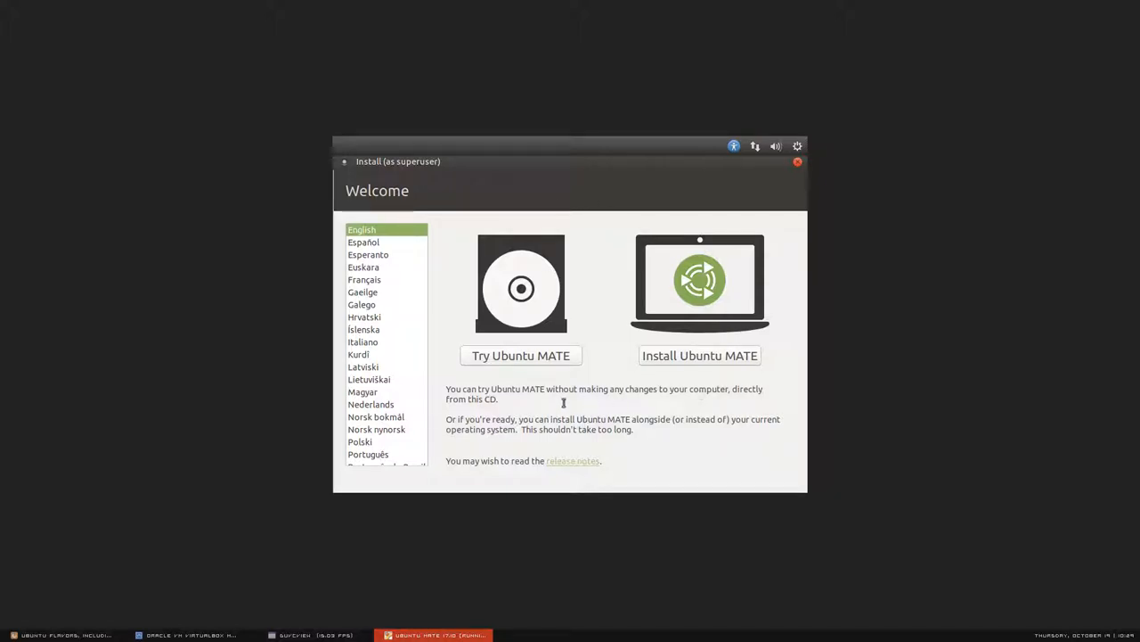
{"action": "mouse_move", "coordinate": [515, 371]}
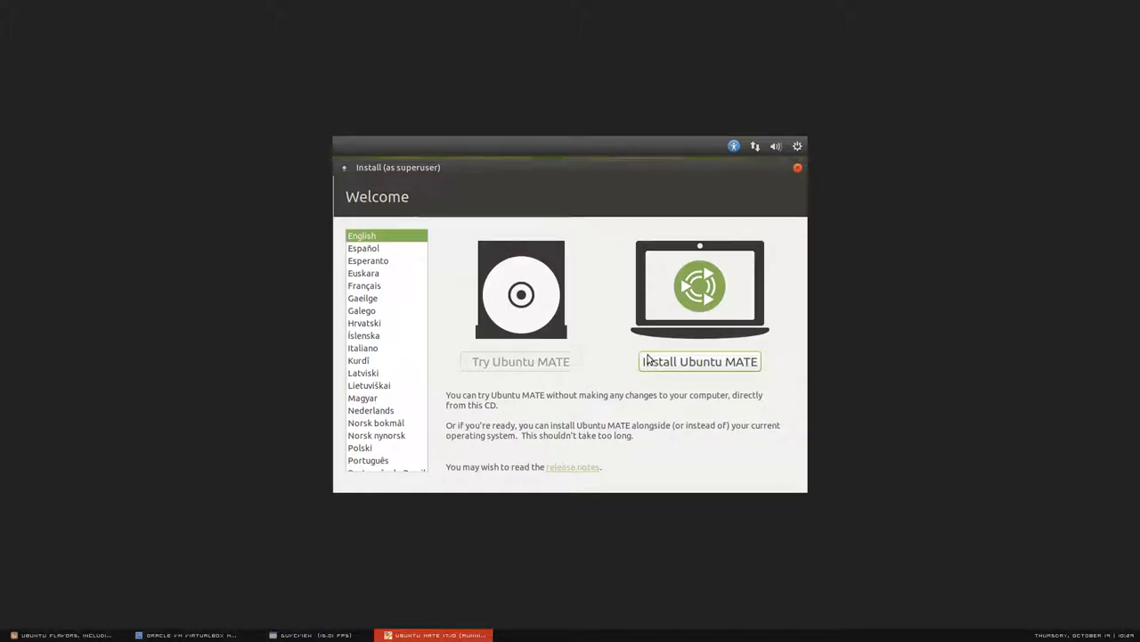
- Begin installing Ubuntu MATE and enable third-party graphics, Wi-Fi and MP3 software
{"action": "left_click", "coordinate": [699, 361]}
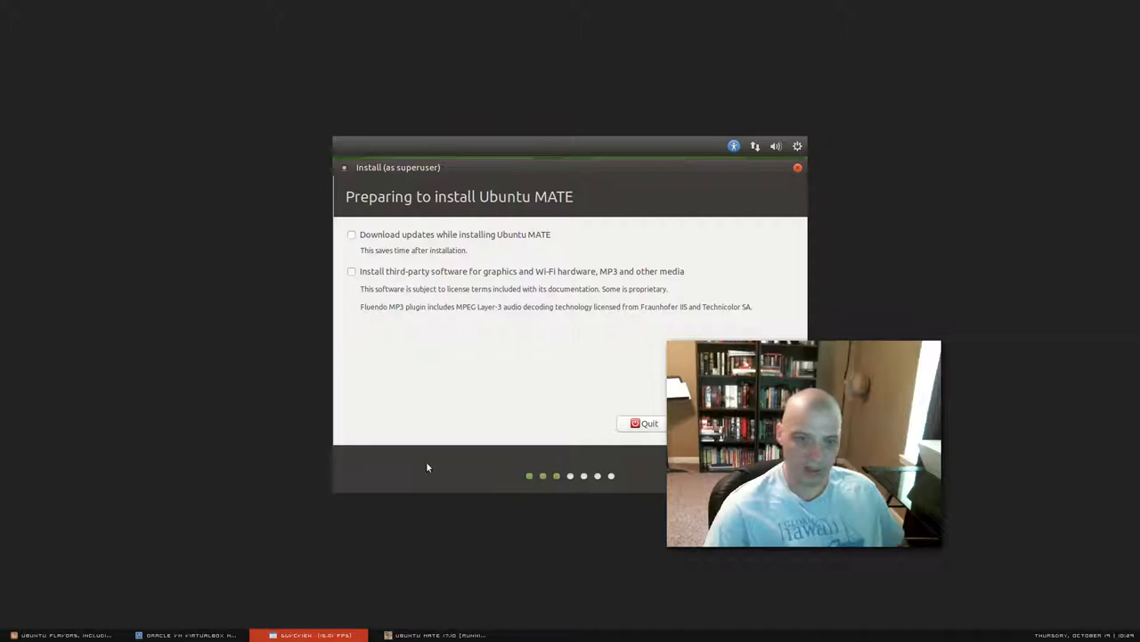
{"action": "mouse_move", "coordinate": [387, 248]}
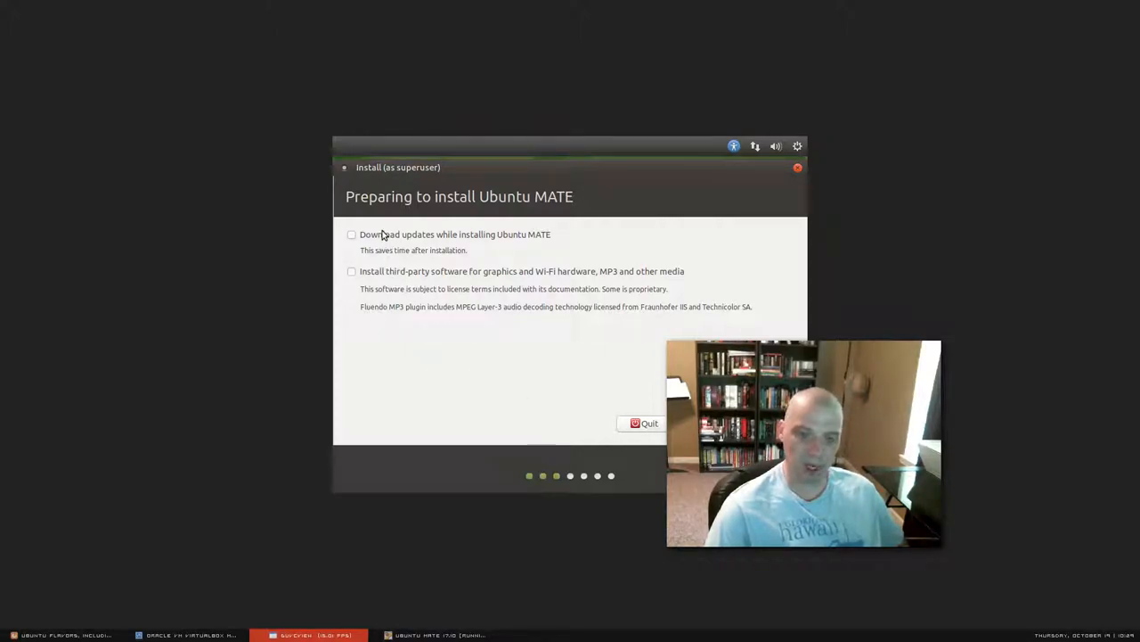
{"action": "mouse_move", "coordinate": [367, 247]}
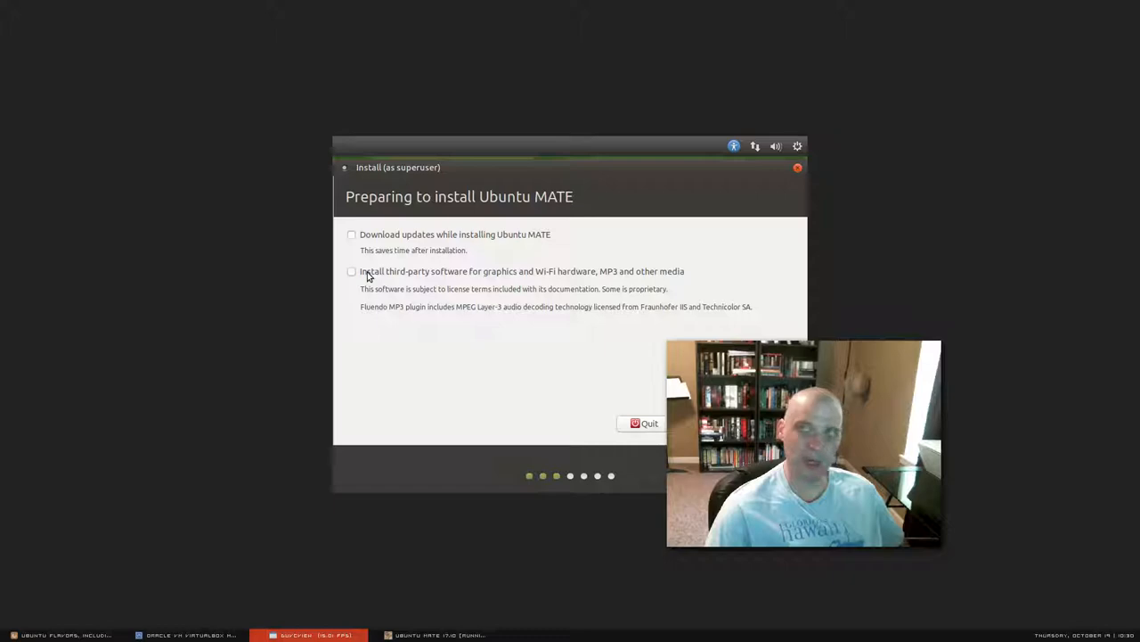
{"action": "mouse_move", "coordinate": [377, 283]}
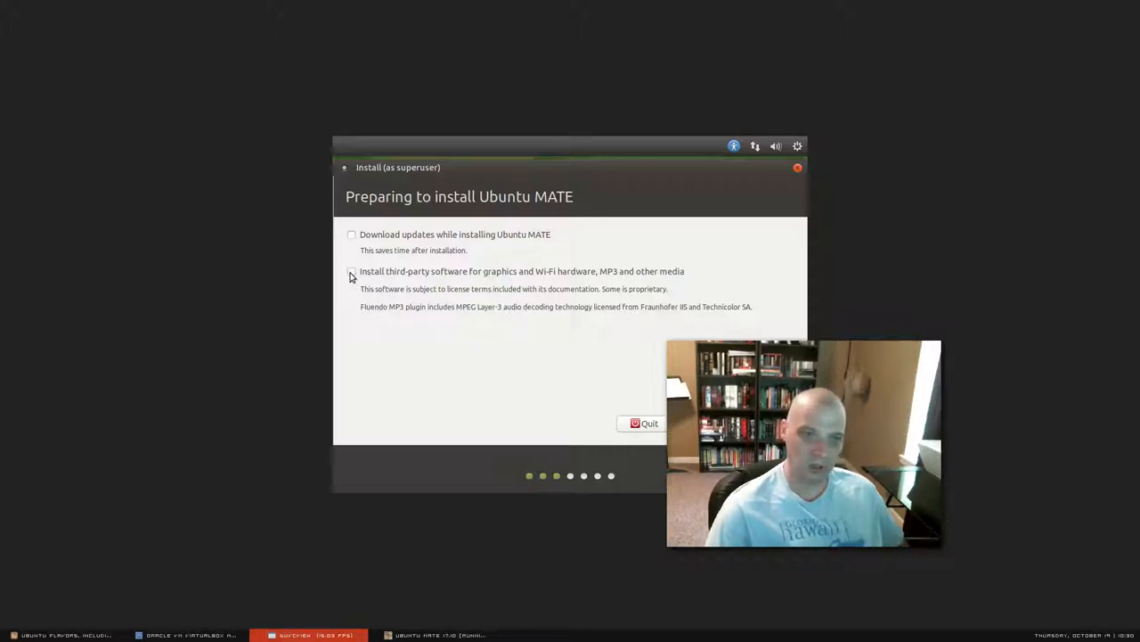
{"action": "left_click", "coordinate": [351, 271]}
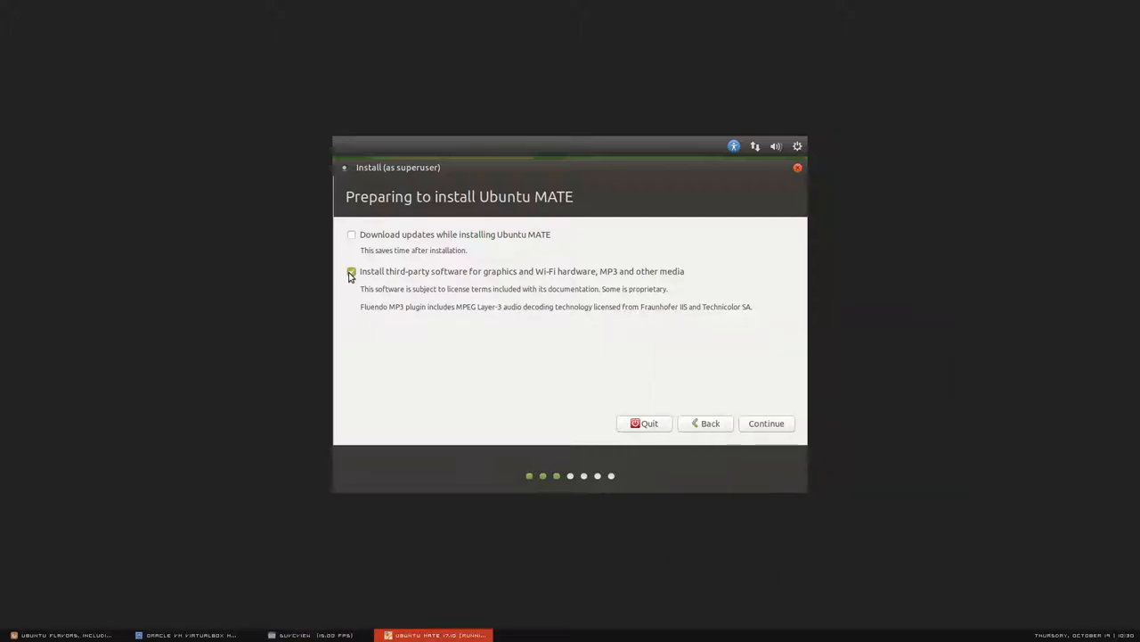
{"action": "left_click", "coordinate": [351, 271]}
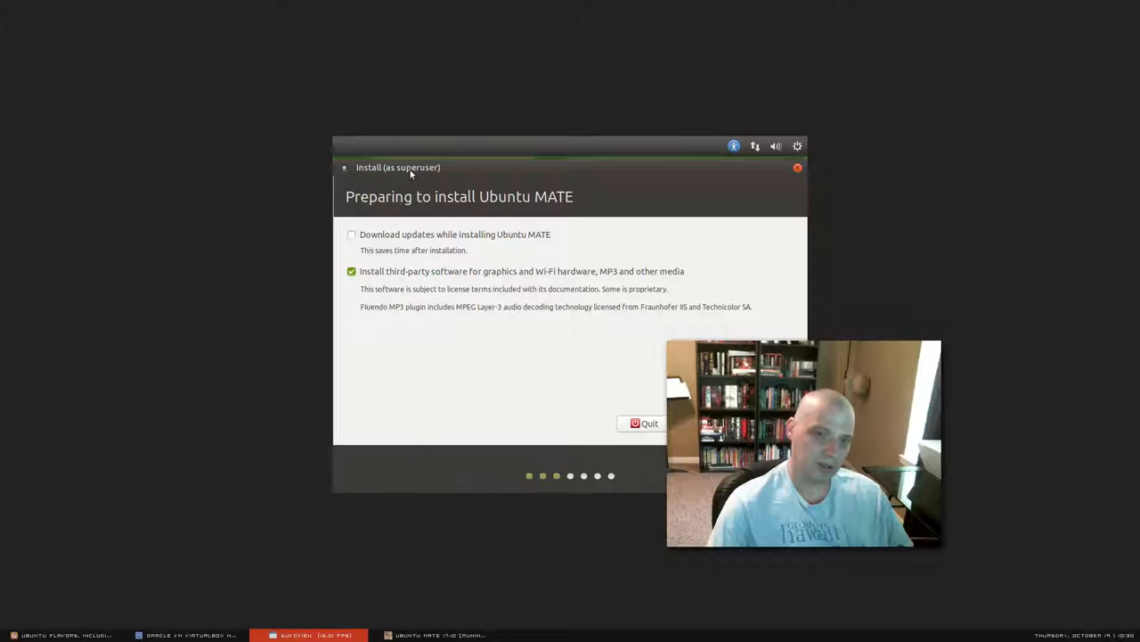
{"action": "mouse_move", "coordinate": [421, 424]}
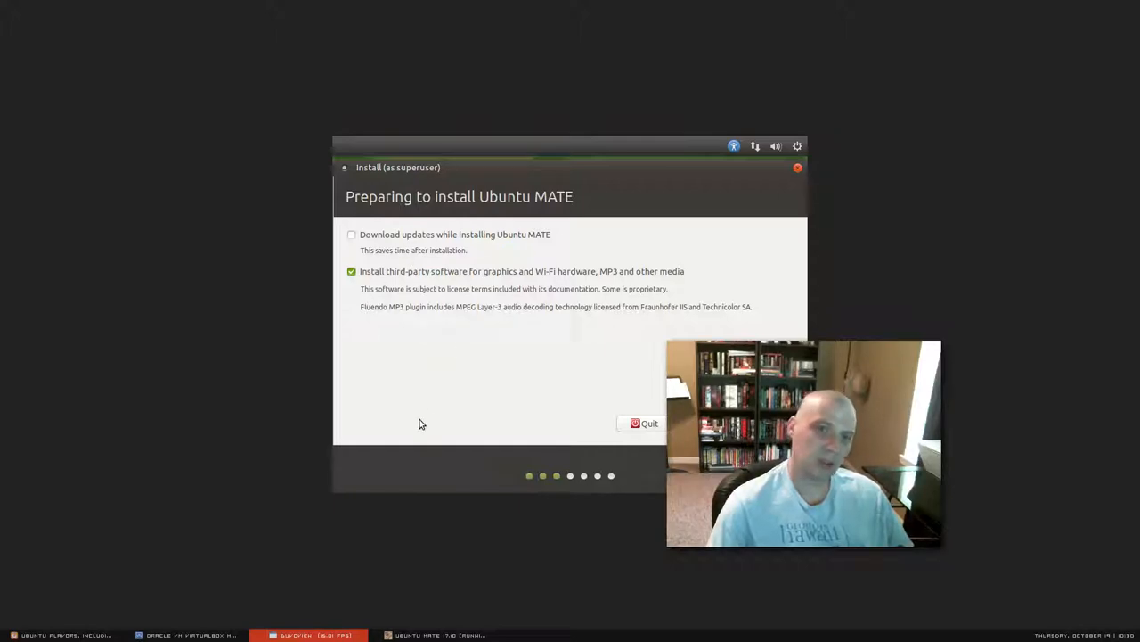
{"action": "mouse_move", "coordinate": [423, 420]}
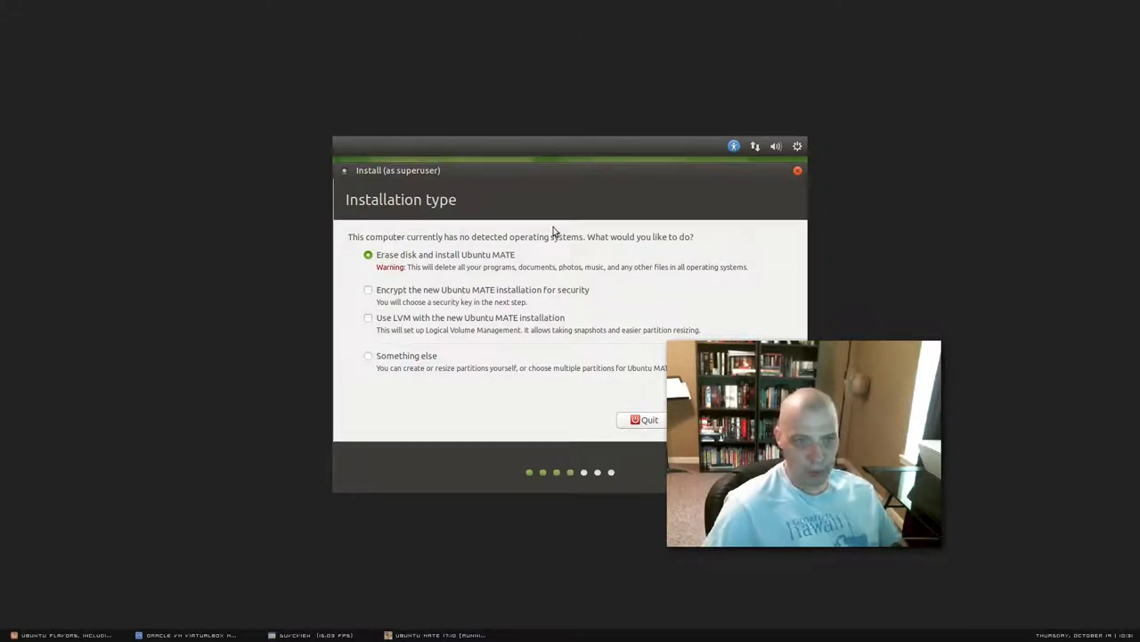
{"action": "mouse_move", "coordinate": [441, 214]}
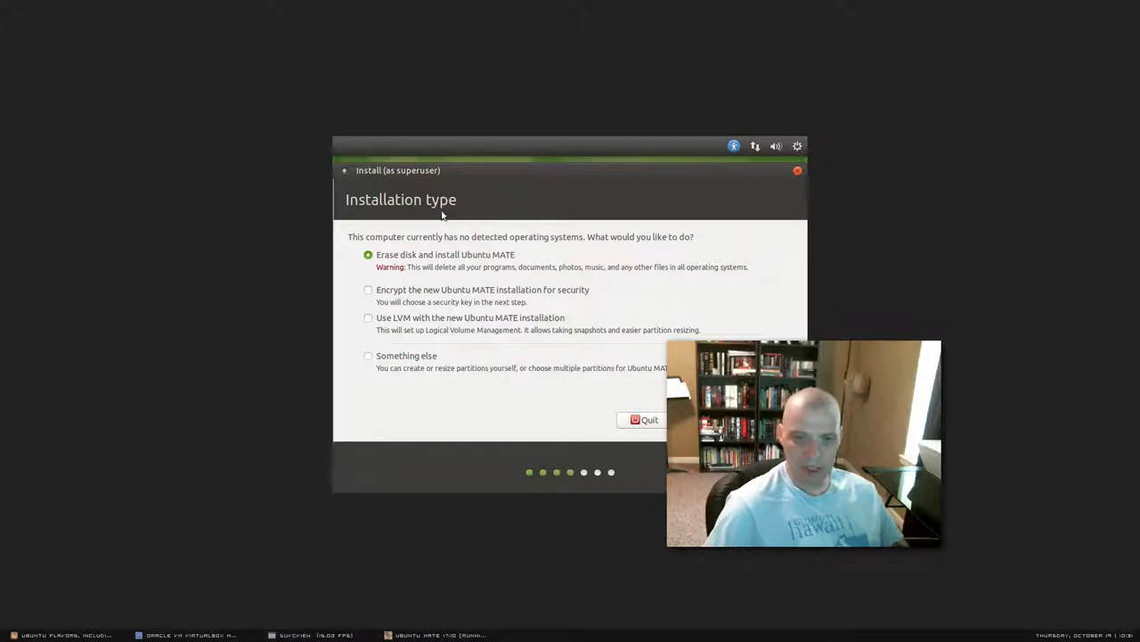
{"action": "mouse_move", "coordinate": [486, 200]}
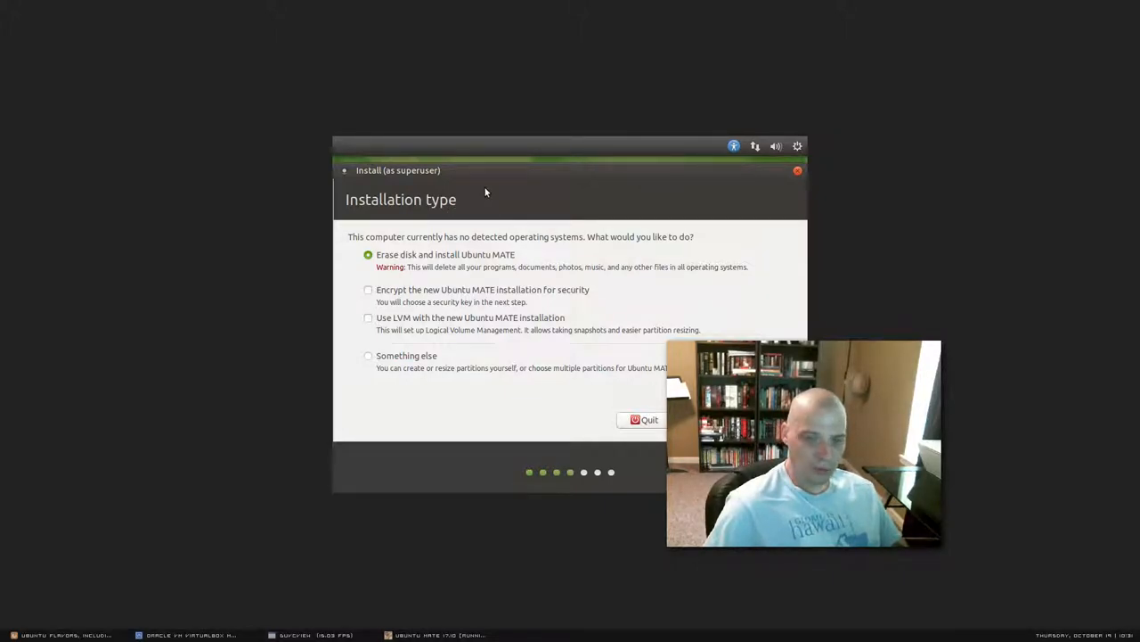
{"action": "mouse_move", "coordinate": [472, 432]}
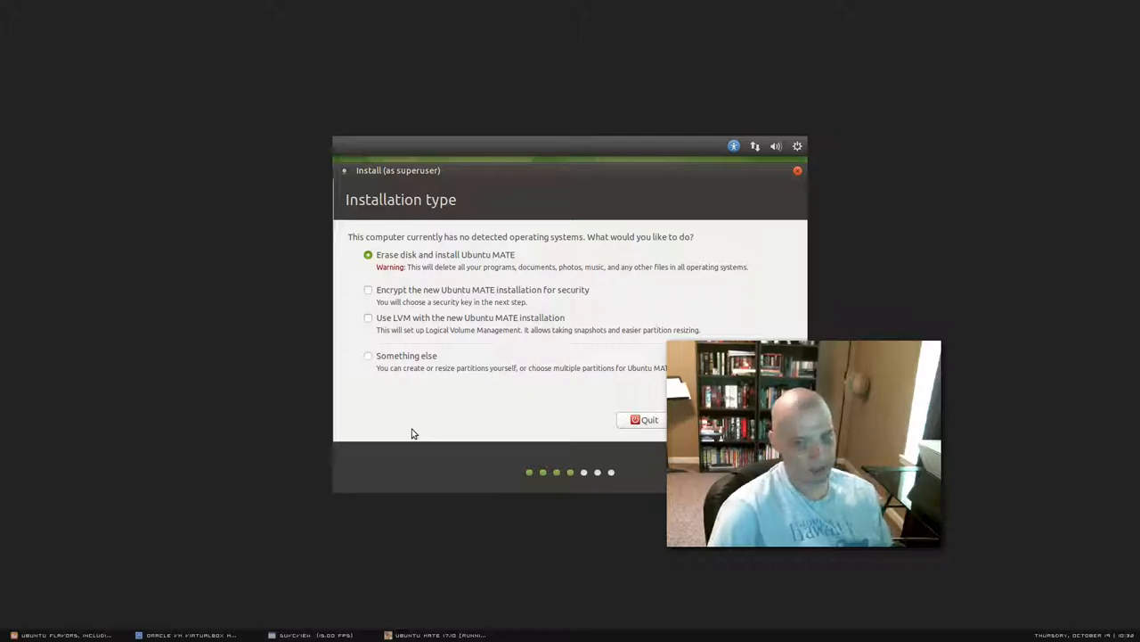
{"action": "mouse_move", "coordinate": [445, 401]}
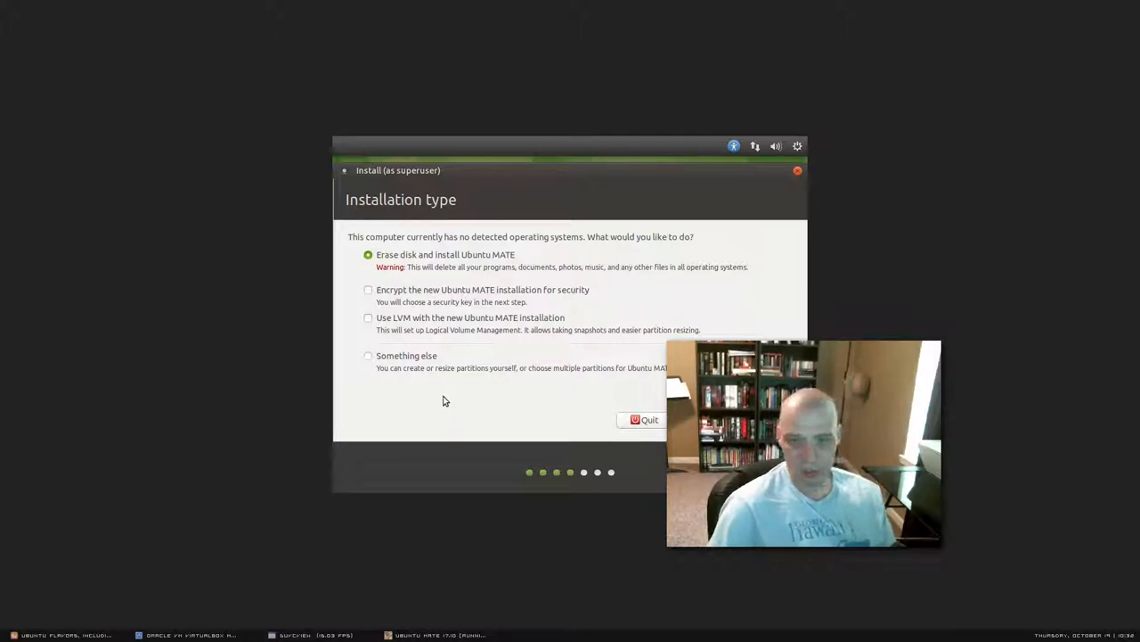
{"action": "mouse_move", "coordinate": [450, 268]}
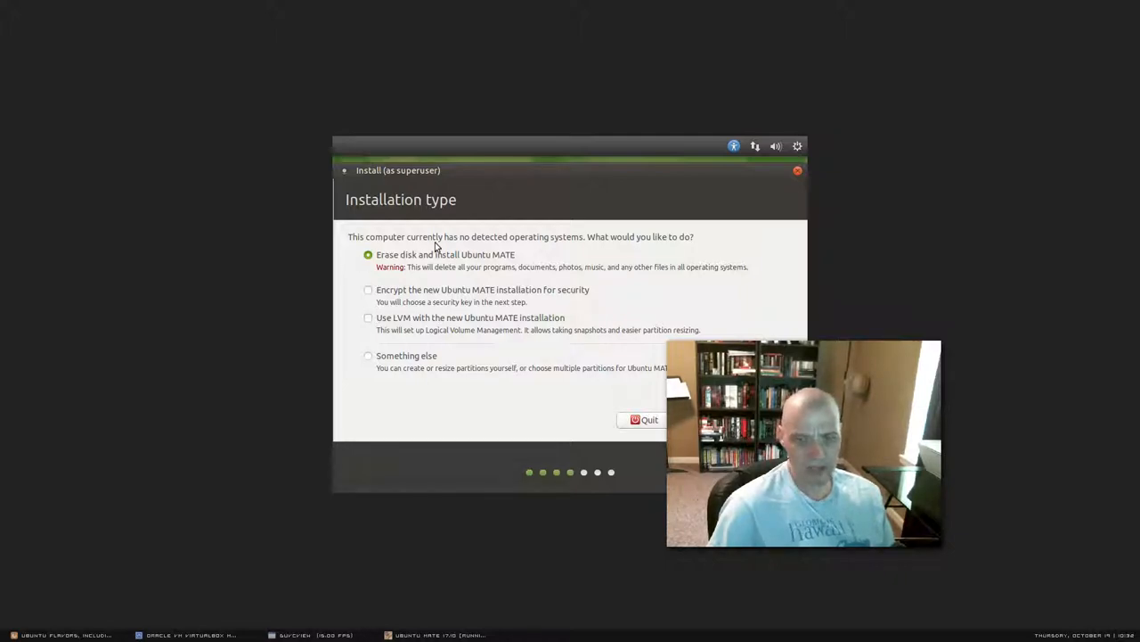
{"action": "mouse_move", "coordinate": [498, 417]}
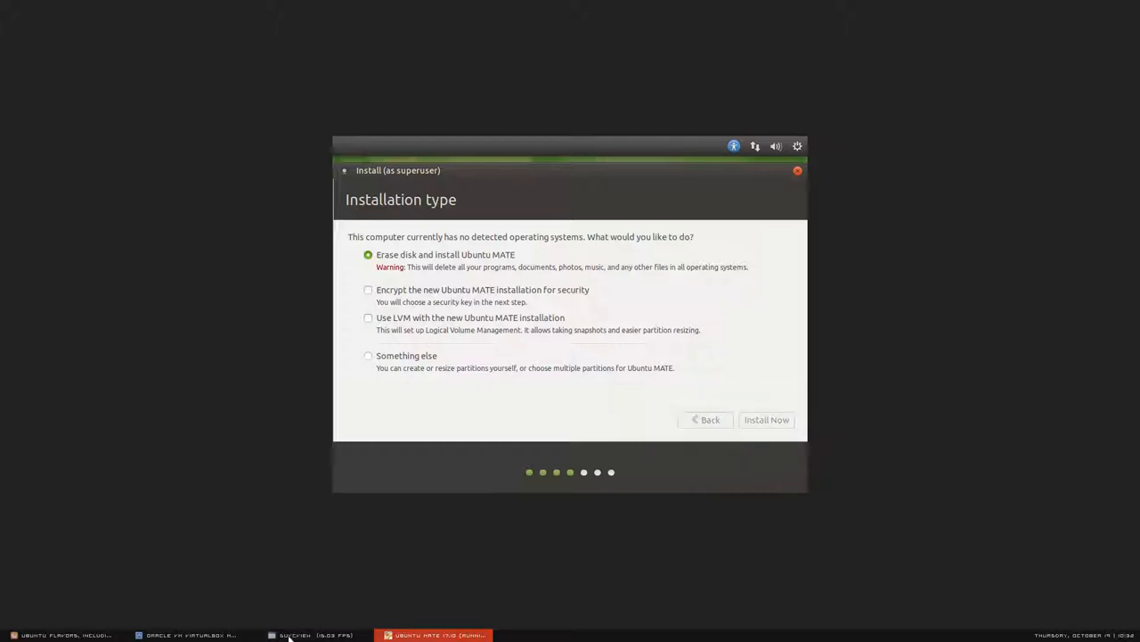
- Install Now using 'Erase disk and install Ubuntu MATE'
{"action": "left_click", "coordinate": [766, 420]}
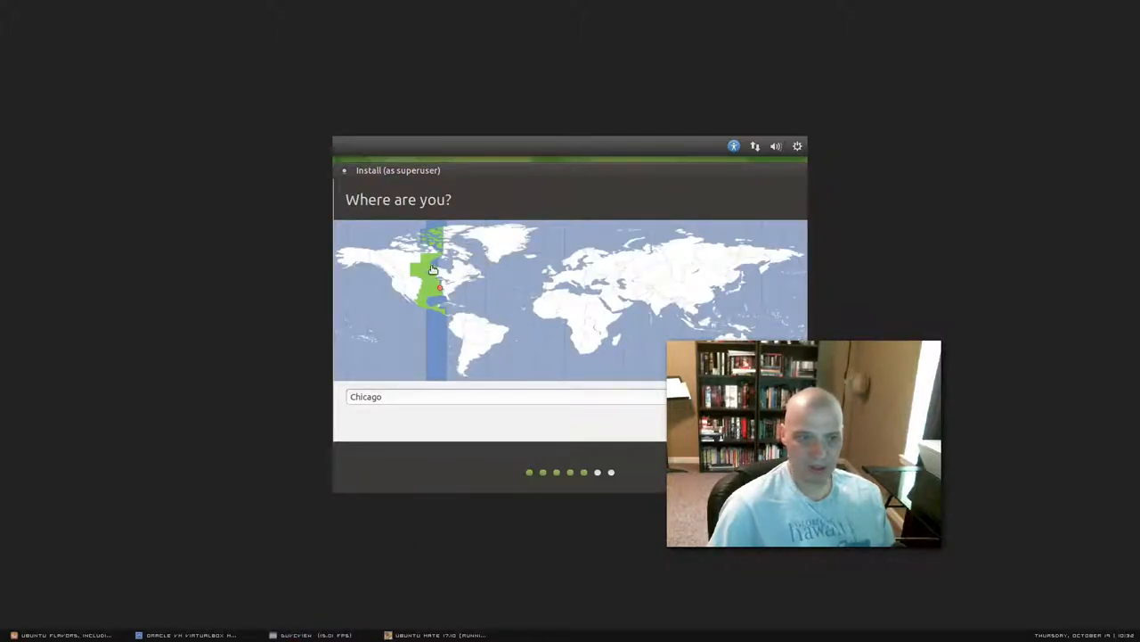
{"action": "mouse_move", "coordinate": [448, 436]}
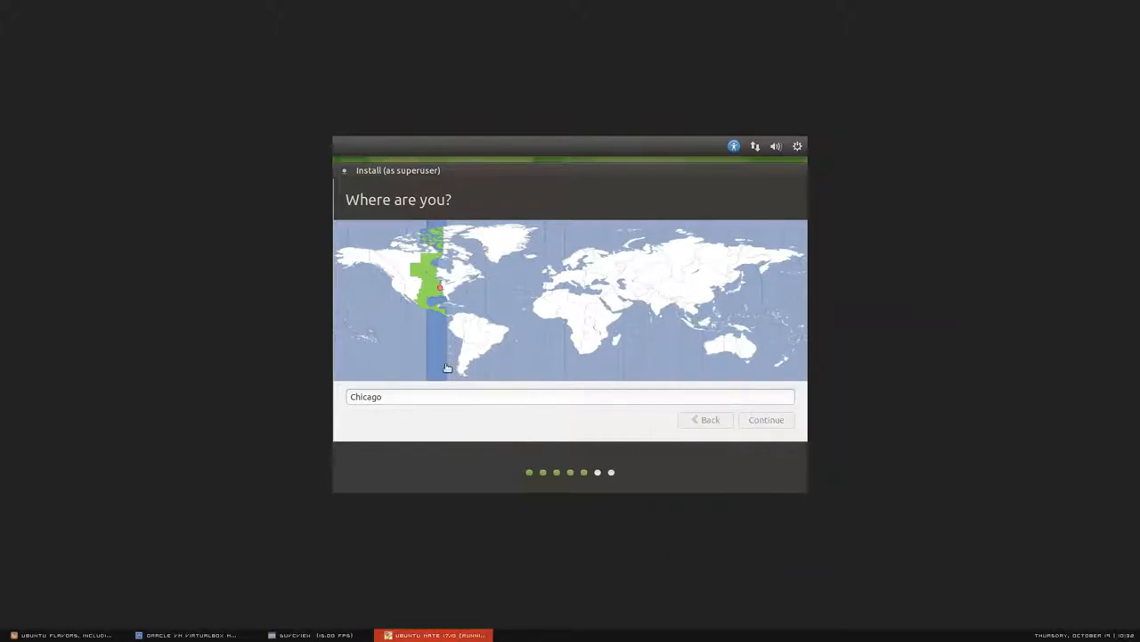
- Accept Chicago, test the keyboard with 'Hooray!!!', and accept the English (US) layout
{"action": "left_click", "coordinate": [765, 419]}
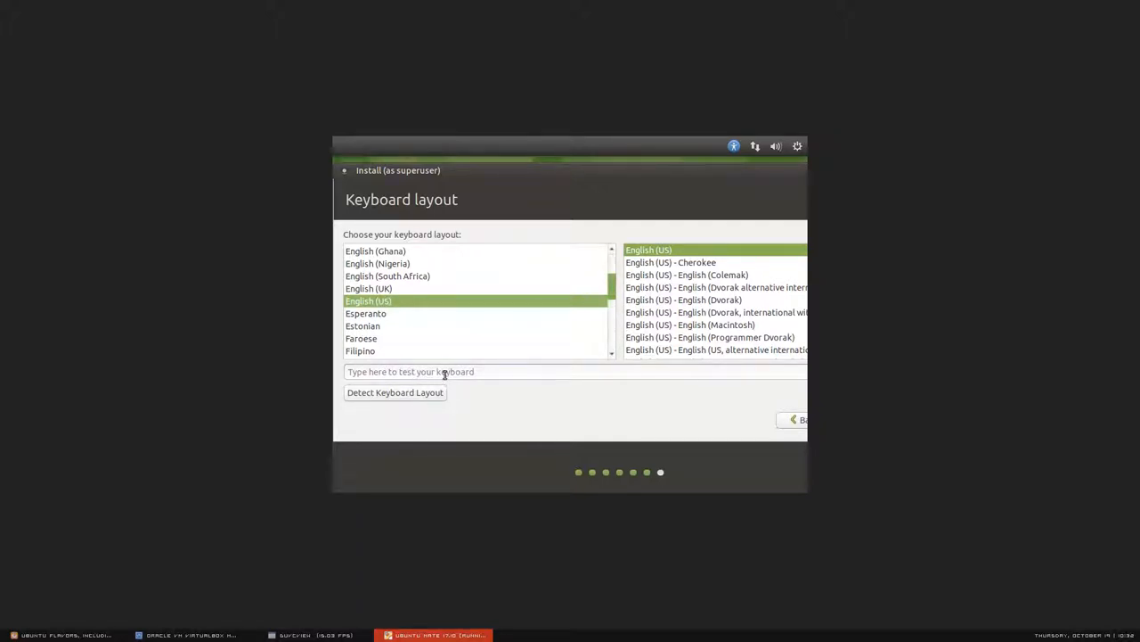
{"action": "type", "text": "This a"}
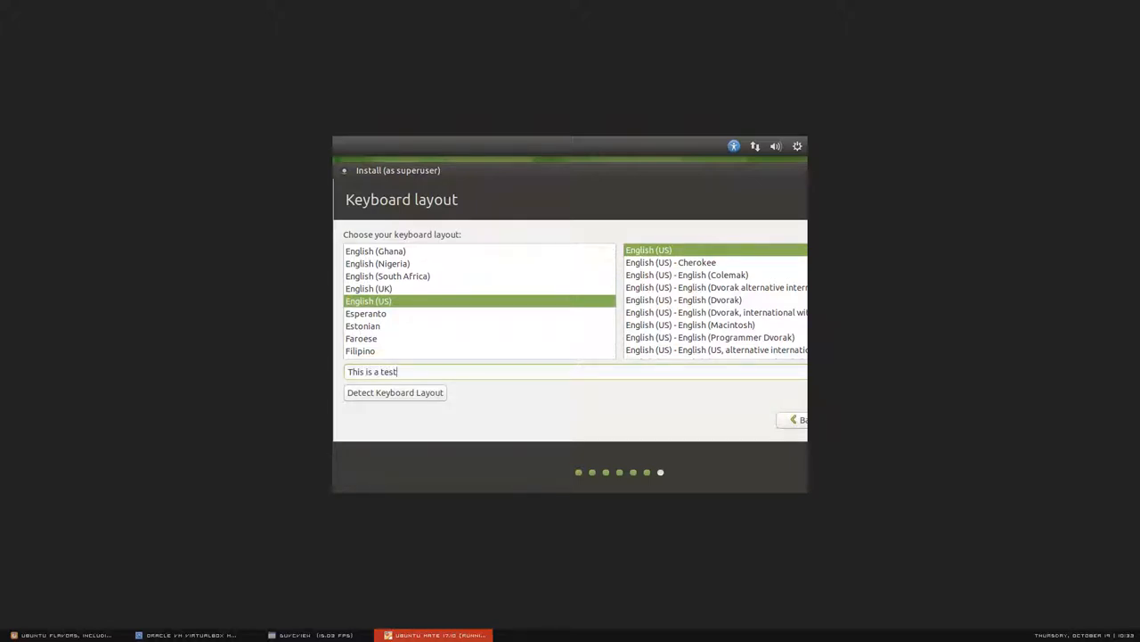
{"action": "type", "text": "Hooray!!!"}
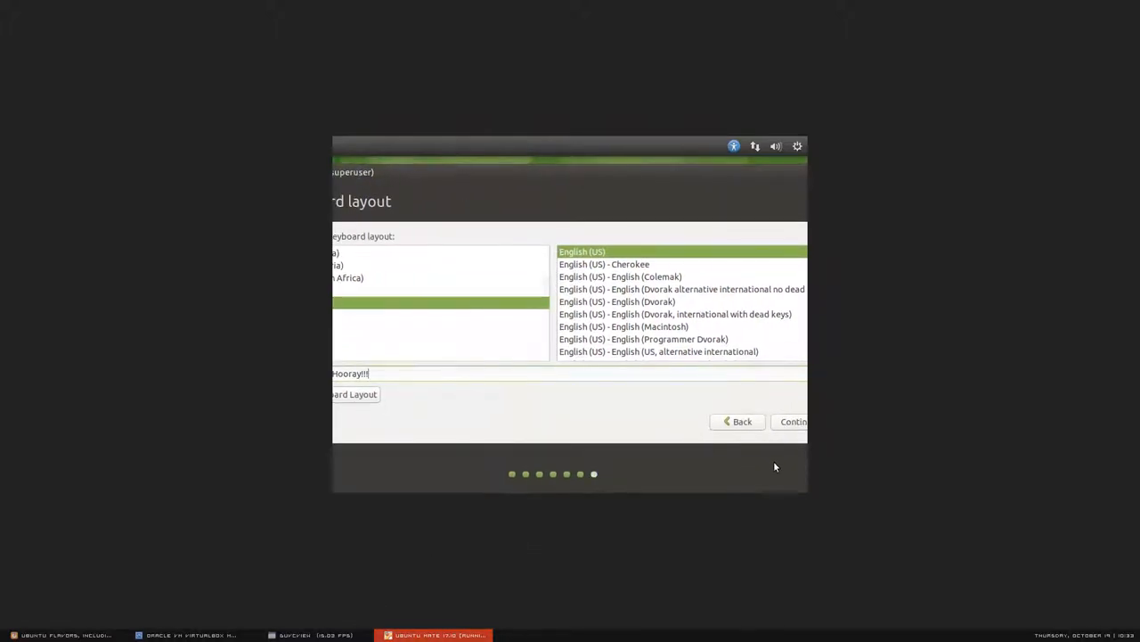
{"action": "left_click", "coordinate": [792, 420]}
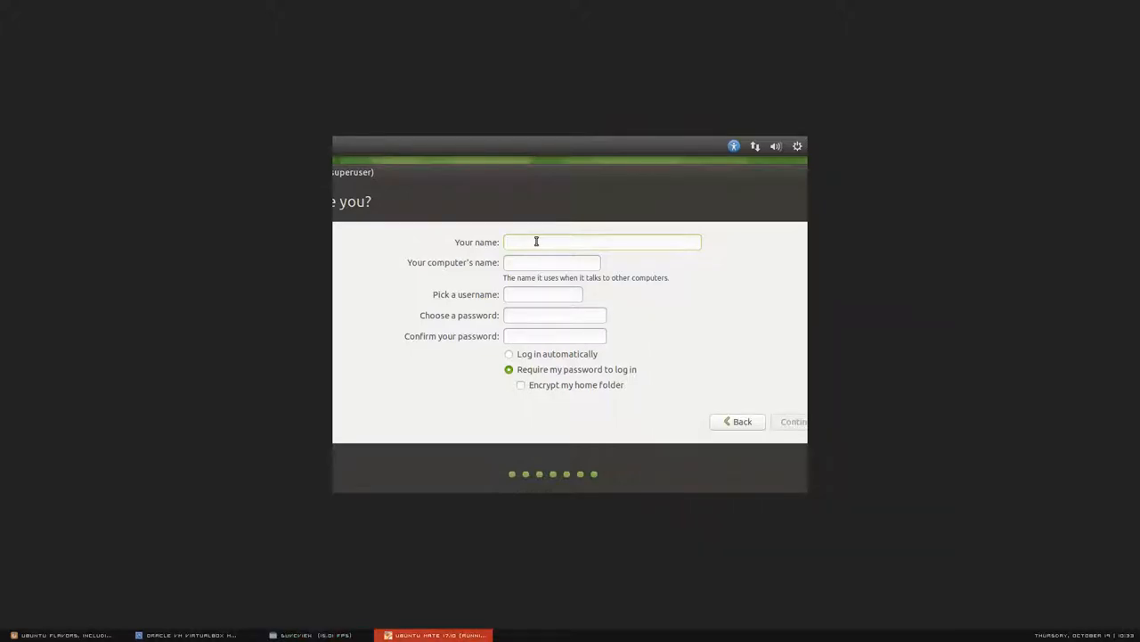
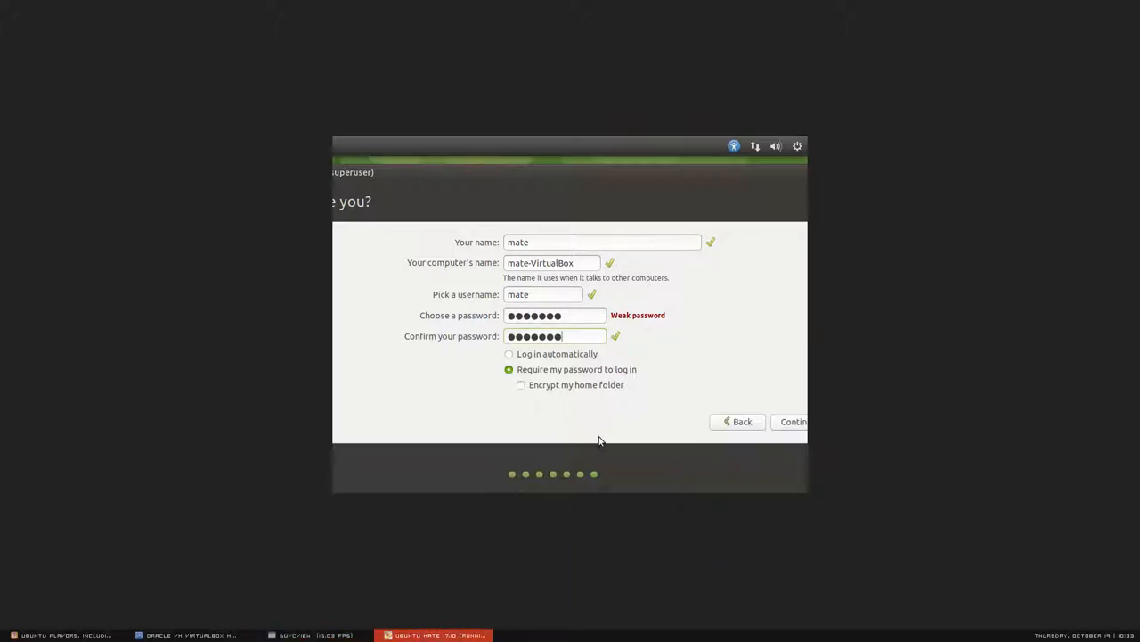
{"action": "left_click", "coordinate": [791, 421]}
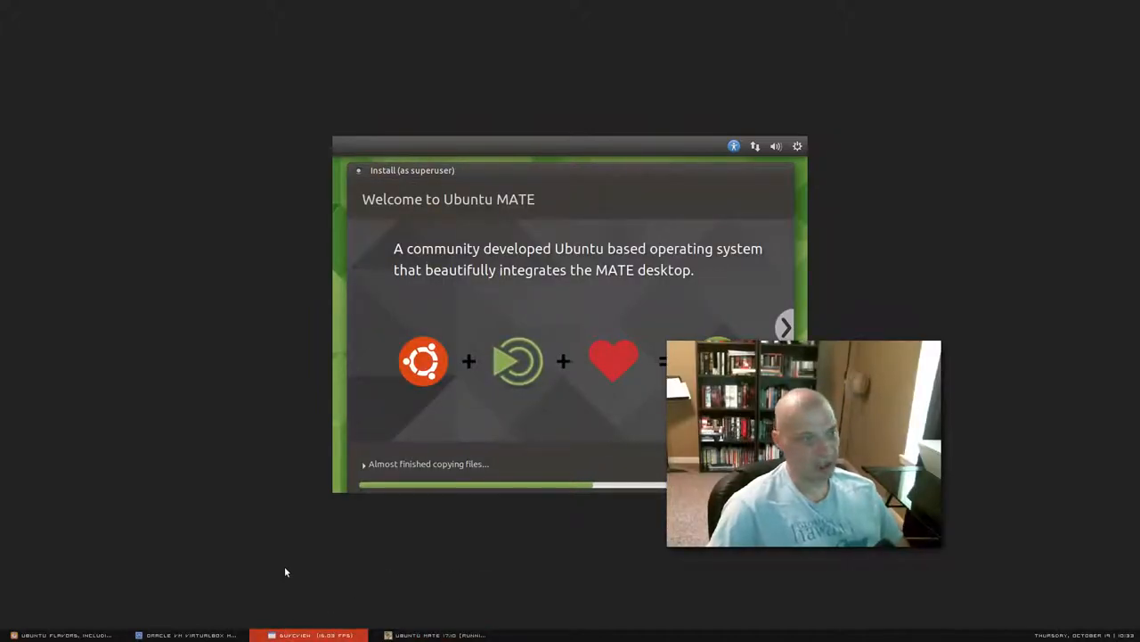
{"action": "mouse_move", "coordinate": [434, 604]}
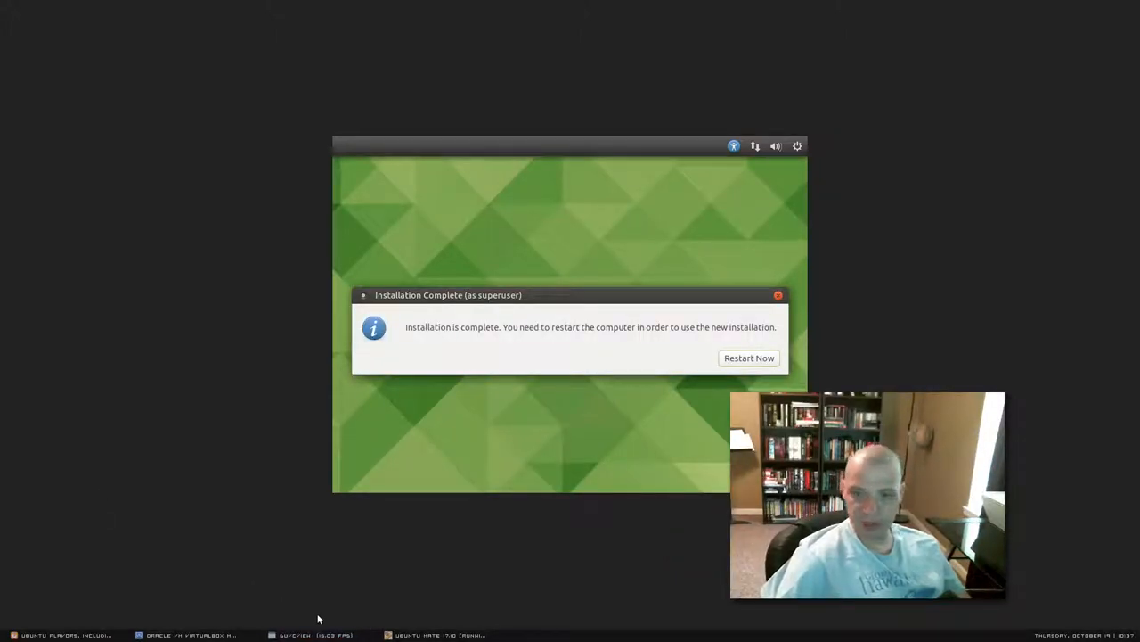
{"action": "mouse_move", "coordinate": [359, 526]}
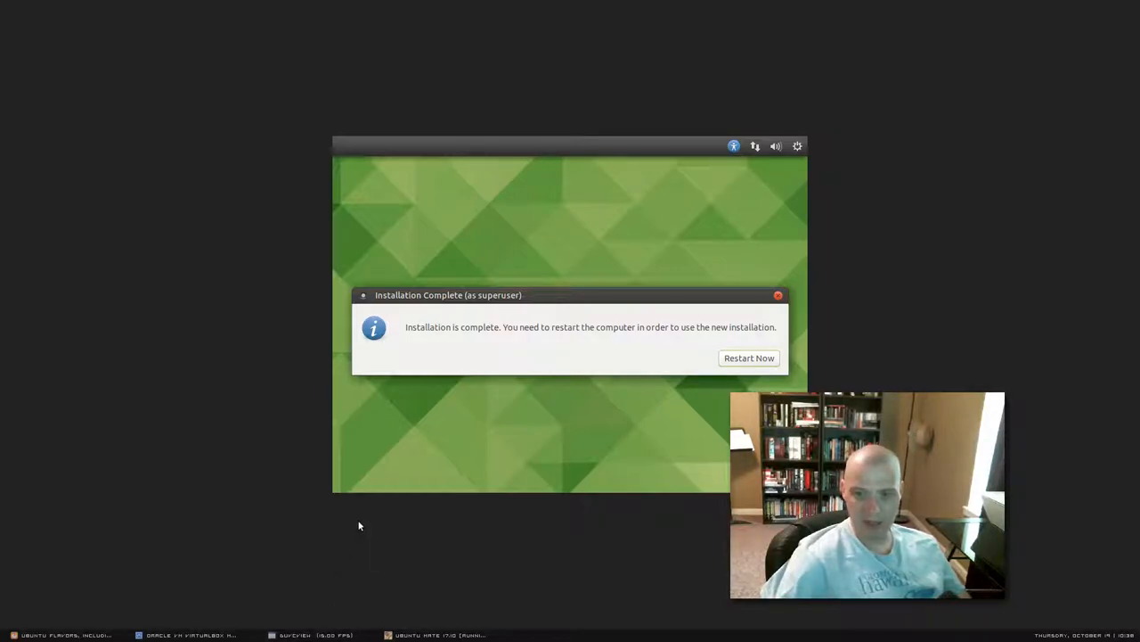
{"action": "mouse_move", "coordinate": [345, 522]}
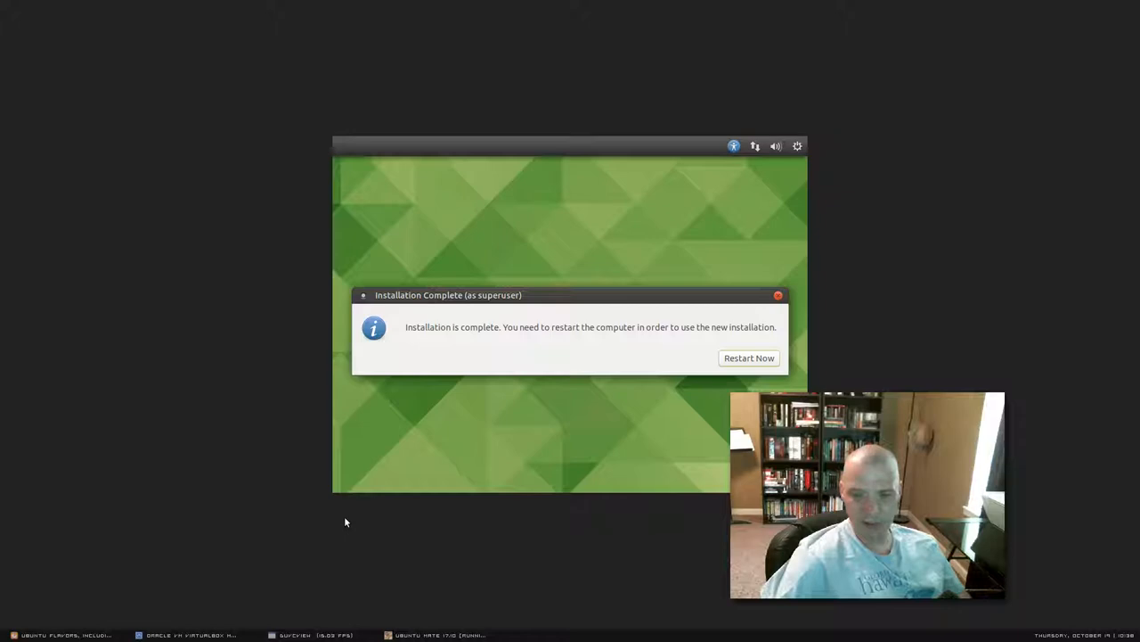
{"action": "mouse_move", "coordinate": [532, 430]}
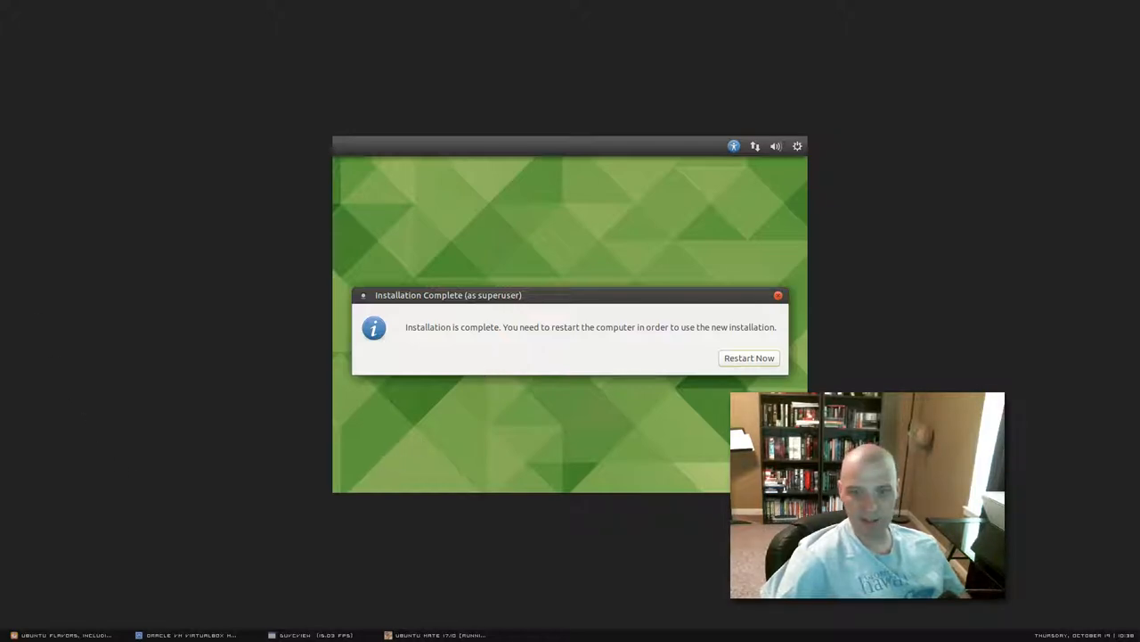
- Restart from the Installation Complete dialog into the installed Ubuntu MATE
{"action": "left_click", "coordinate": [749, 357]}
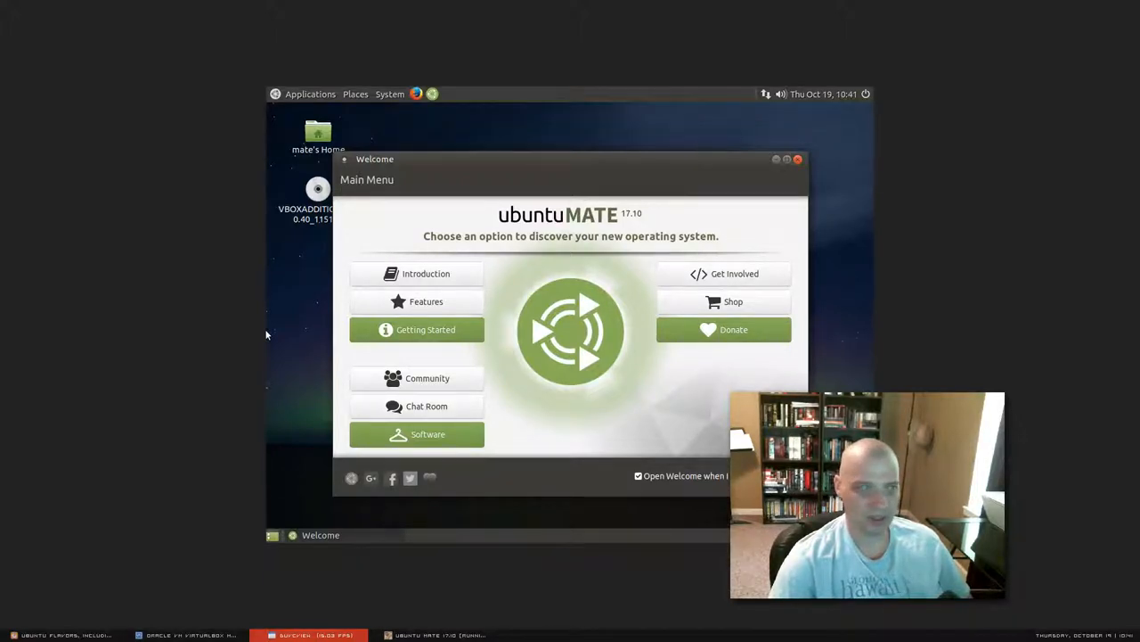
- Close the Ubuntu MATE Welcome window to reveal the plain desktop
{"action": "left_click", "coordinate": [797, 159]}
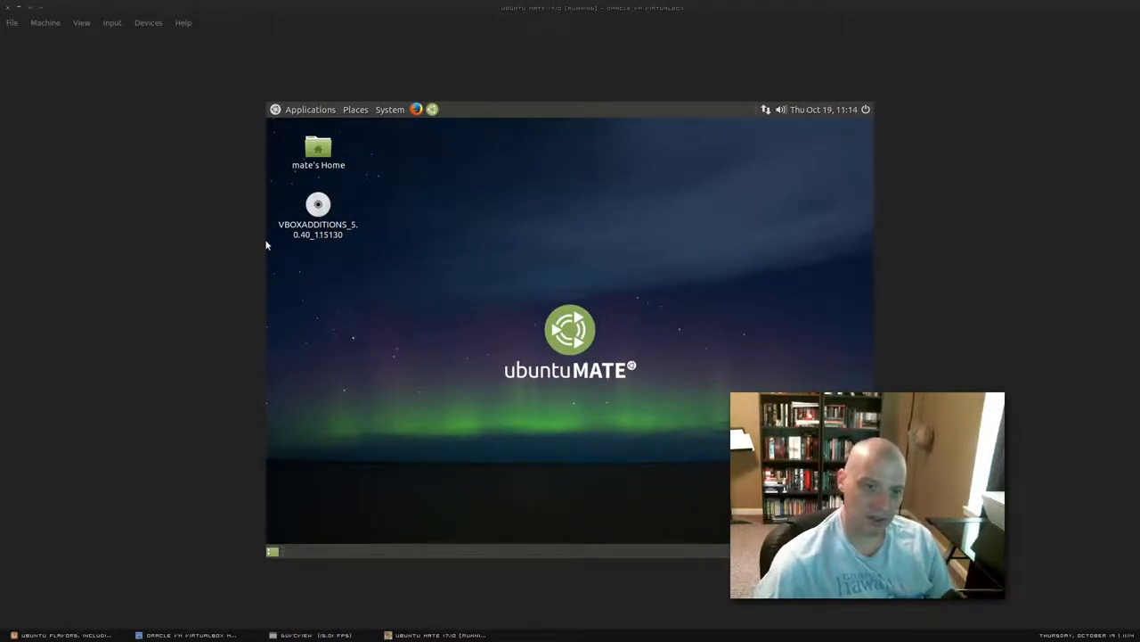
{"action": "mouse_move", "coordinate": [433, 399]}
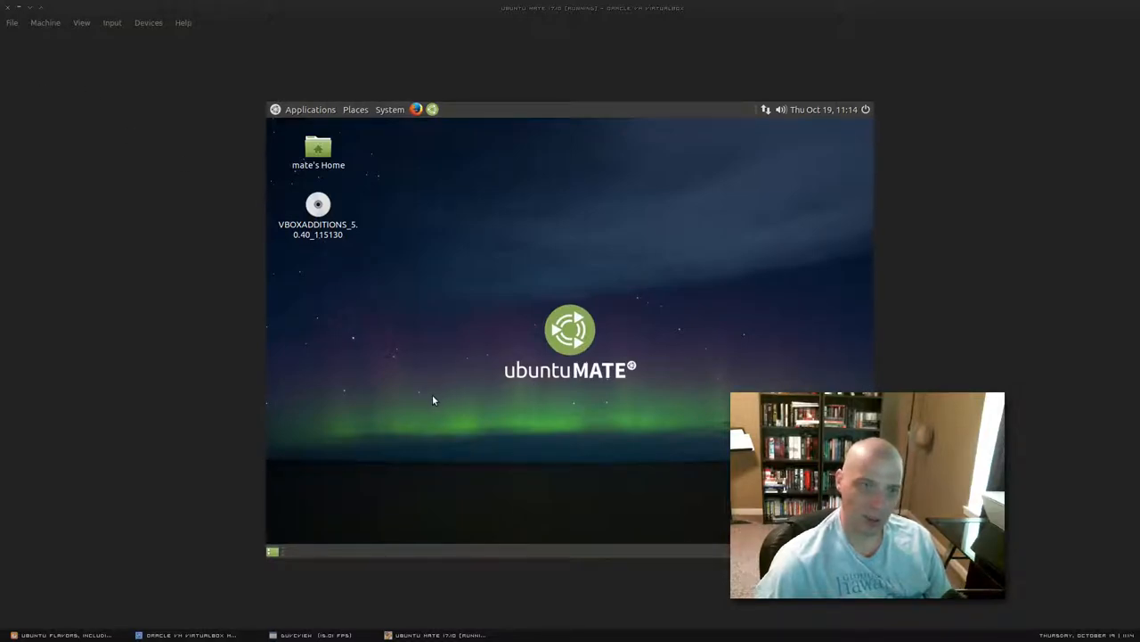
{"action": "mouse_move", "coordinate": [752, 212]}
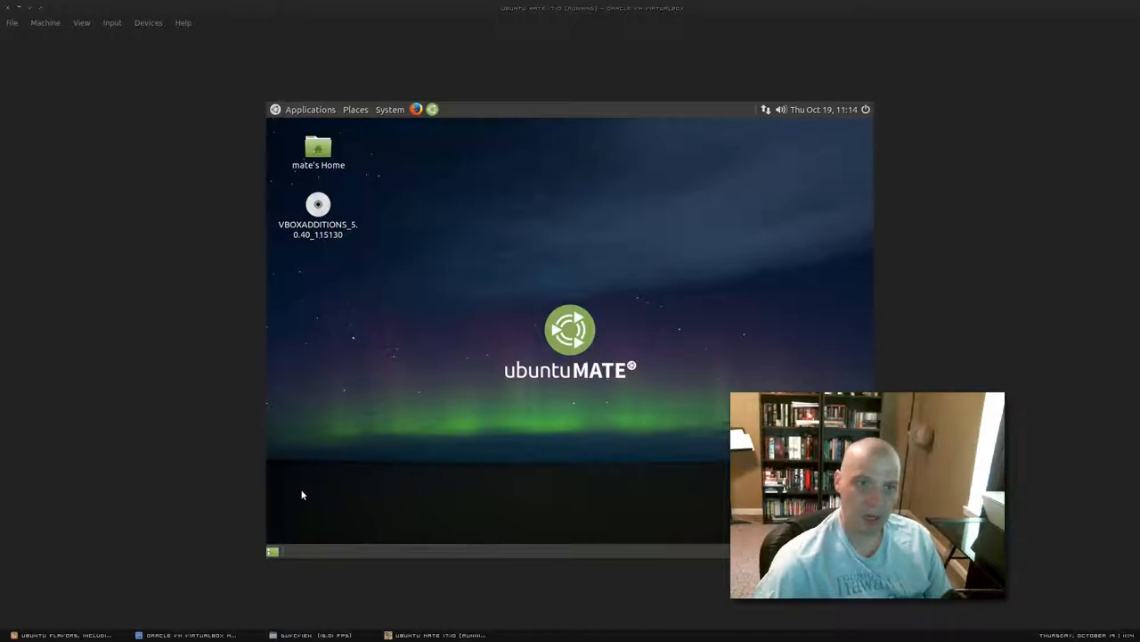
{"action": "mouse_move", "coordinate": [475, 256]}
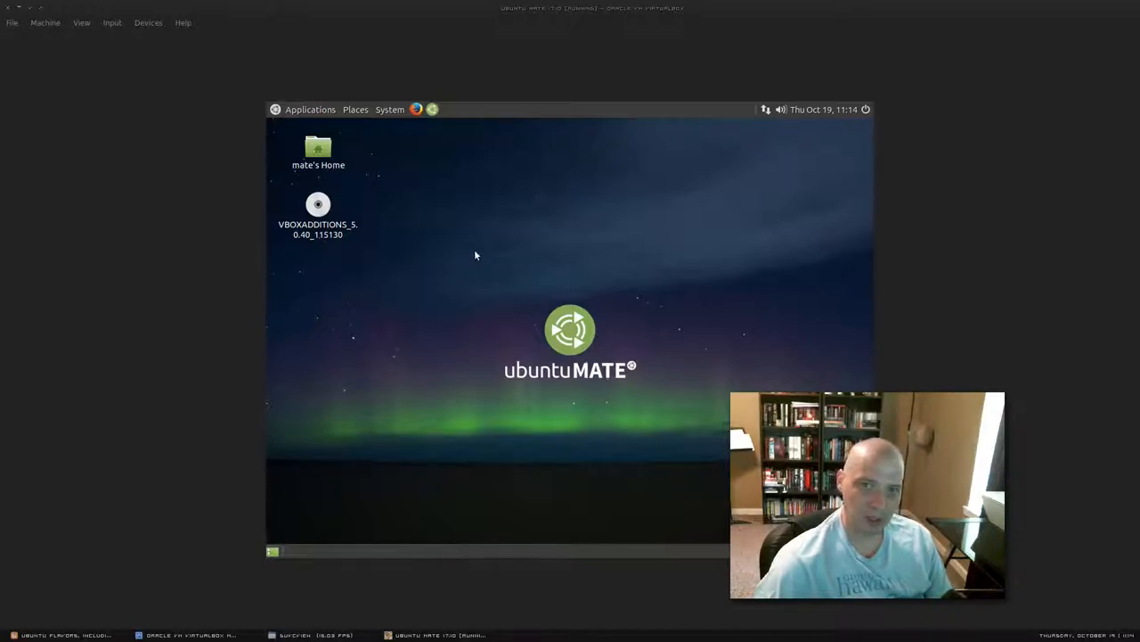
{"action": "mouse_move", "coordinate": [427, 321]}
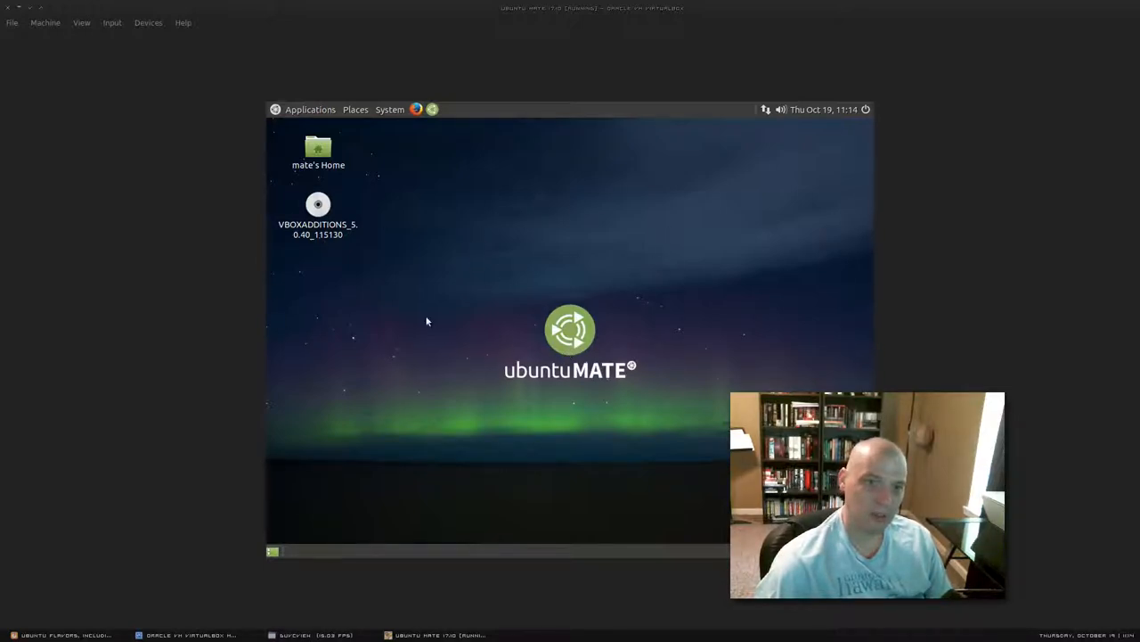
{"action": "mouse_move", "coordinate": [415, 308]}
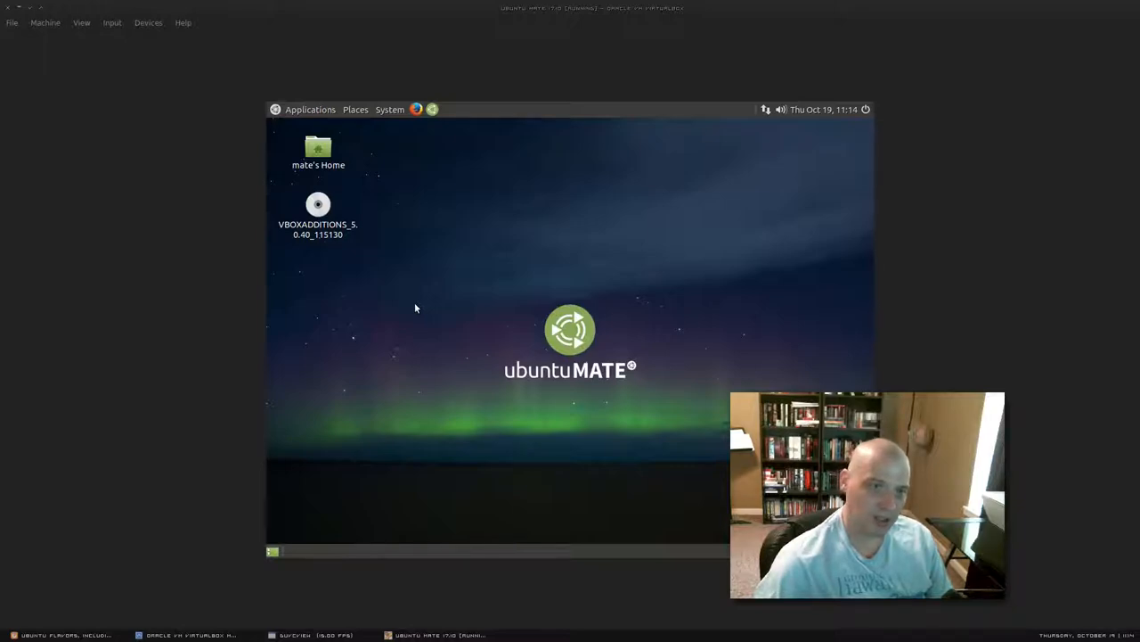
{"action": "mouse_move", "coordinate": [418, 309]}
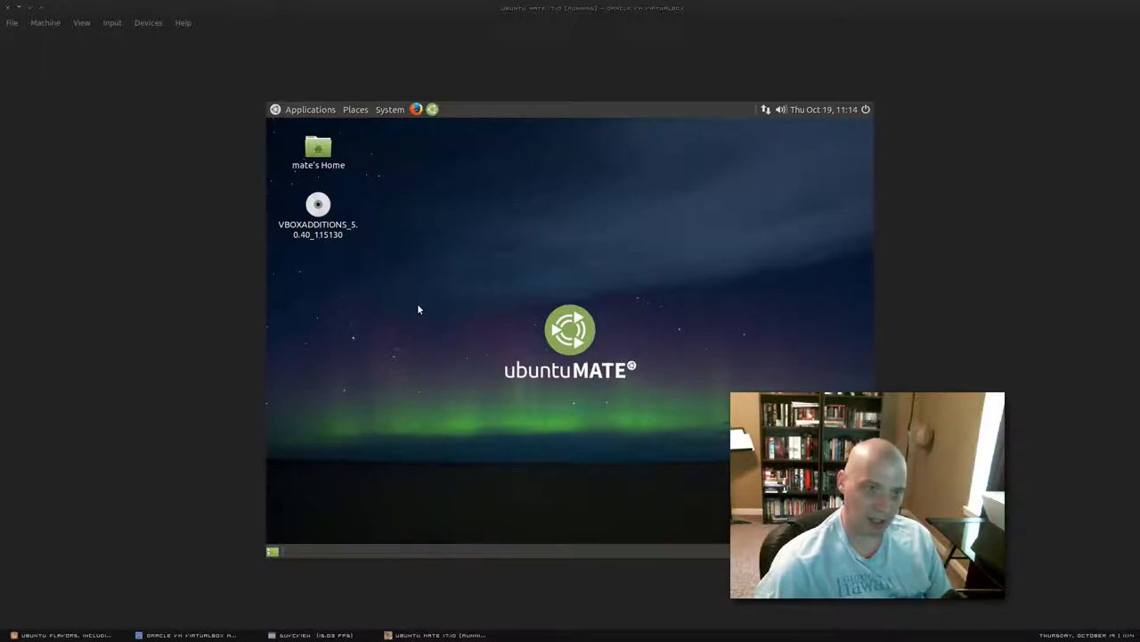
{"action": "mouse_move", "coordinate": [449, 264]}
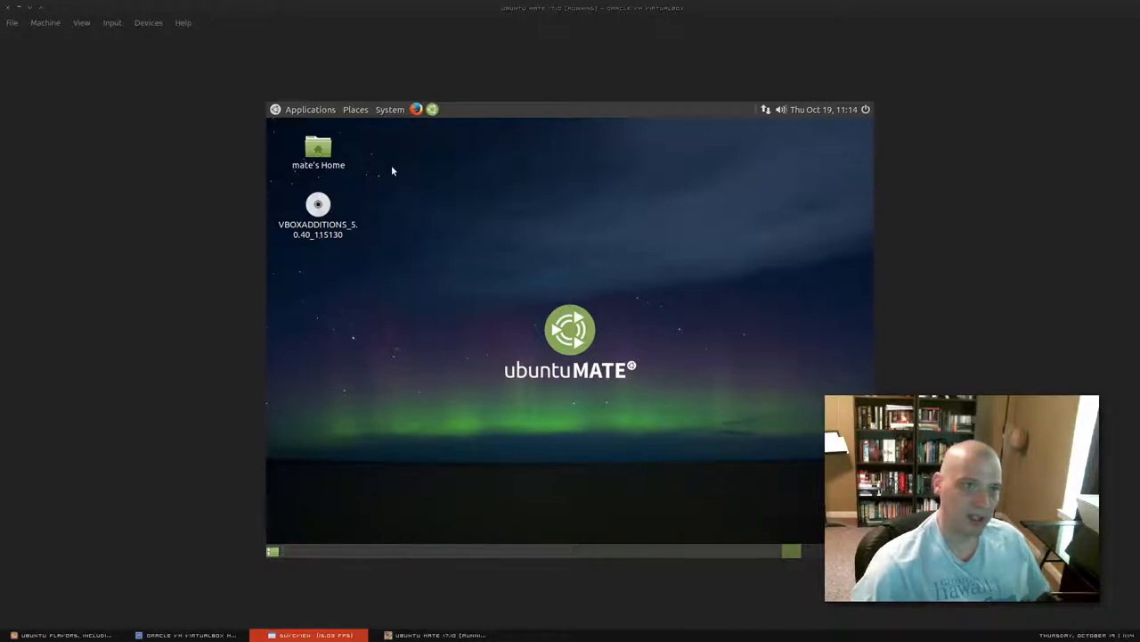
{"action": "mouse_move", "coordinate": [276, 108]}
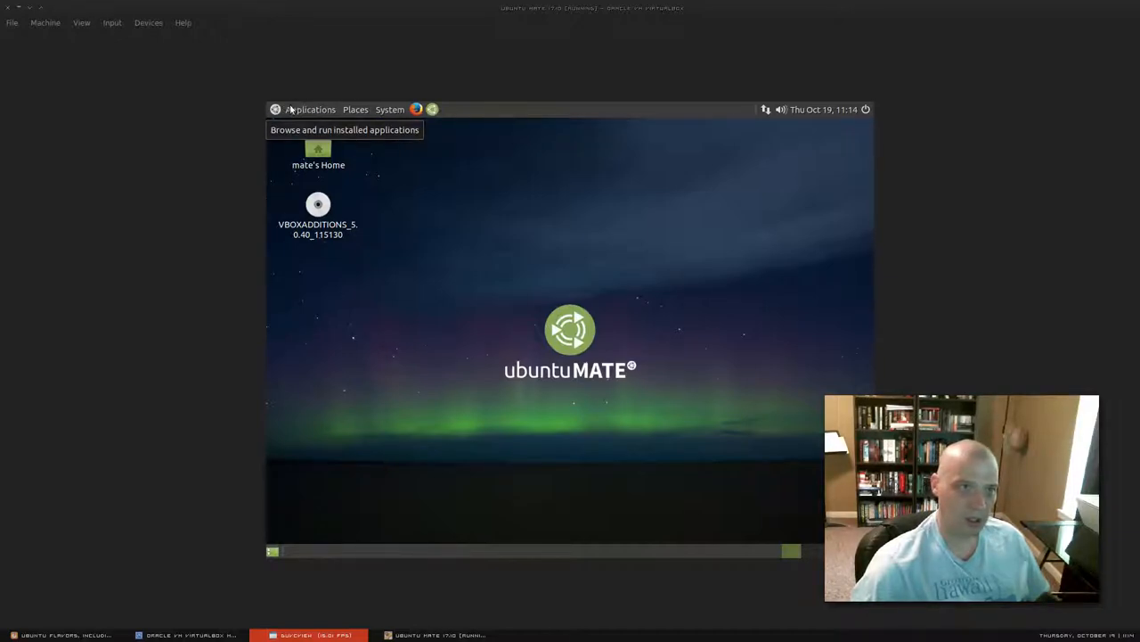
- Launch Plank from Accessories, quit the dock, and reopen the Applications menu
{"action": "left_click", "coordinate": [310, 108]}
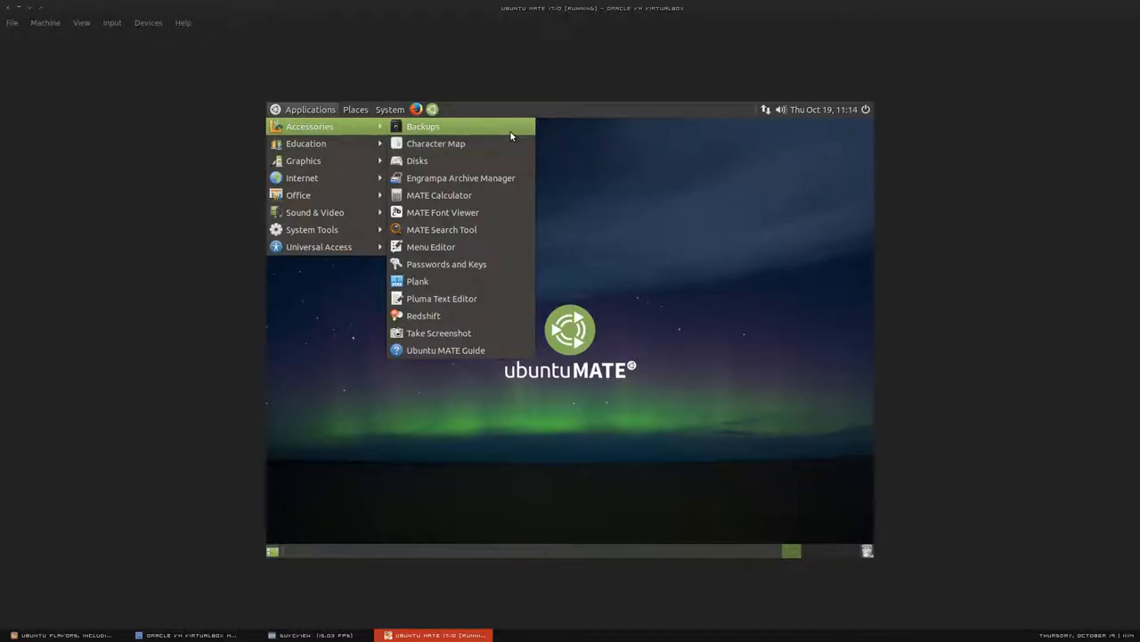
{"action": "mouse_move", "coordinate": [435, 143]}
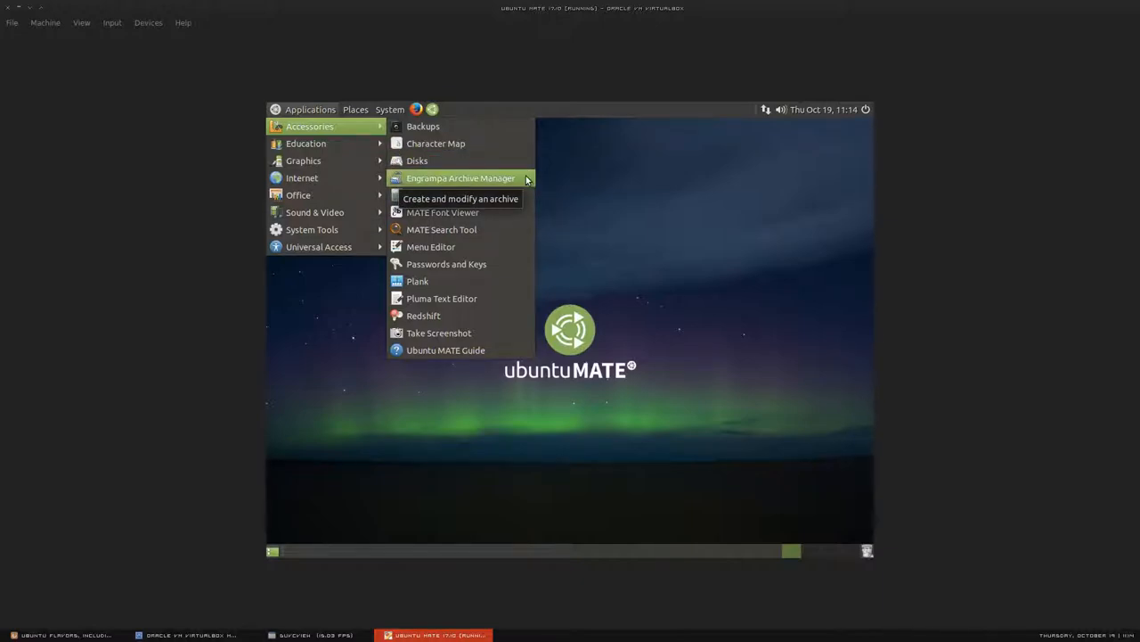
{"action": "mouse_move", "coordinate": [538, 184]}
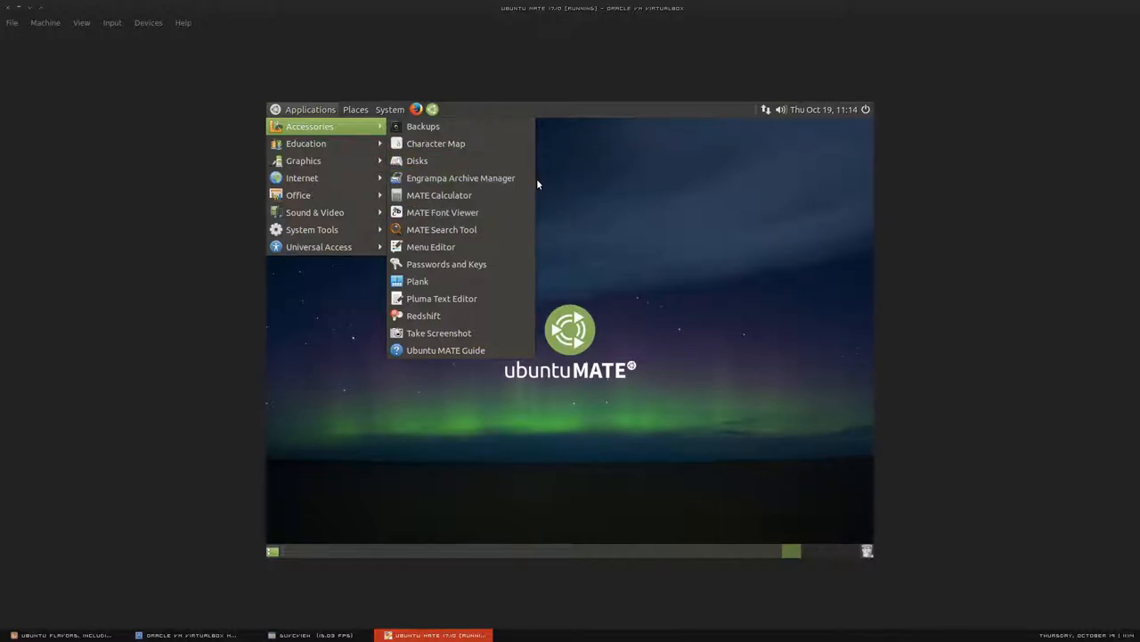
{"action": "mouse_move", "coordinate": [552, 205]}
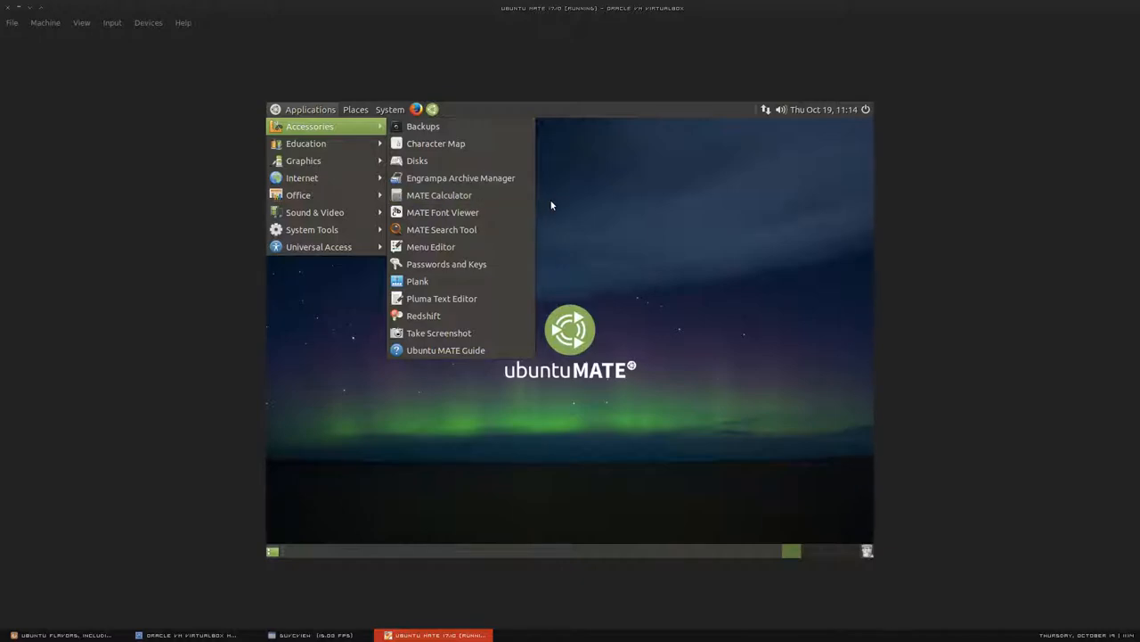
{"action": "mouse_move", "coordinate": [524, 238]}
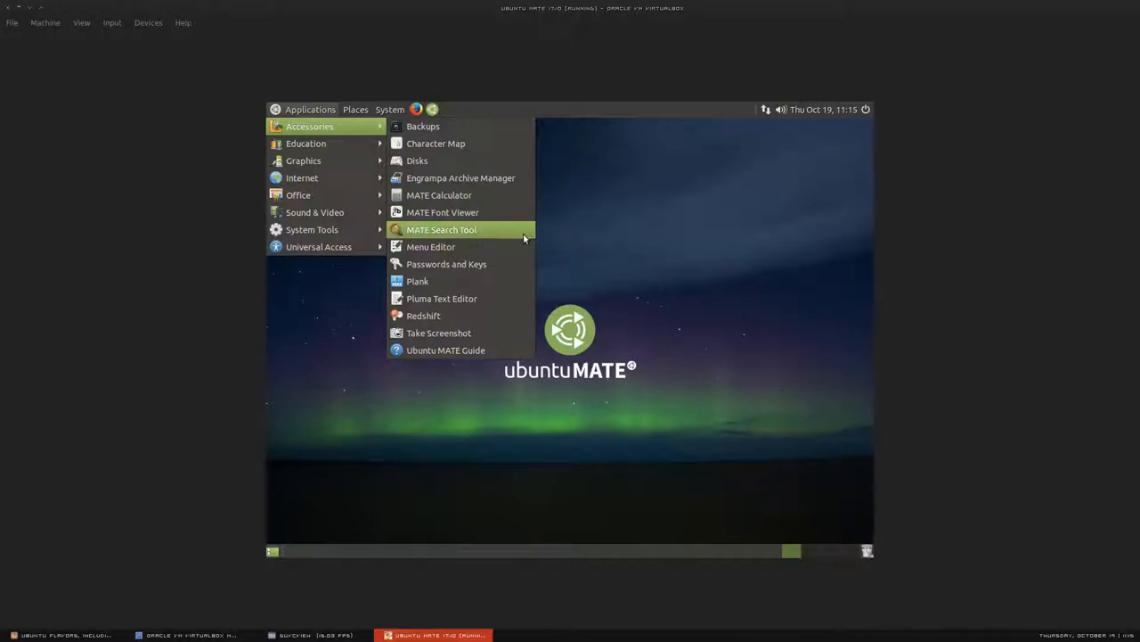
{"action": "mouse_move", "coordinate": [619, 247]}
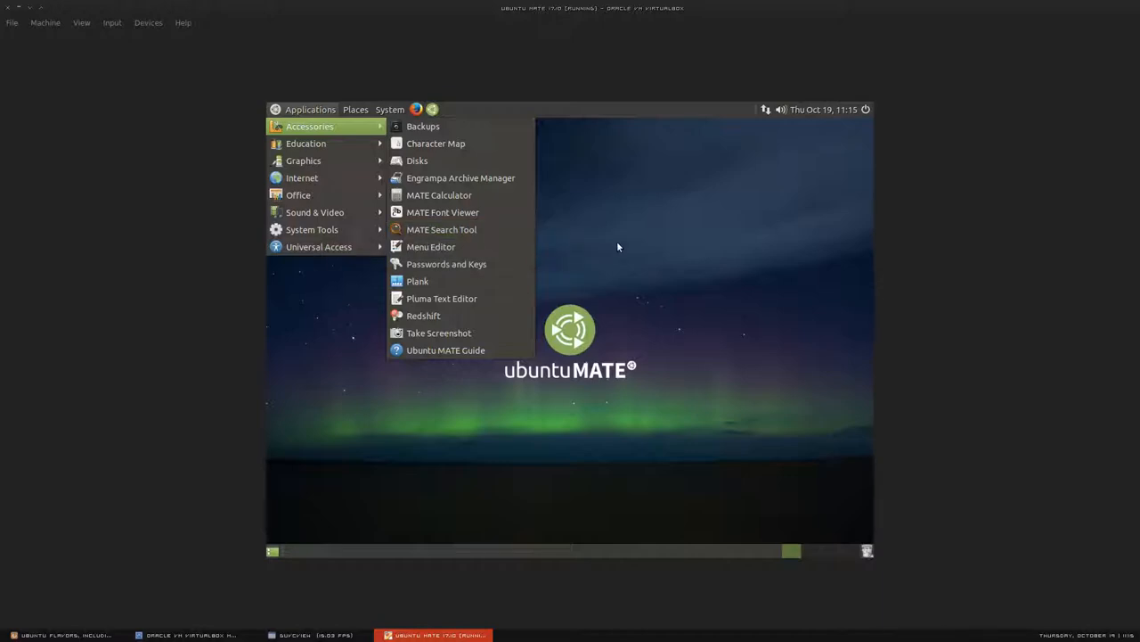
{"action": "mouse_move", "coordinate": [430, 247]}
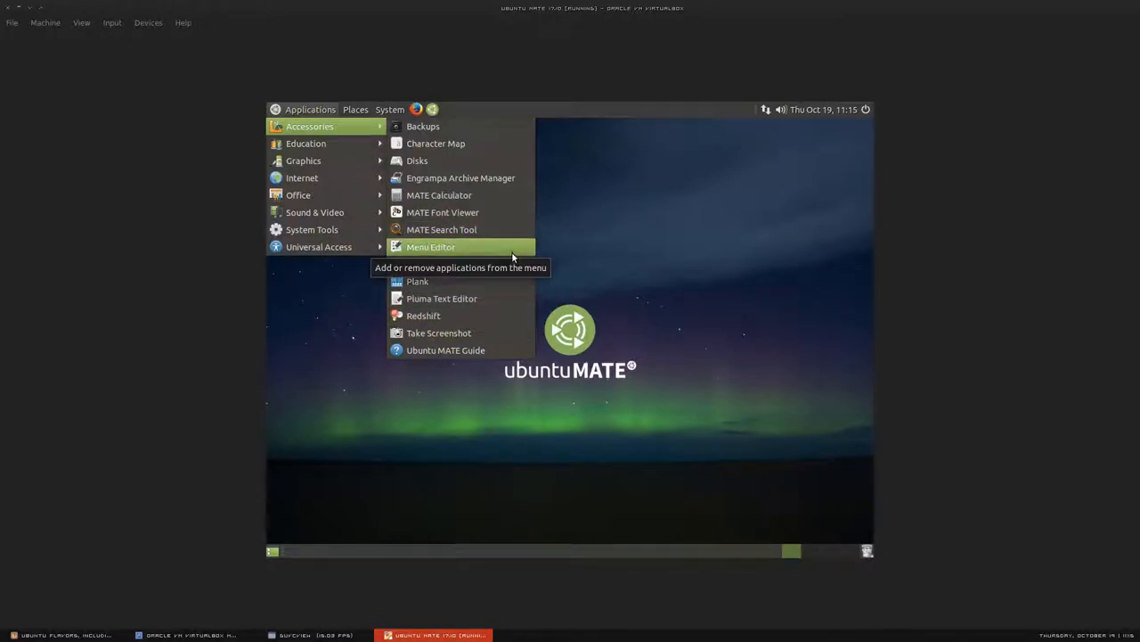
{"action": "mouse_move", "coordinate": [551, 278]}
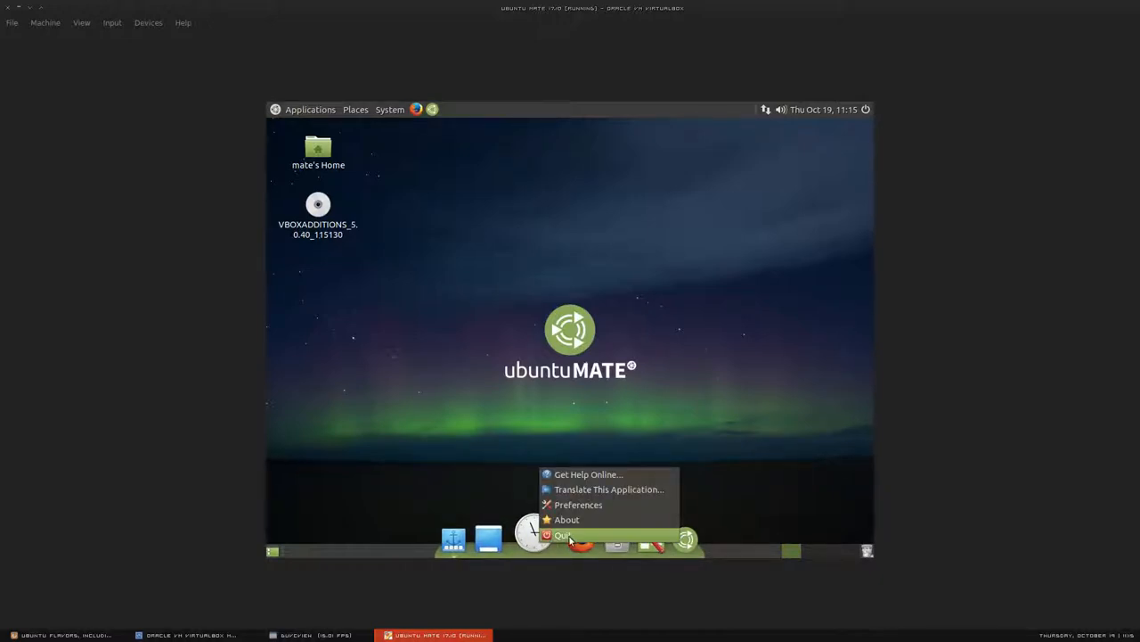
{"action": "left_click", "coordinate": [310, 109]}
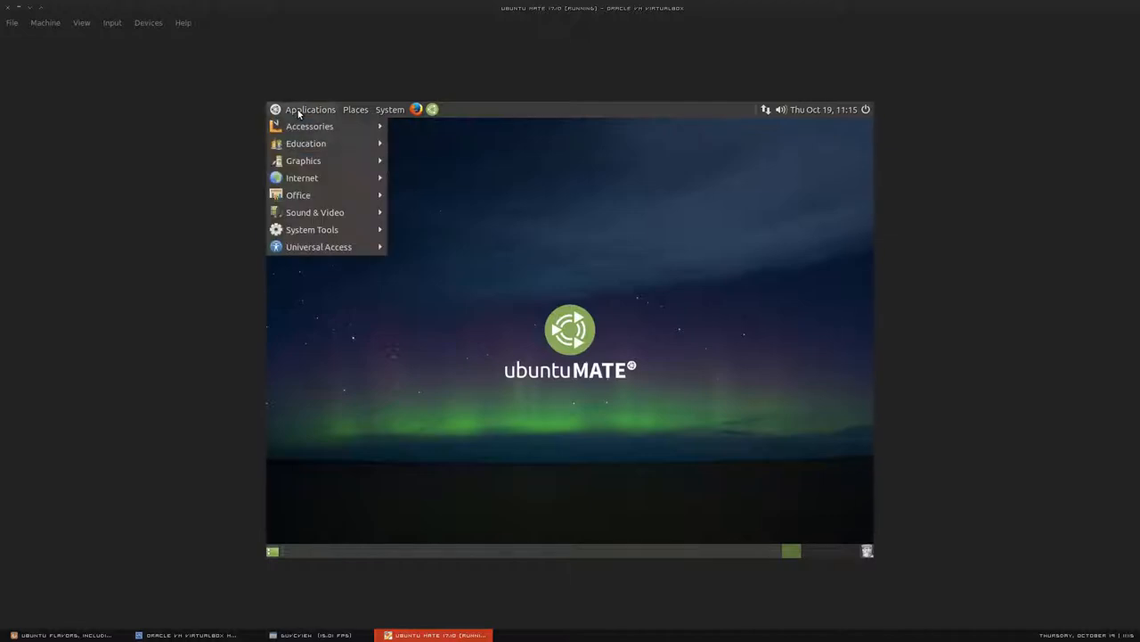
{"action": "mouse_move", "coordinate": [309, 125]}
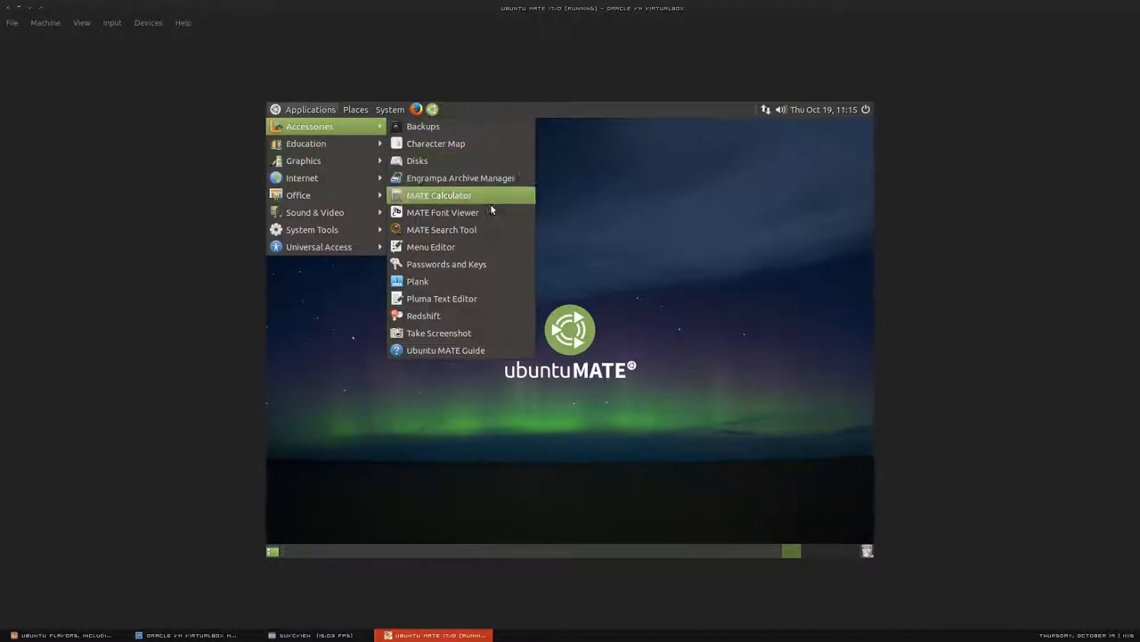
{"action": "mouse_move", "coordinate": [442, 298]}
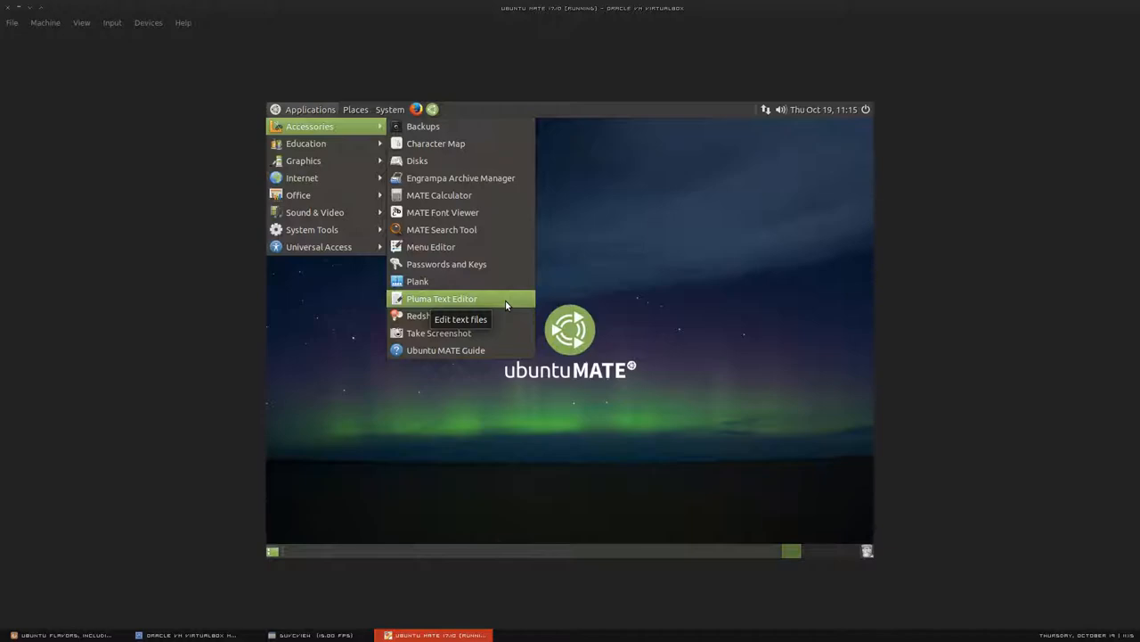
- Open and close Pluma Text Editor, then the Ubuntu MATE Guide help window
{"action": "left_click", "coordinate": [442, 299]}
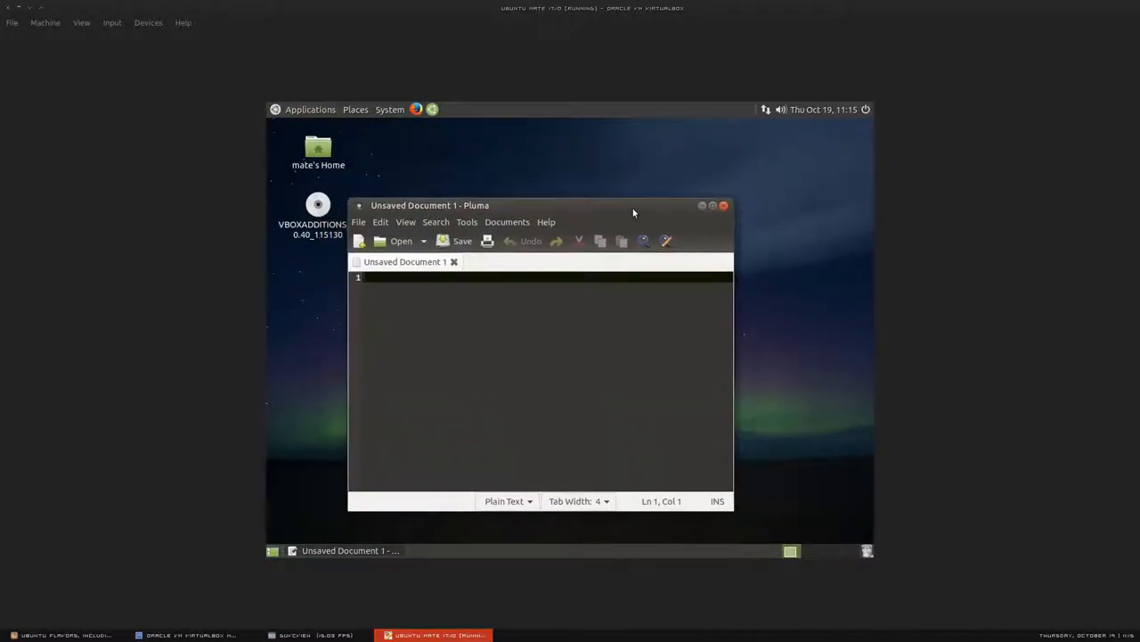
{"action": "left_click", "coordinate": [724, 206]}
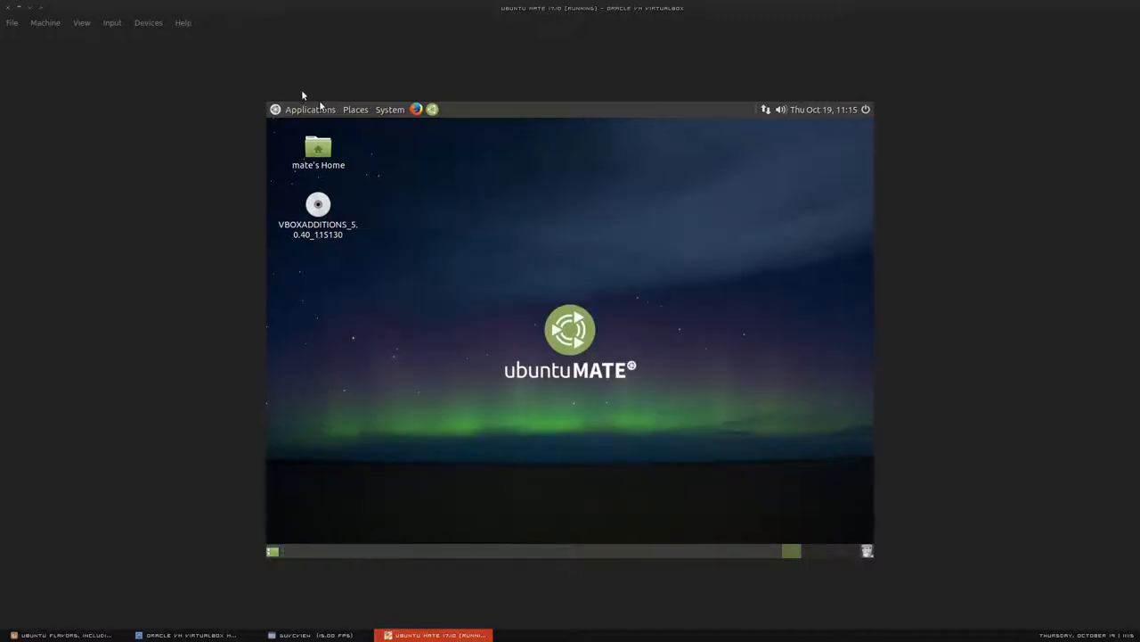
{"action": "left_click", "coordinate": [310, 109]}
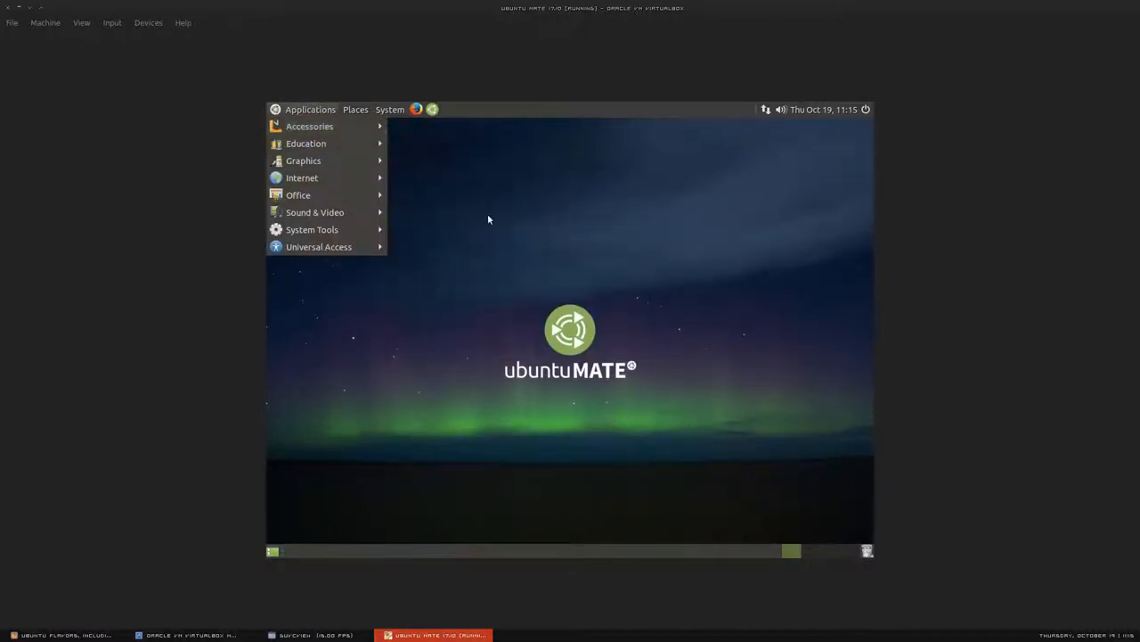
{"action": "mouse_move", "coordinate": [310, 126]}
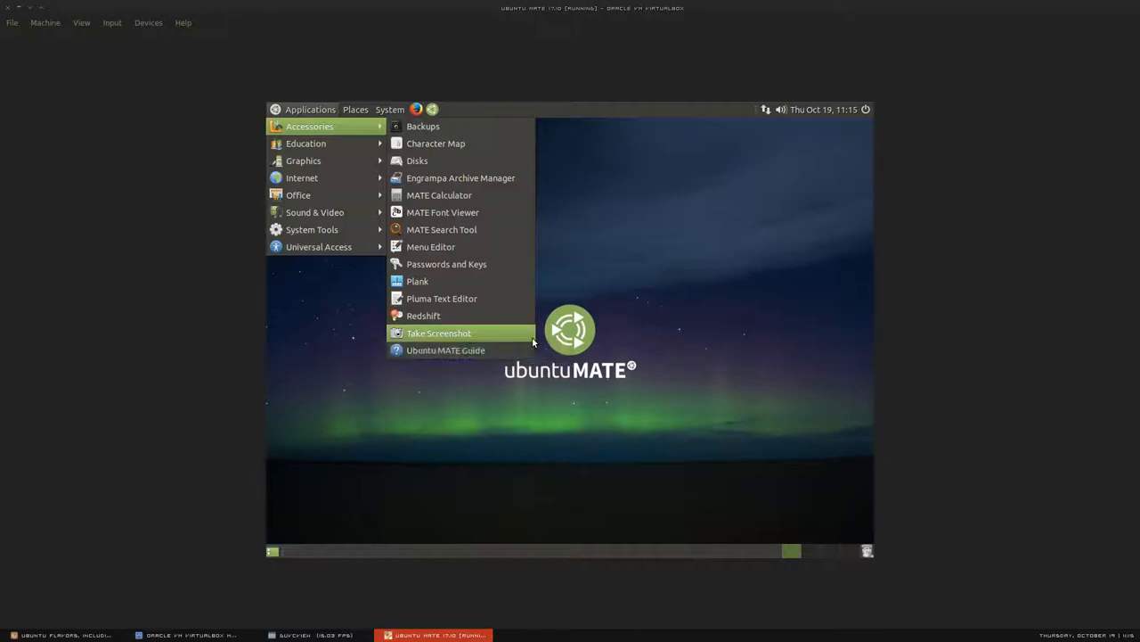
{"action": "left_click", "coordinate": [445, 349]}
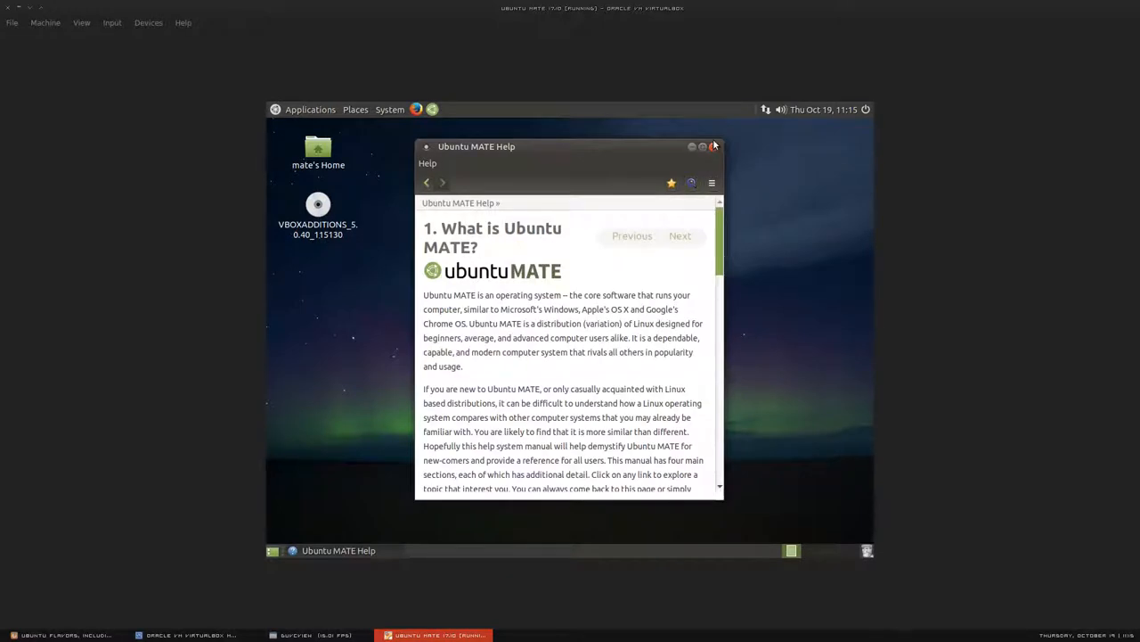
{"action": "mouse_move", "coordinate": [713, 147]}
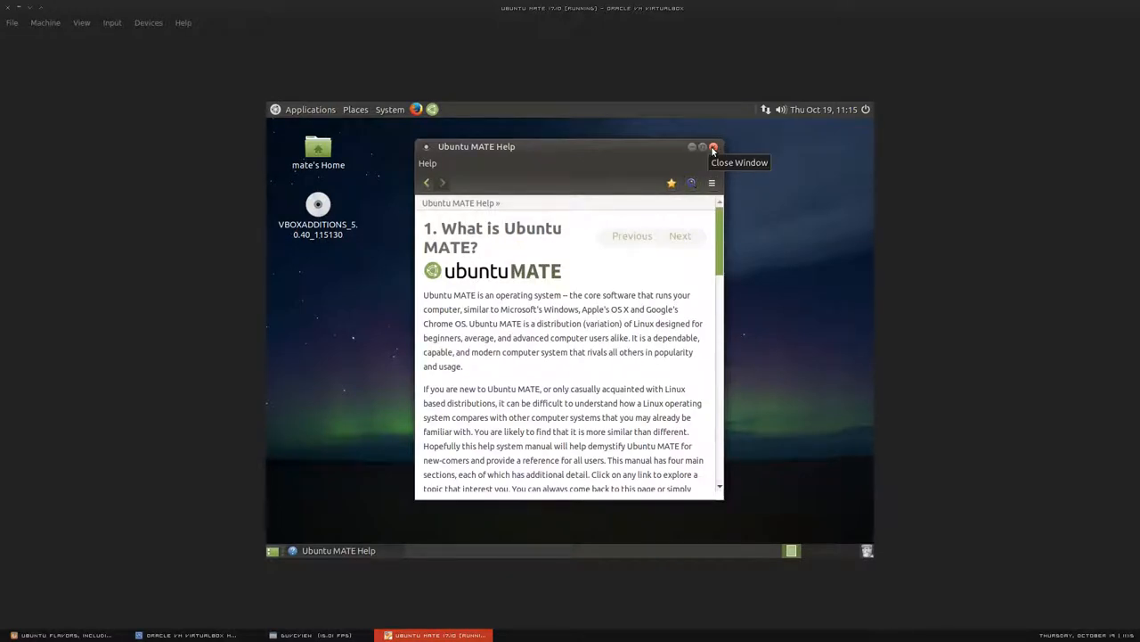
{"action": "left_click", "coordinate": [714, 147]}
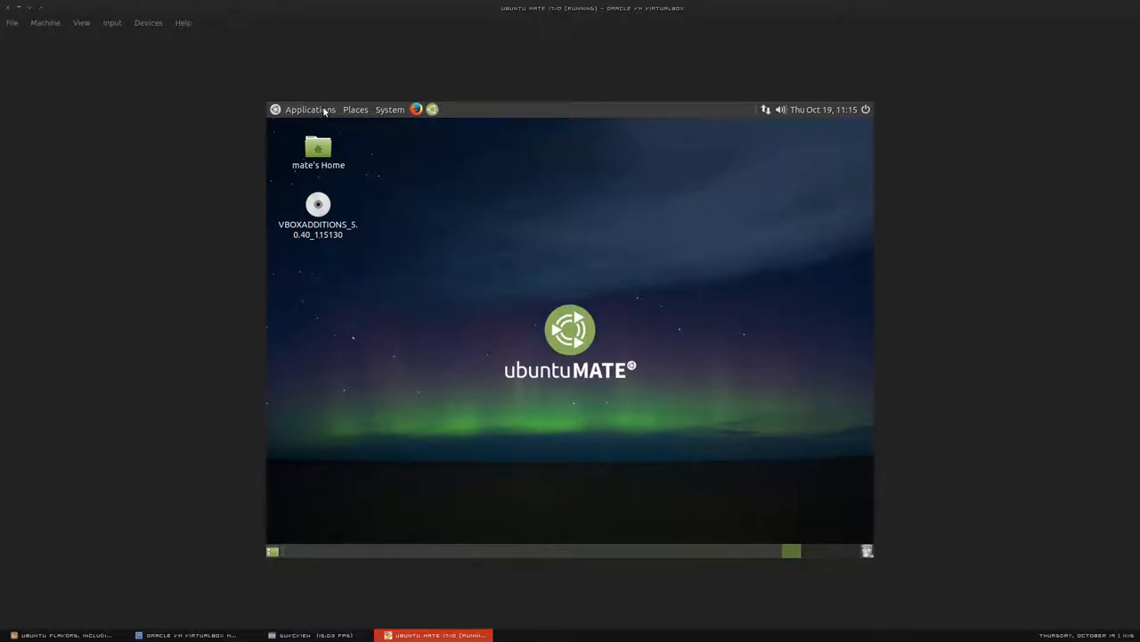
- Browse the Applications submenus and launch Rhythmbox from Sound & Video
{"action": "left_click", "coordinate": [310, 109]}
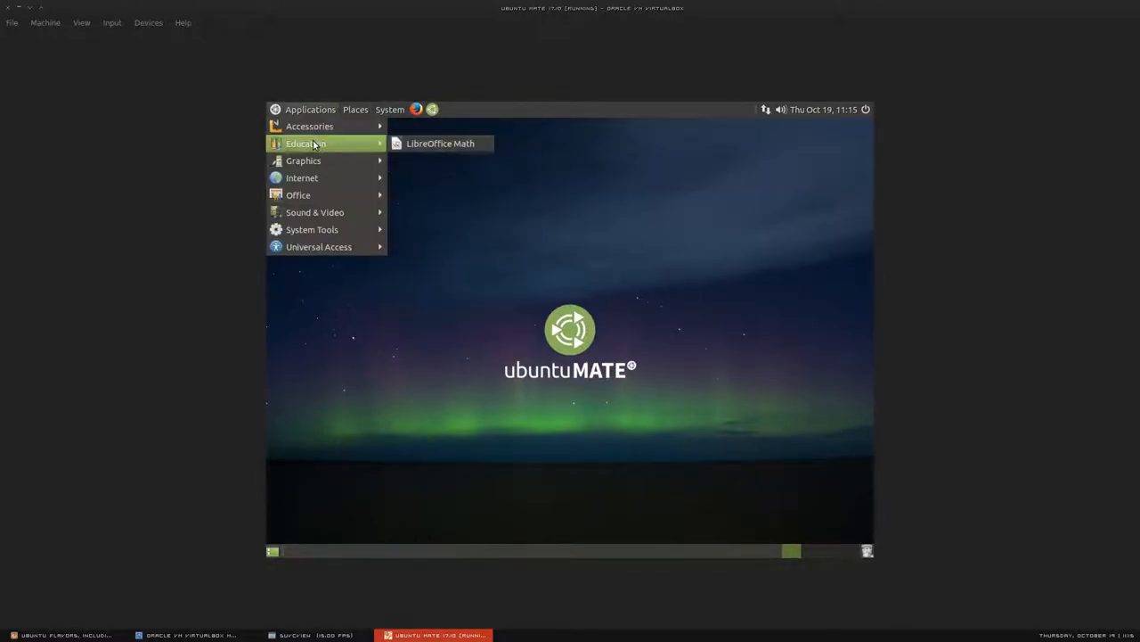
{"action": "mouse_move", "coordinate": [304, 160]}
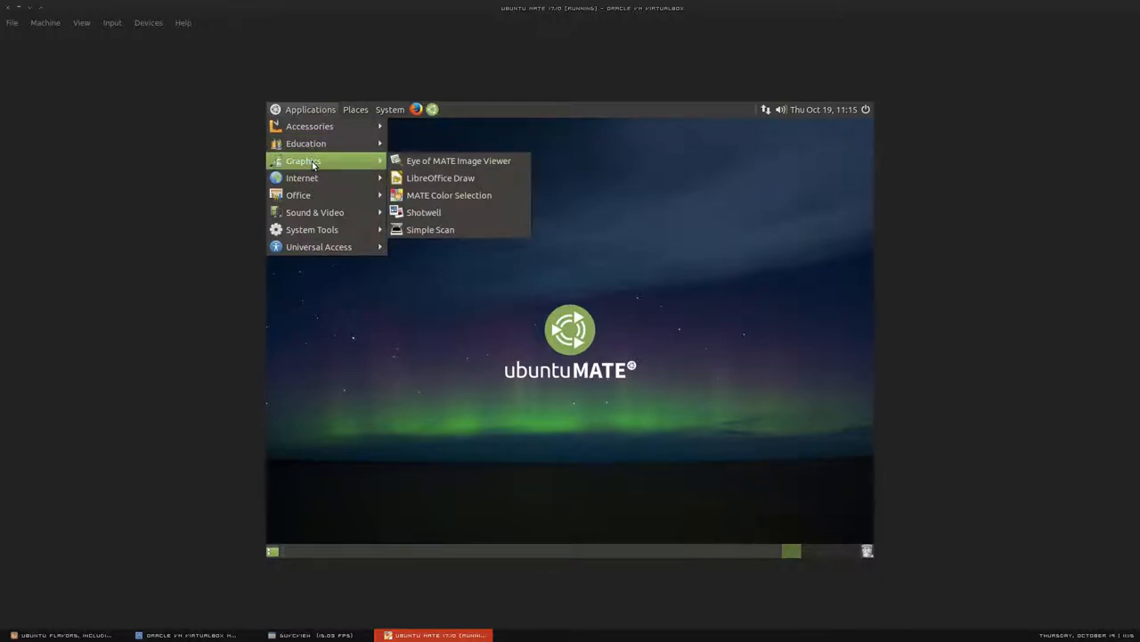
{"action": "mouse_move", "coordinate": [459, 160]}
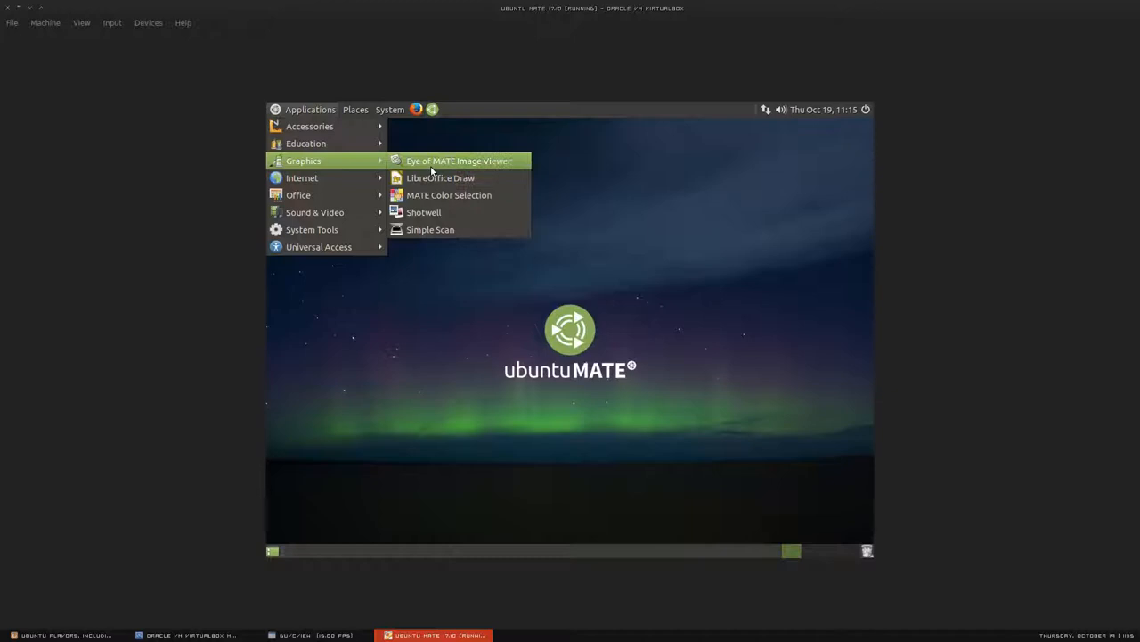
{"action": "mouse_move", "coordinate": [501, 172]}
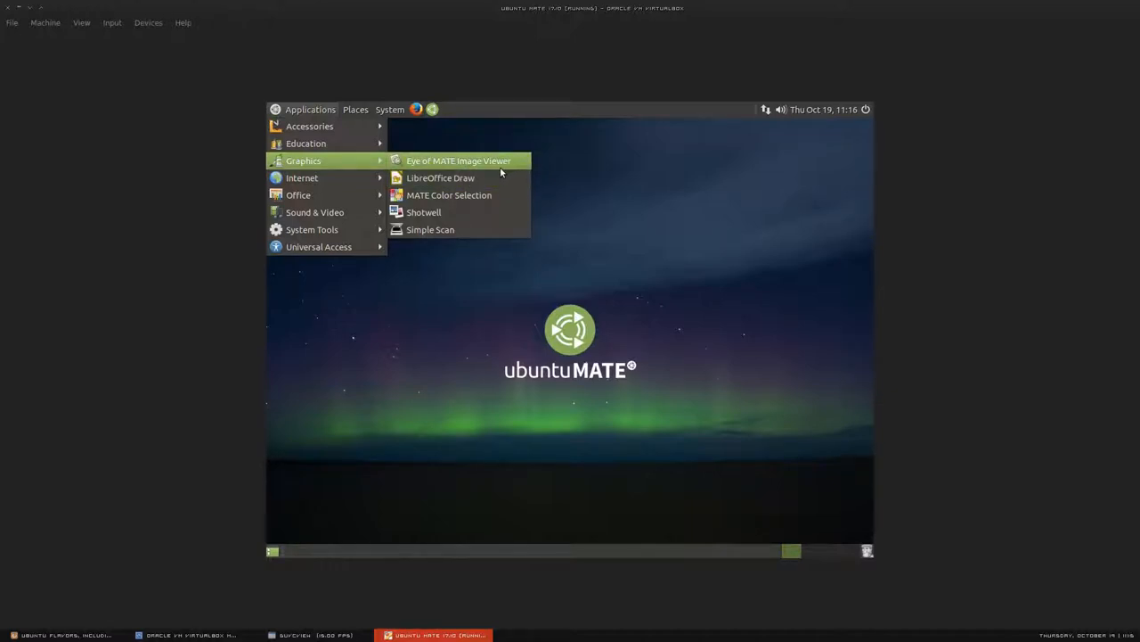
{"action": "mouse_move", "coordinate": [564, 181]}
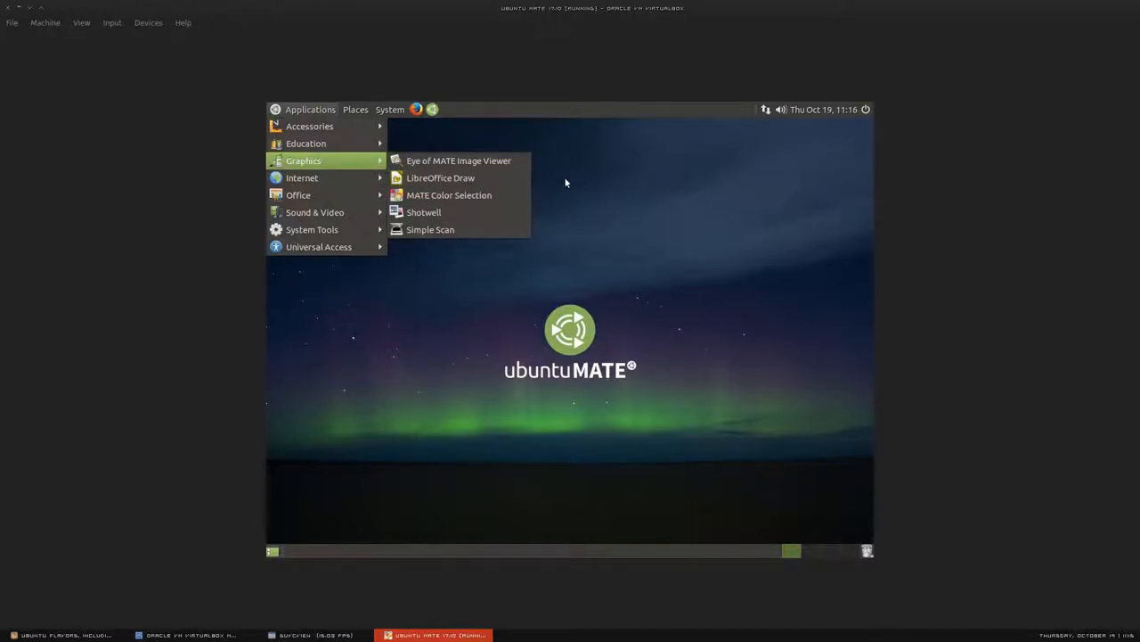
{"action": "mouse_move", "coordinate": [559, 197]}
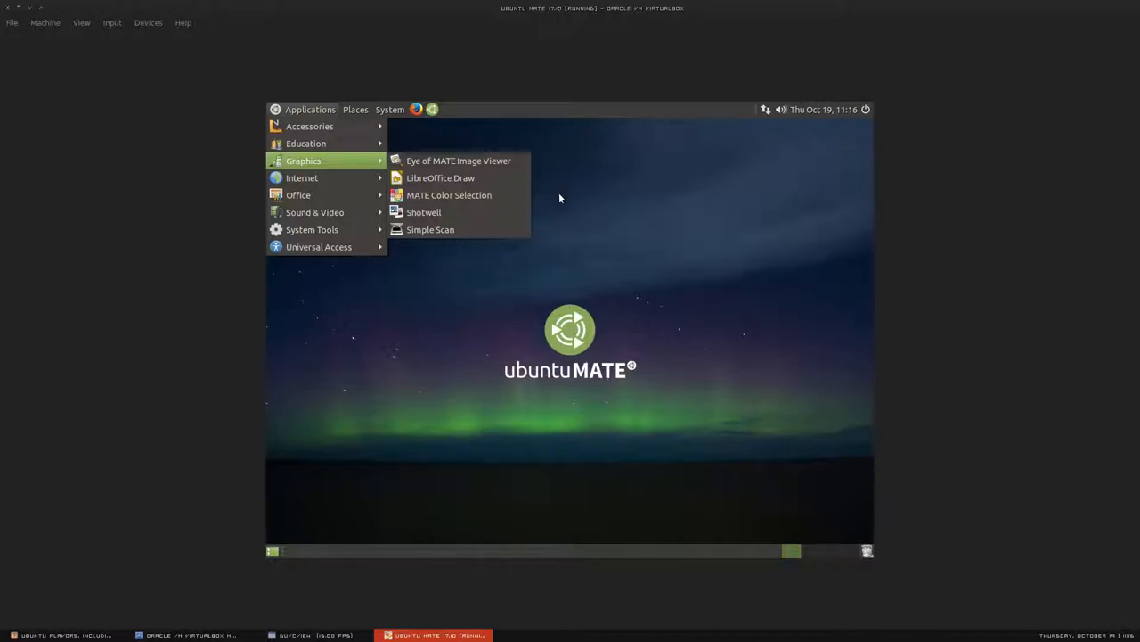
{"action": "mouse_move", "coordinate": [540, 221]}
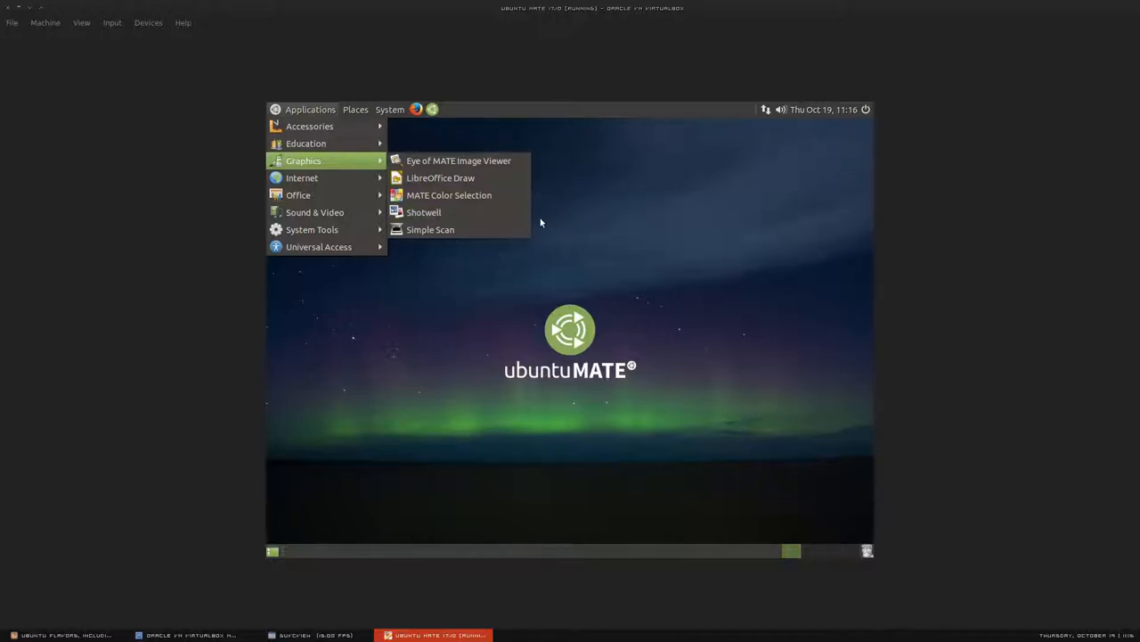
{"action": "mouse_move", "coordinate": [496, 286]}
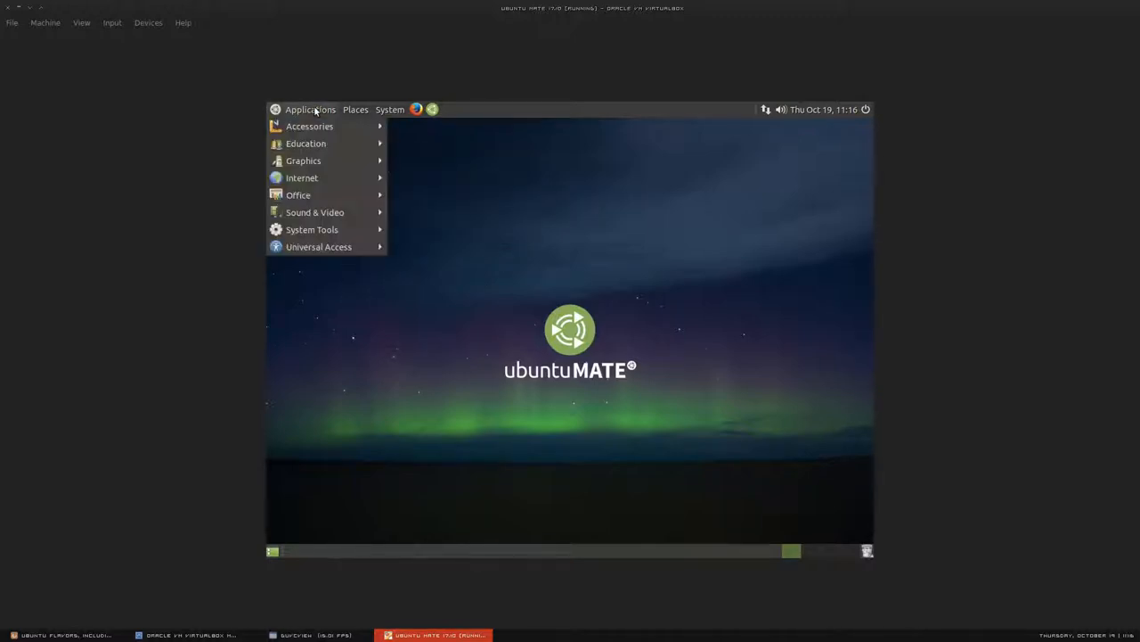
{"action": "mouse_move", "coordinate": [301, 177]}
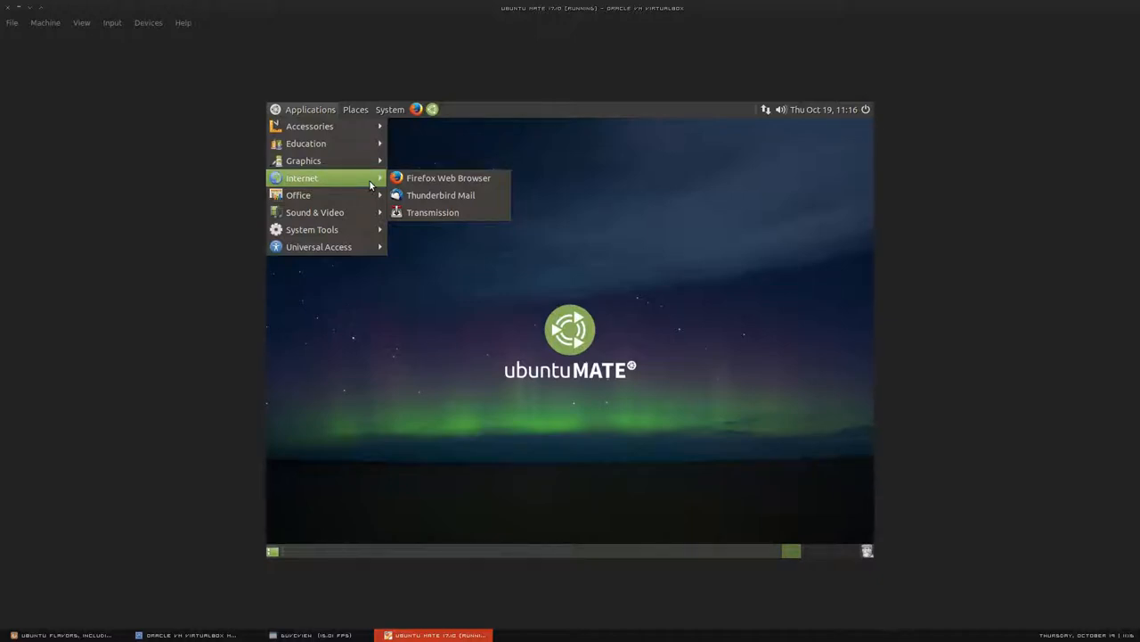
{"action": "mouse_move", "coordinate": [299, 195]}
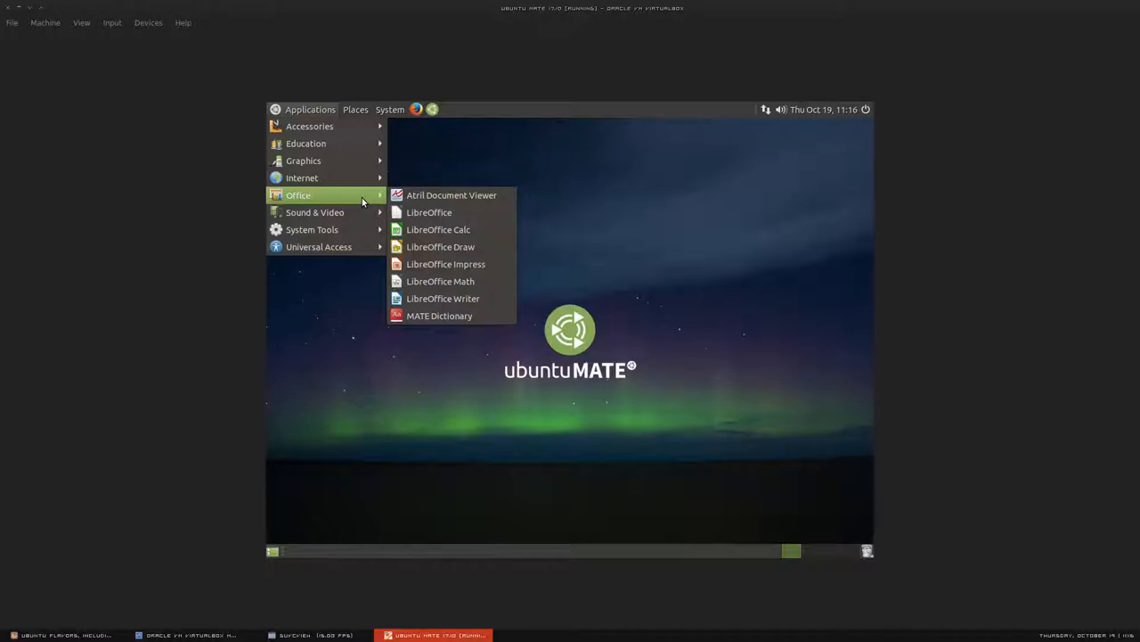
{"action": "mouse_move", "coordinate": [314, 212]}
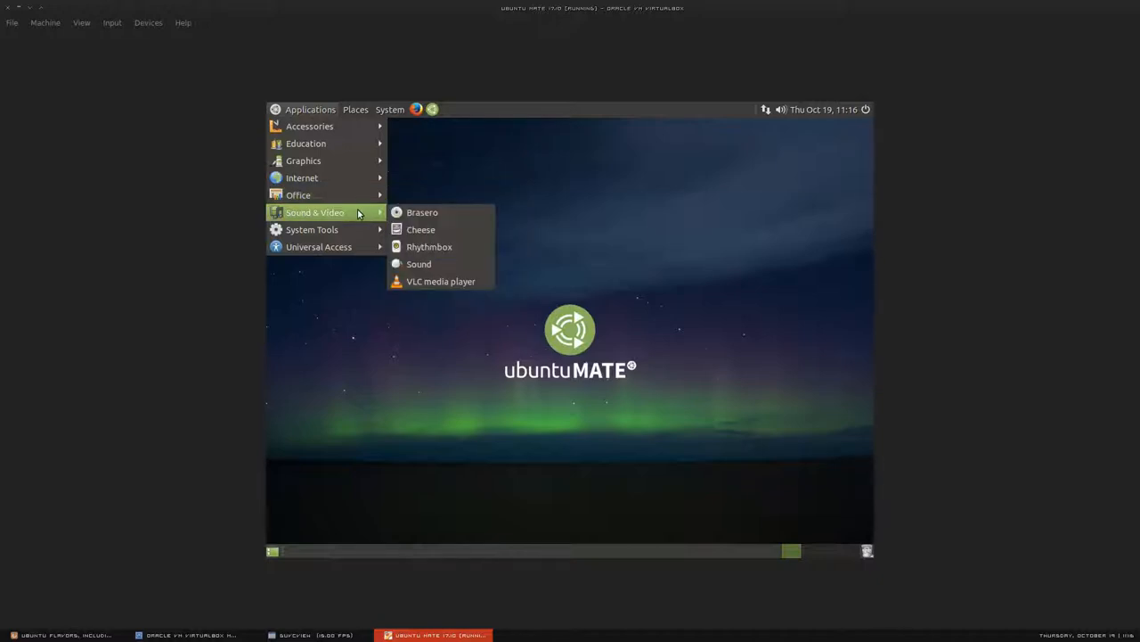
{"action": "mouse_move", "coordinate": [373, 213]}
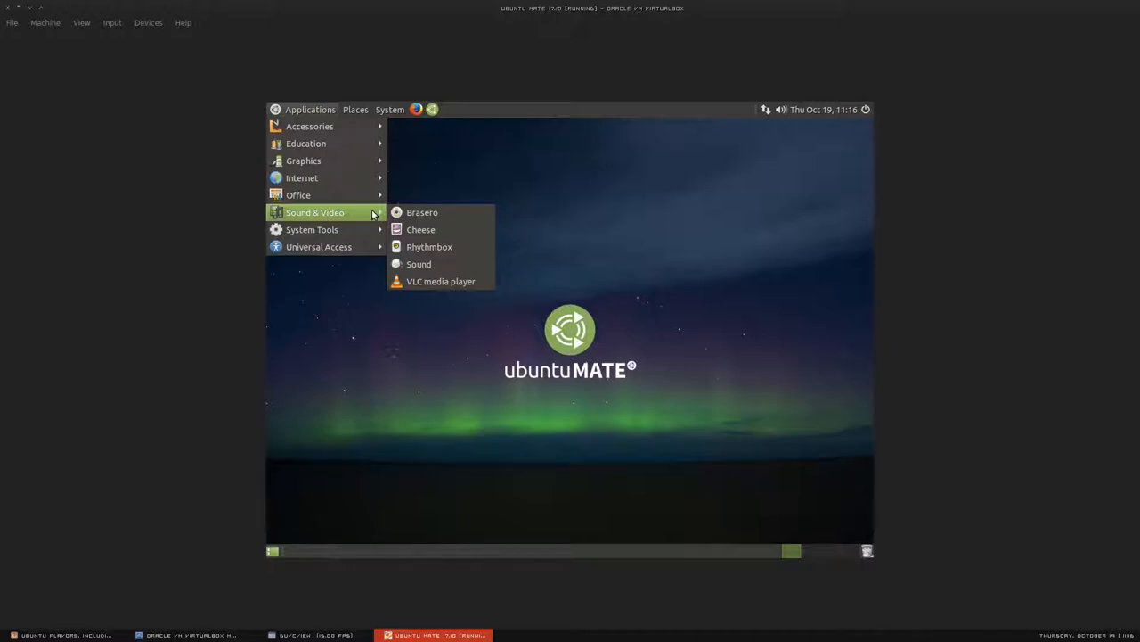
{"action": "left_click", "coordinate": [429, 246]}
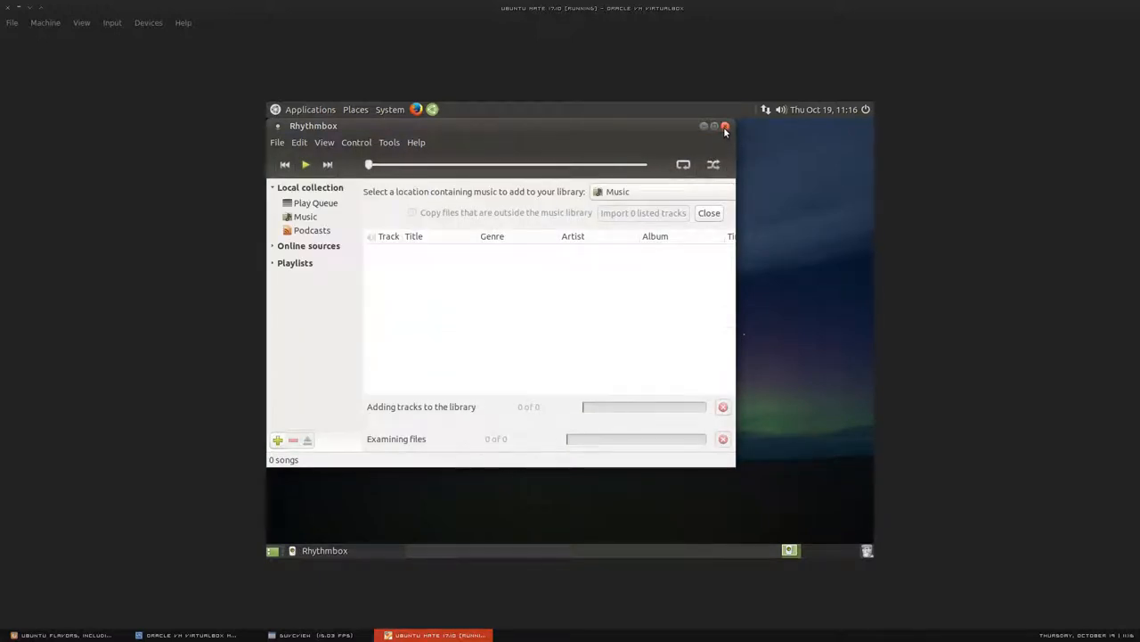
- Close Rhythmbox, open and close Caja on the home folder, then reopen System Tools
{"action": "left_click", "coordinate": [725, 126]}
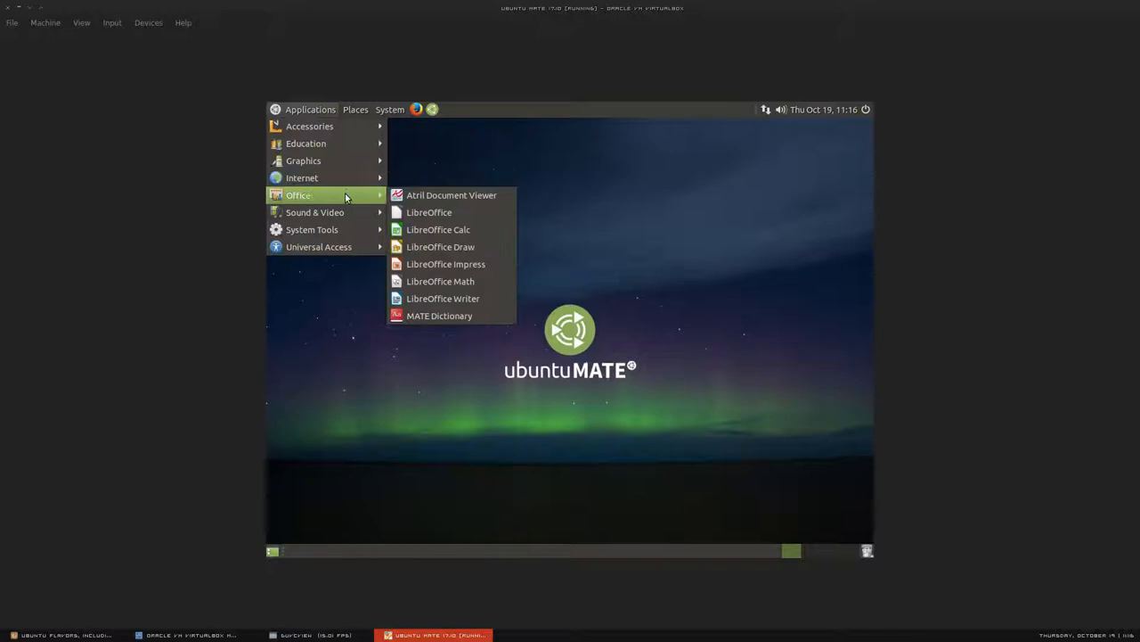
{"action": "mouse_move", "coordinate": [393, 225]}
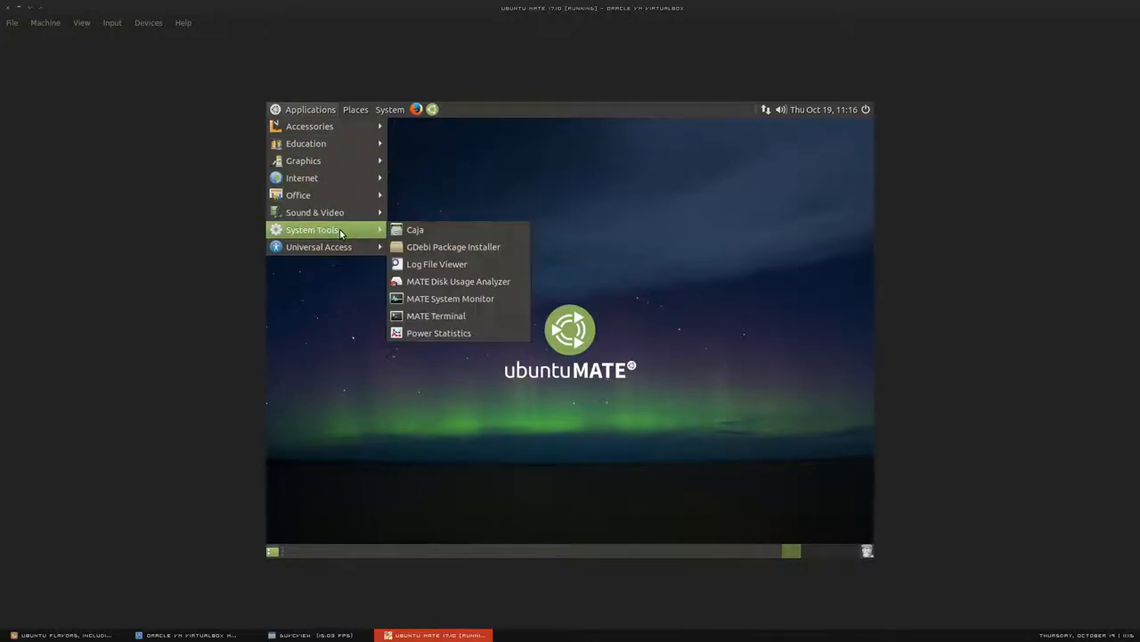
{"action": "mouse_move", "coordinate": [416, 230]}
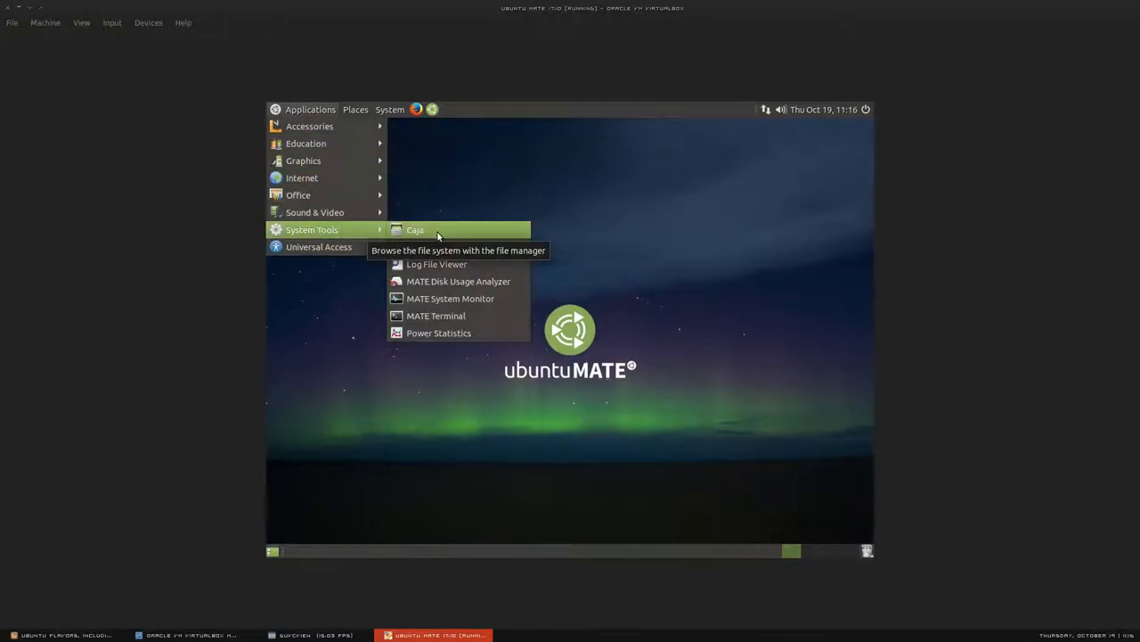
{"action": "left_click", "coordinate": [416, 230]}
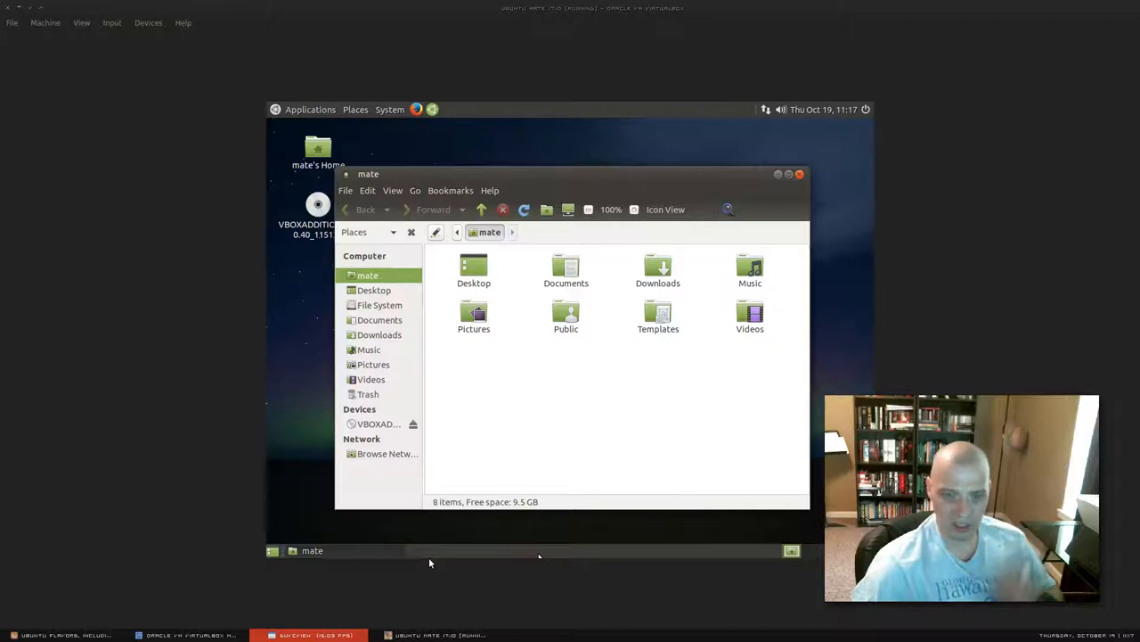
{"action": "mouse_move", "coordinate": [736, 435]}
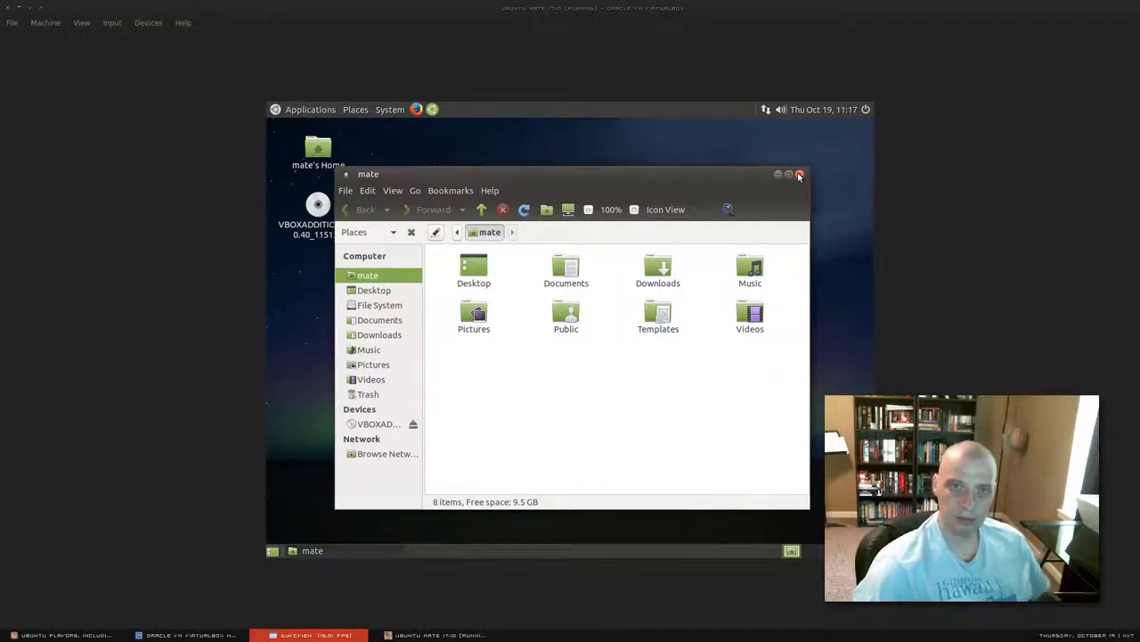
{"action": "mouse_move", "coordinate": [799, 175]}
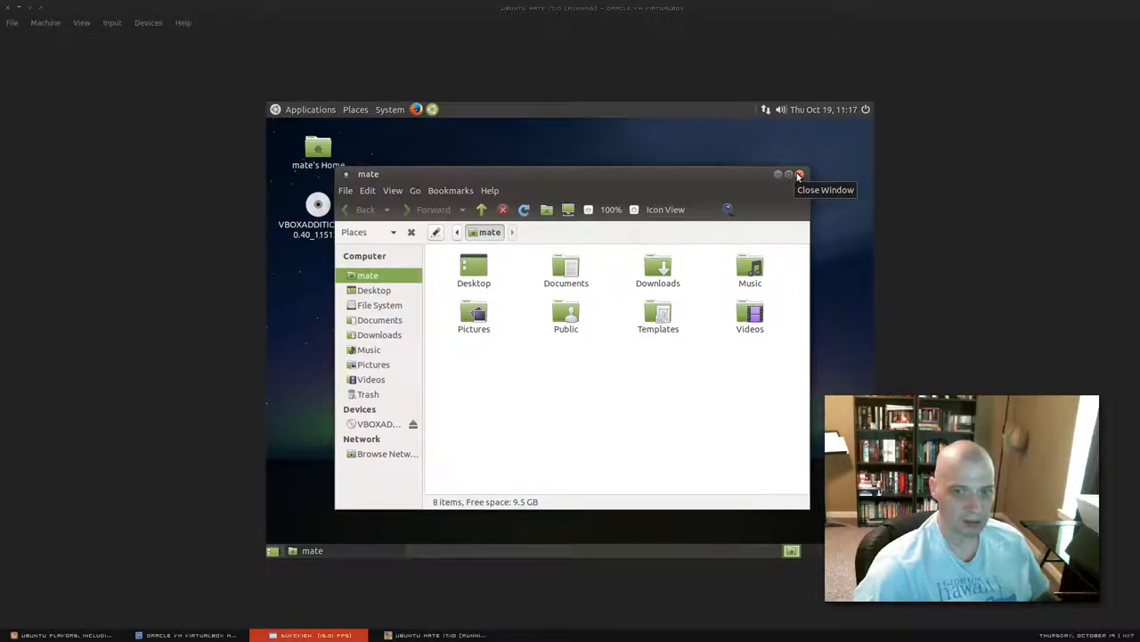
{"action": "mouse_move", "coordinate": [794, 186]}
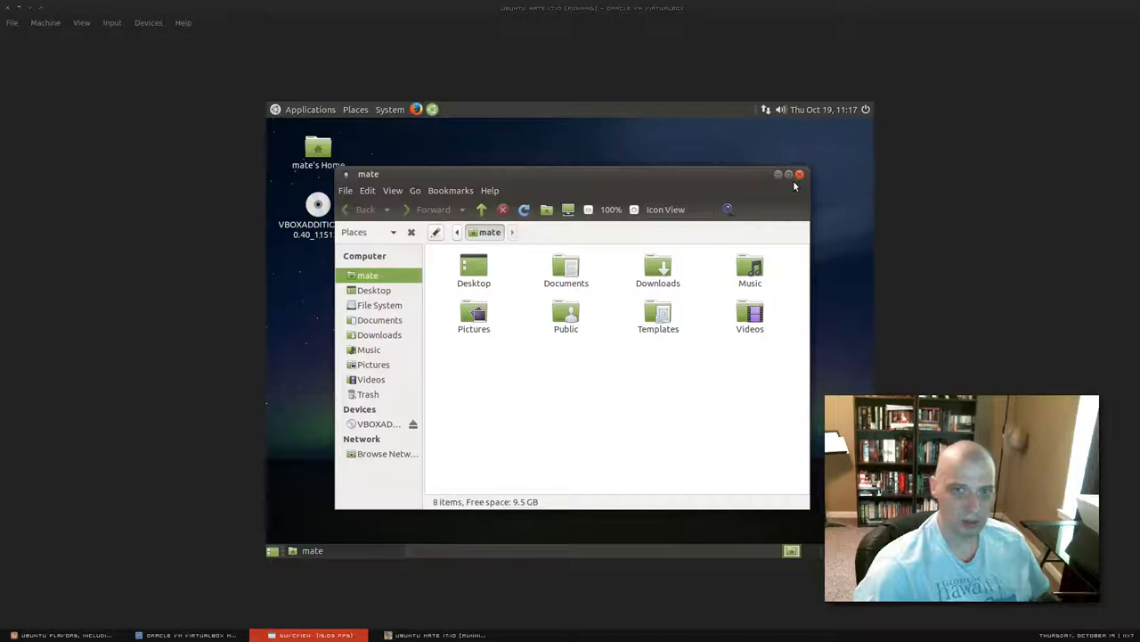
{"action": "left_click", "coordinate": [800, 174]}
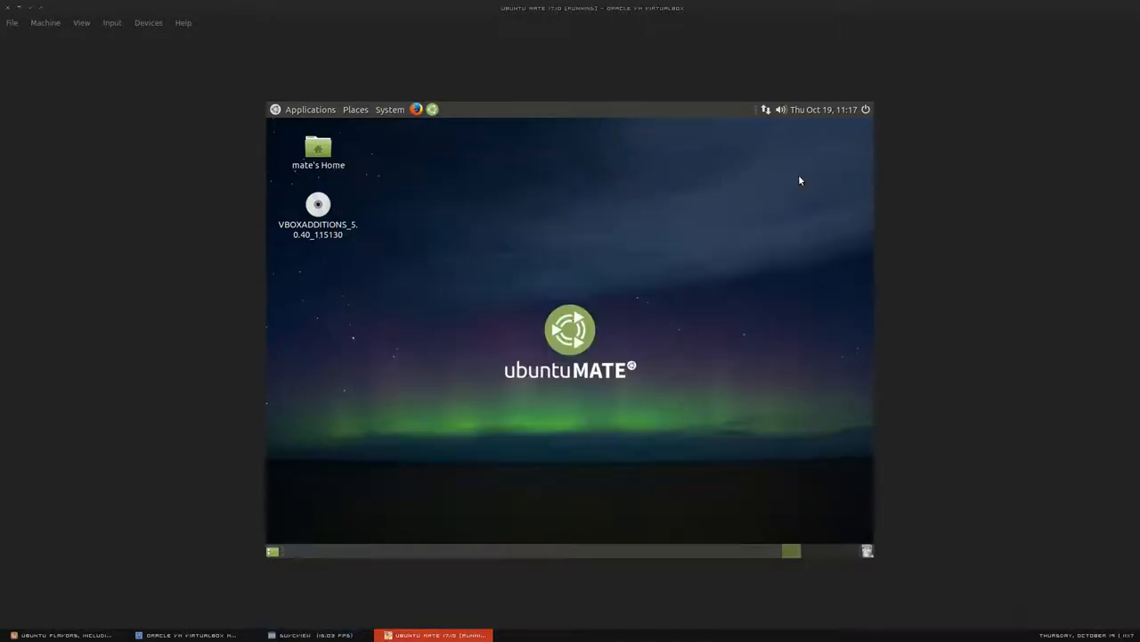
{"action": "left_click", "coordinate": [310, 109]}
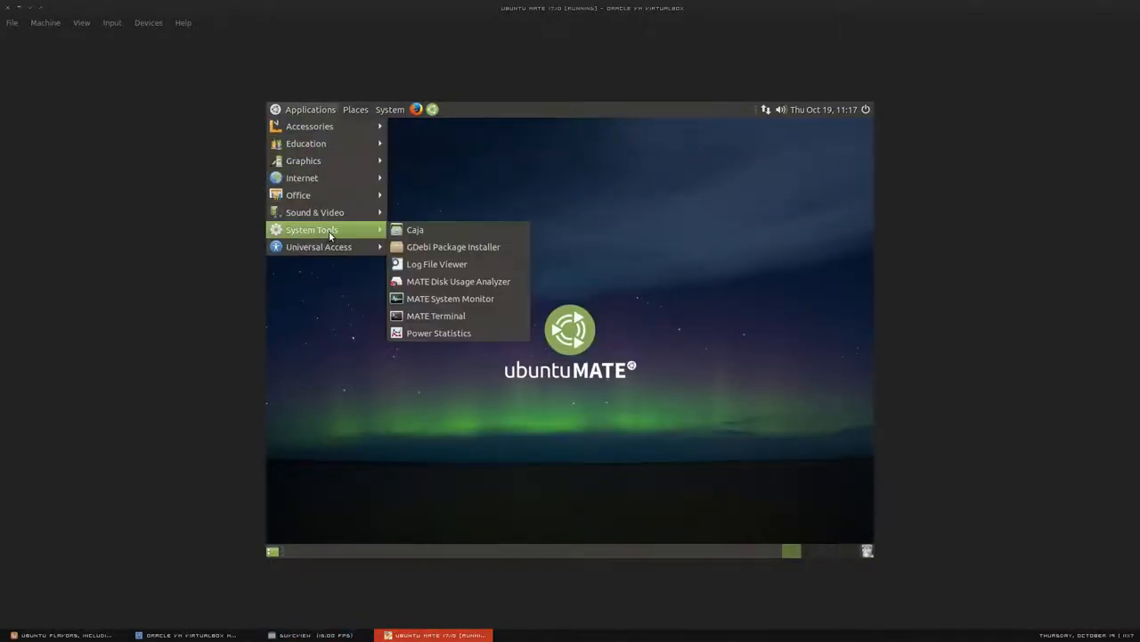
{"action": "mouse_move", "coordinate": [436, 264]}
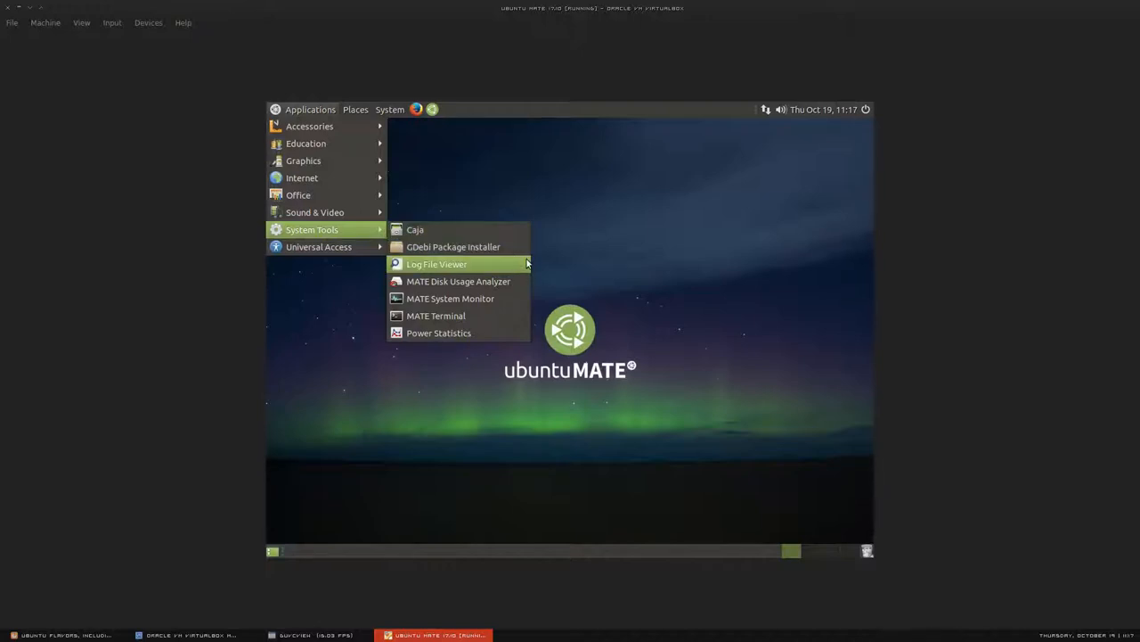
{"action": "mouse_move", "coordinate": [549, 277]}
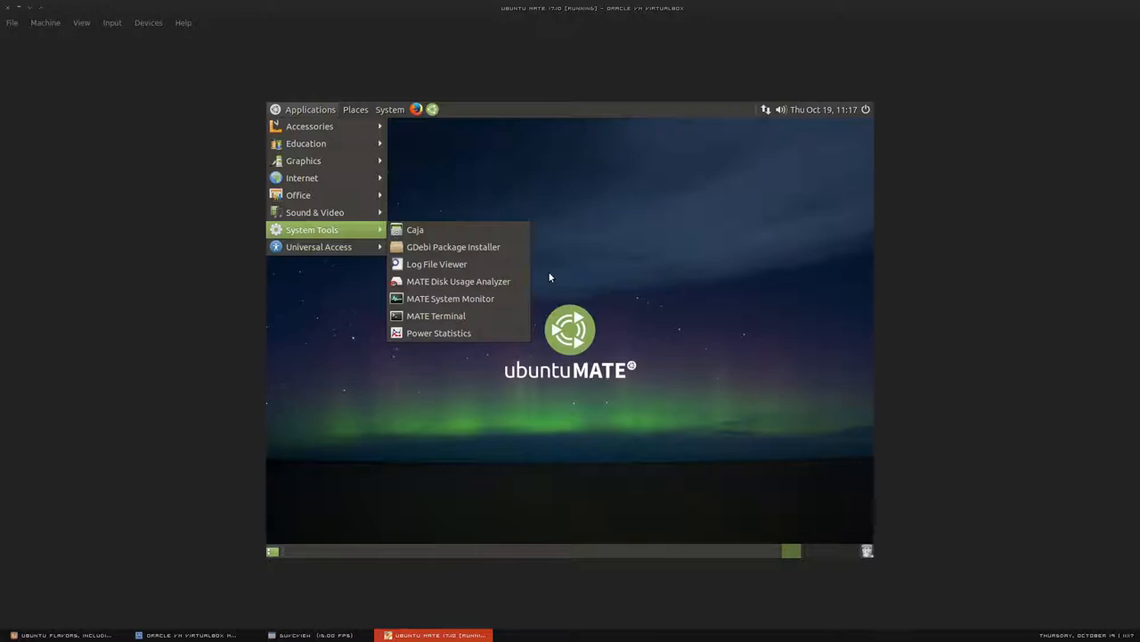
{"action": "mouse_move", "coordinate": [552, 286]}
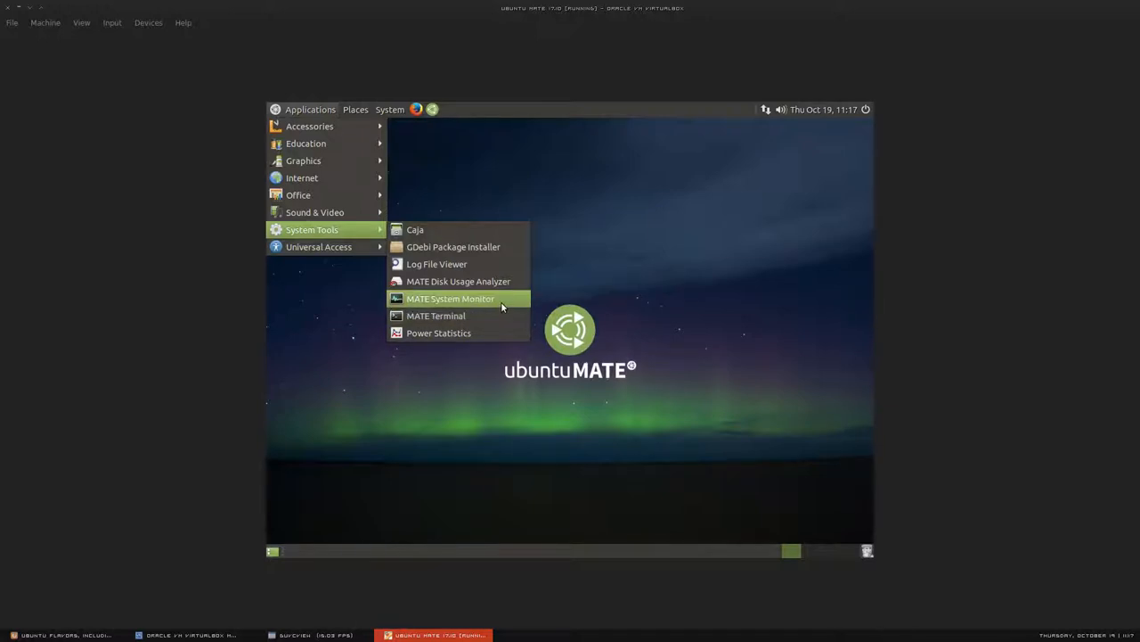
{"action": "left_click", "coordinate": [450, 299]}
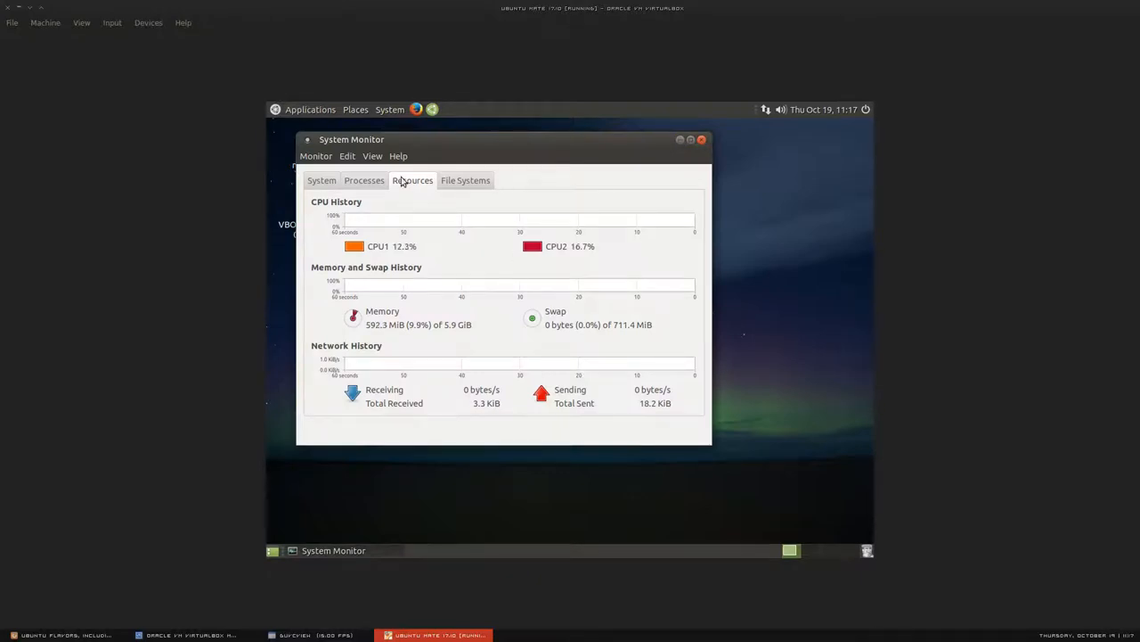
{"action": "left_click", "coordinate": [321, 180]}
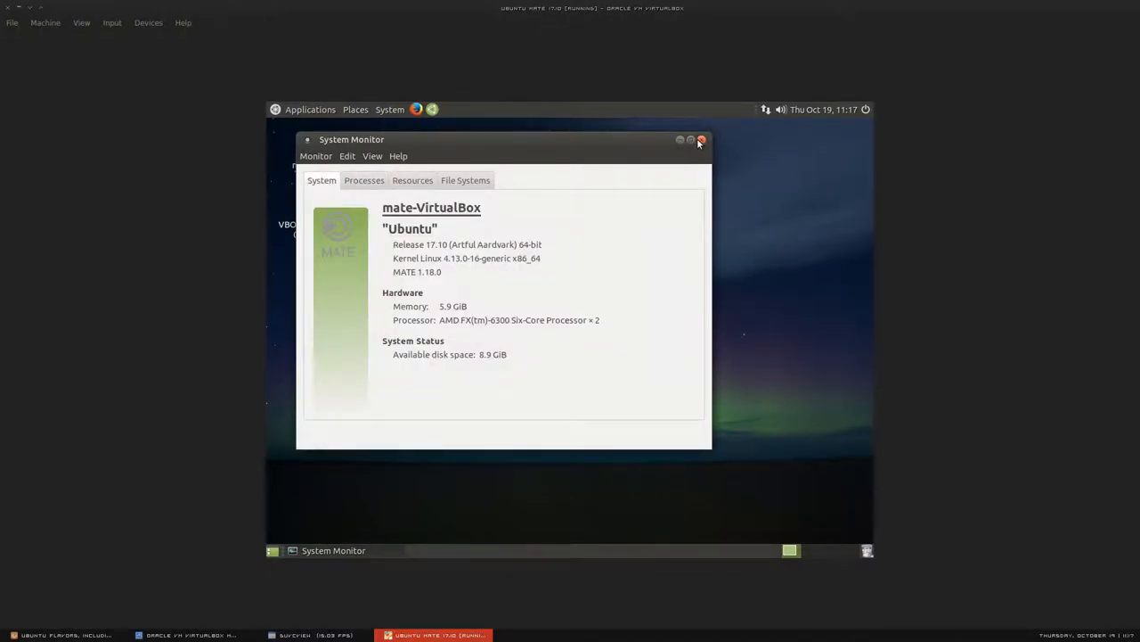
{"action": "left_click", "coordinate": [701, 139]}
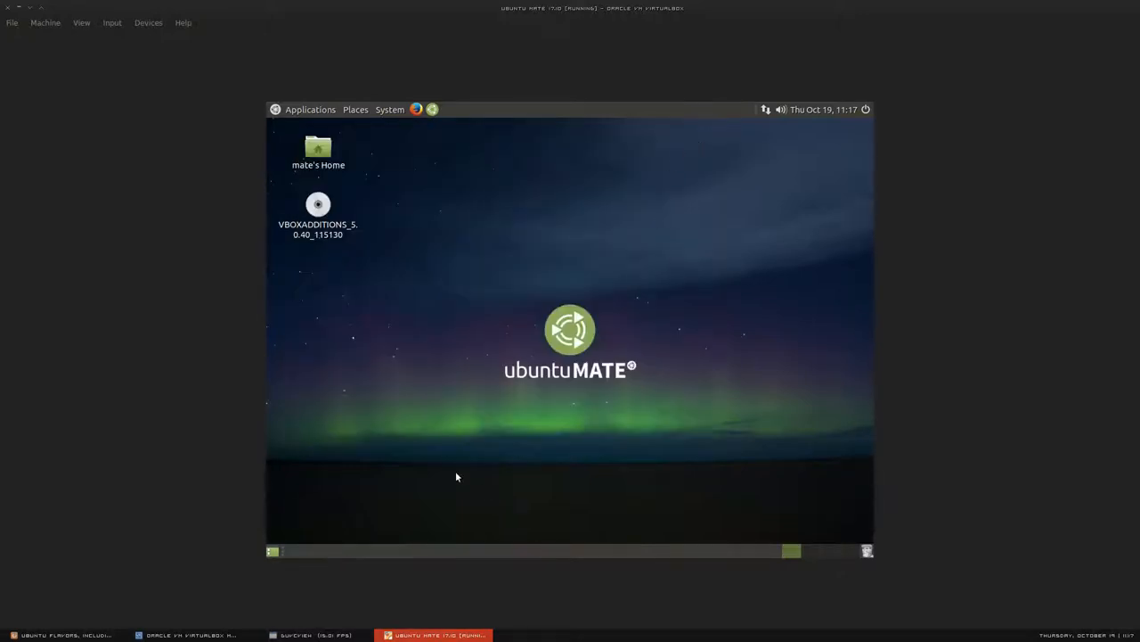
{"action": "mouse_move", "coordinate": [315, 118]}
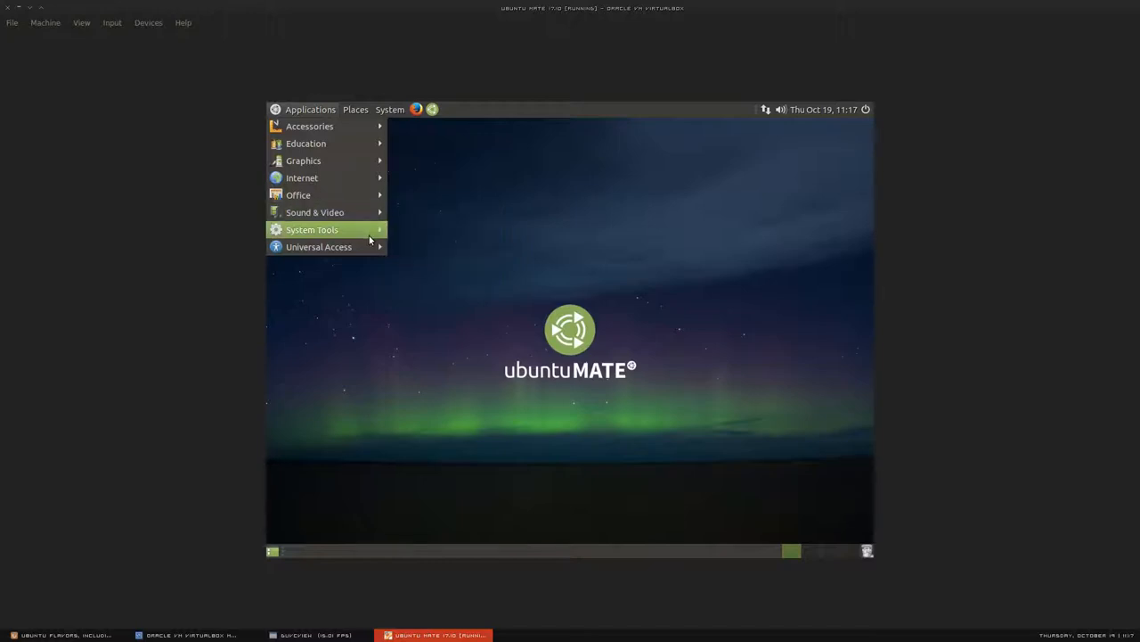
- Launch MATE Terminal from System Tools and close its window
{"action": "left_click", "coordinate": [312, 229]}
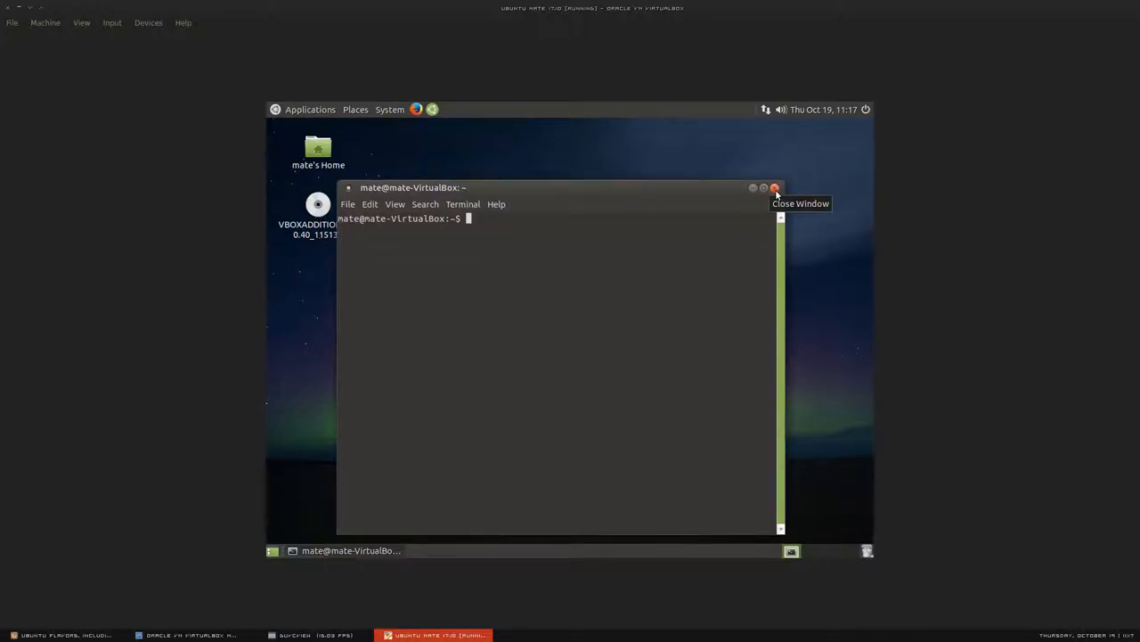
{"action": "left_click", "coordinate": [773, 188]}
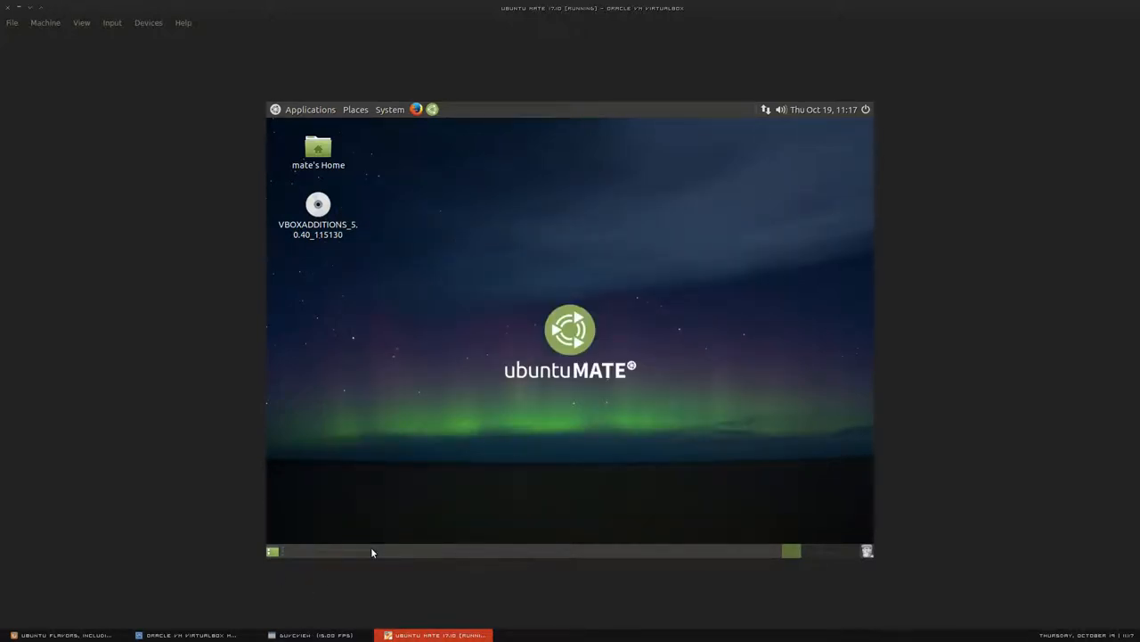
- Open Home Folder from Places, move the Caja window right, then close it
{"action": "left_click", "coordinate": [355, 108]}
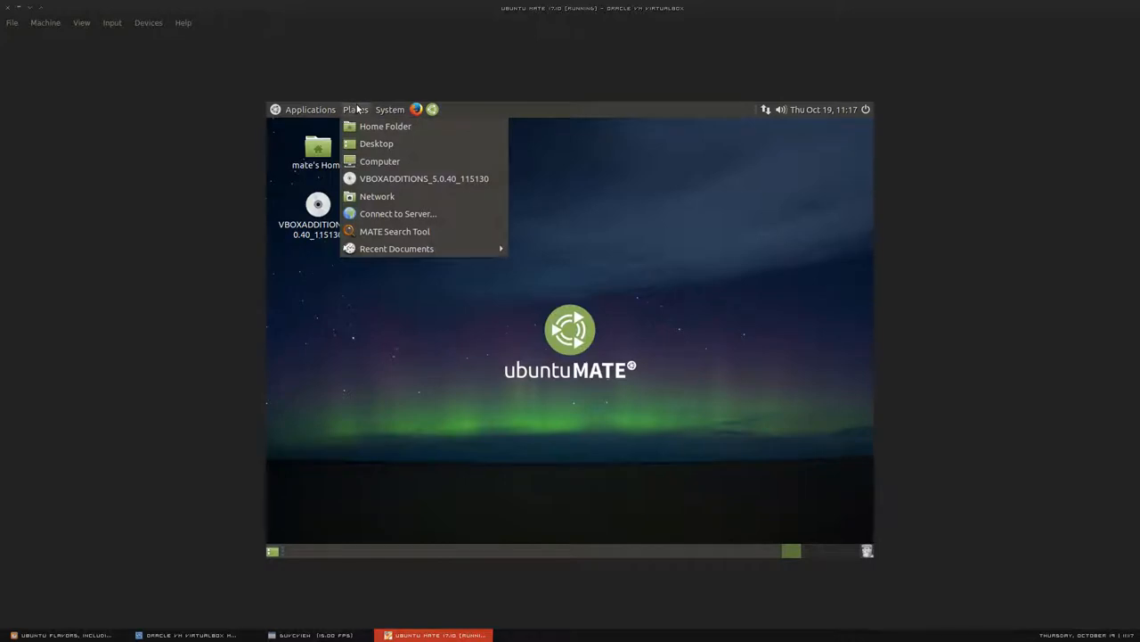
{"action": "mouse_move", "coordinate": [385, 125]}
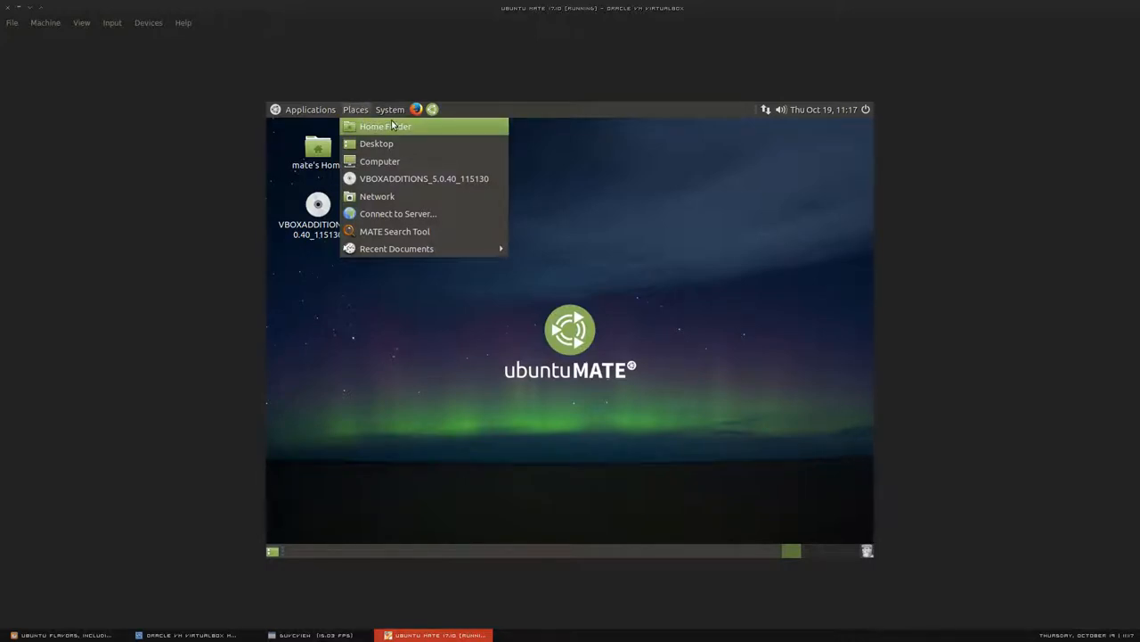
{"action": "mouse_move", "coordinate": [376, 144]}
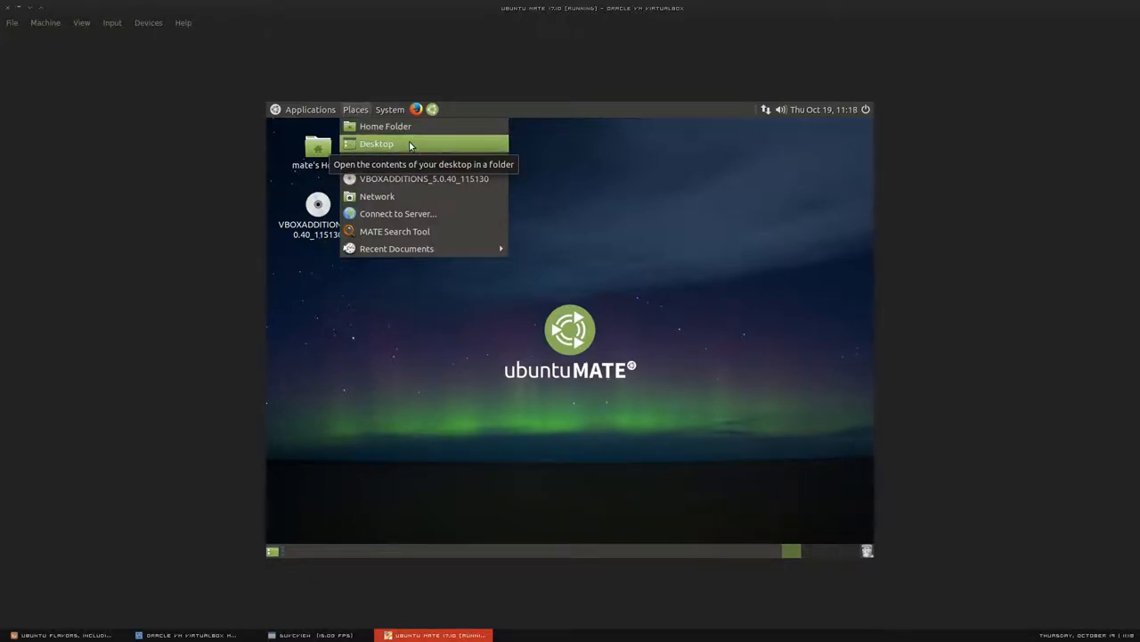
{"action": "mouse_move", "coordinate": [380, 161]}
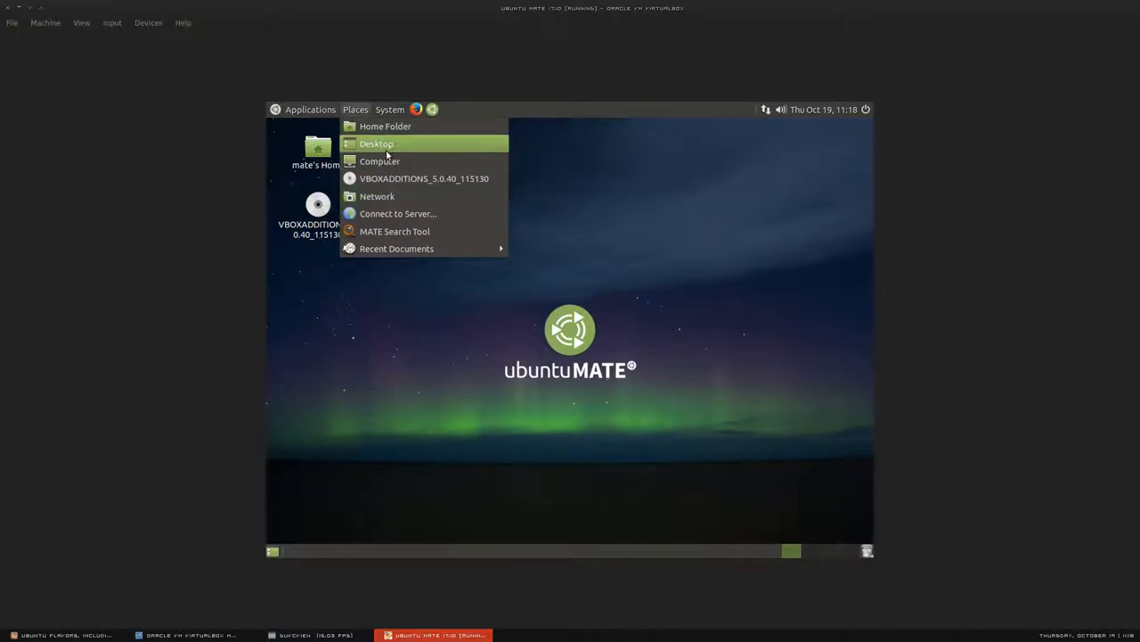
{"action": "left_click", "coordinate": [385, 126]}
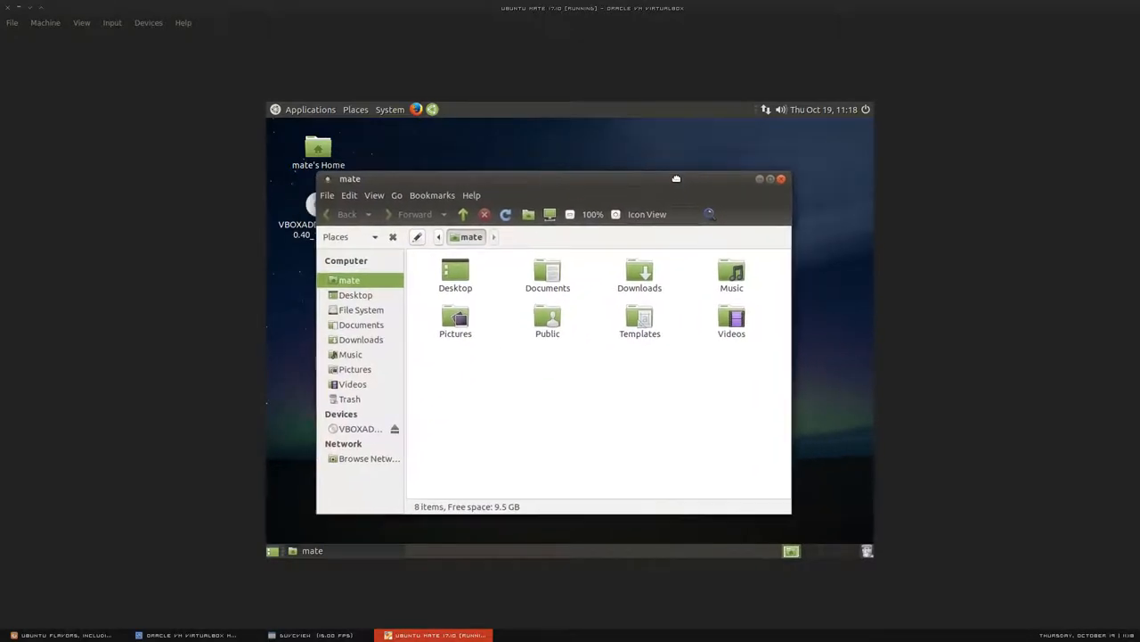
{"action": "left_click_drag", "start_coordinate": [535, 178], "coordinate": [606, 178]}
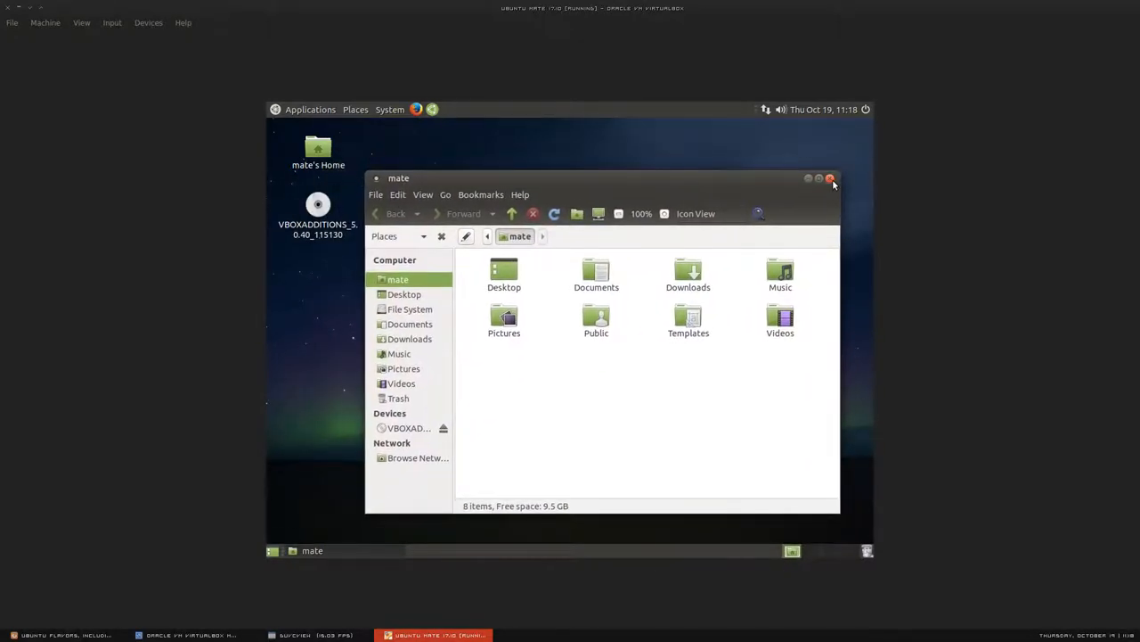
{"action": "left_click", "coordinate": [390, 108]}
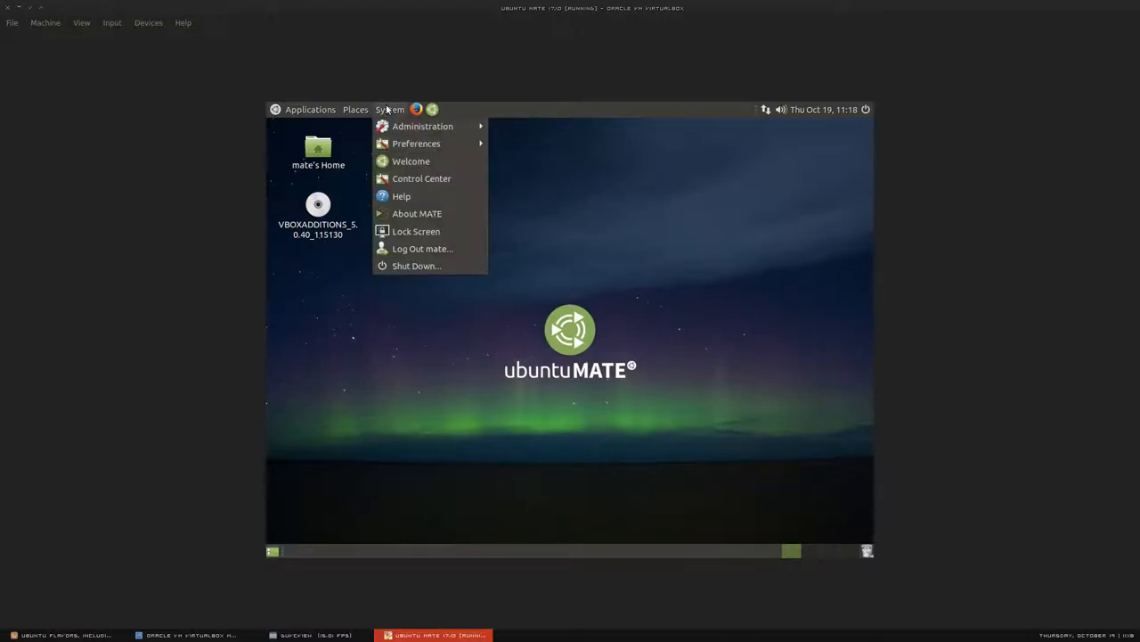
{"action": "mouse_move", "coordinate": [422, 125]}
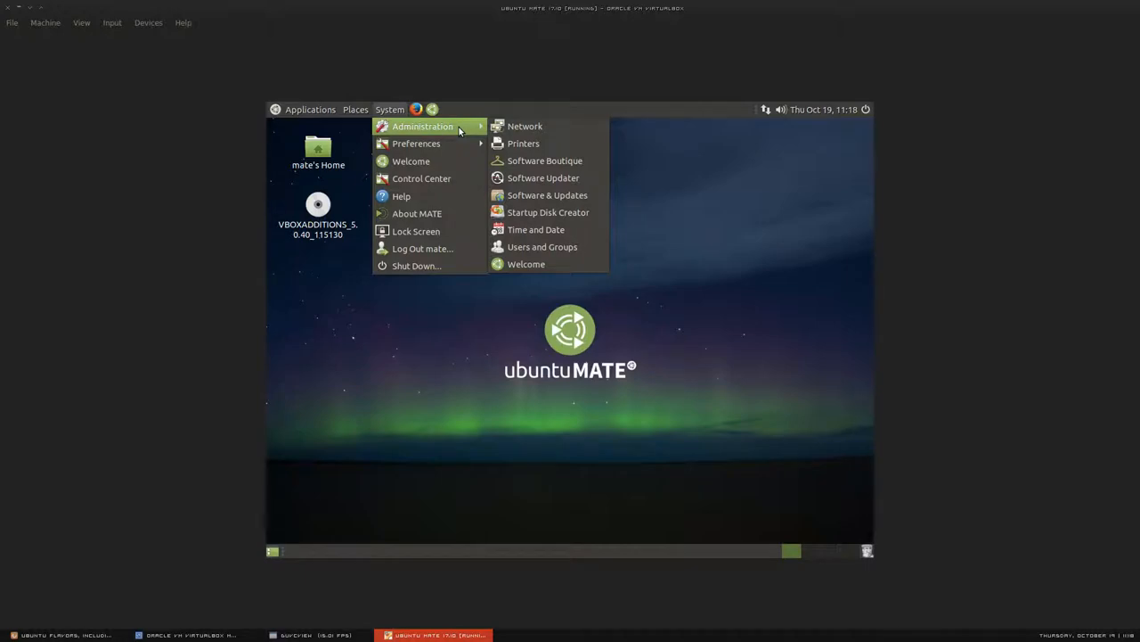
{"action": "mouse_move", "coordinate": [416, 143]}
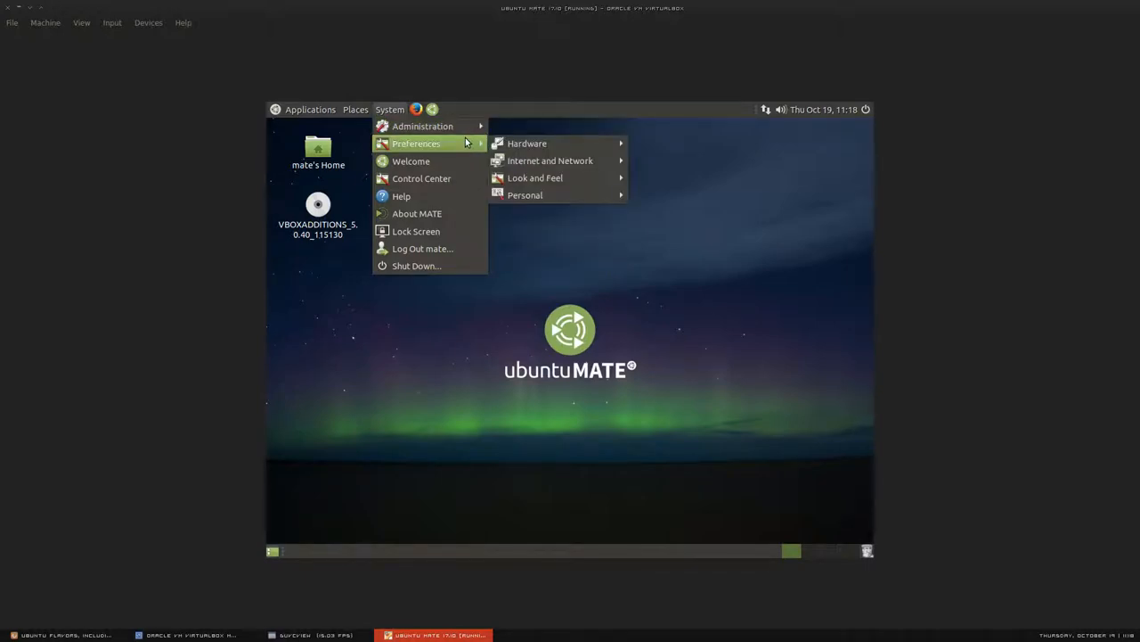
{"action": "mouse_move", "coordinate": [526, 143]}
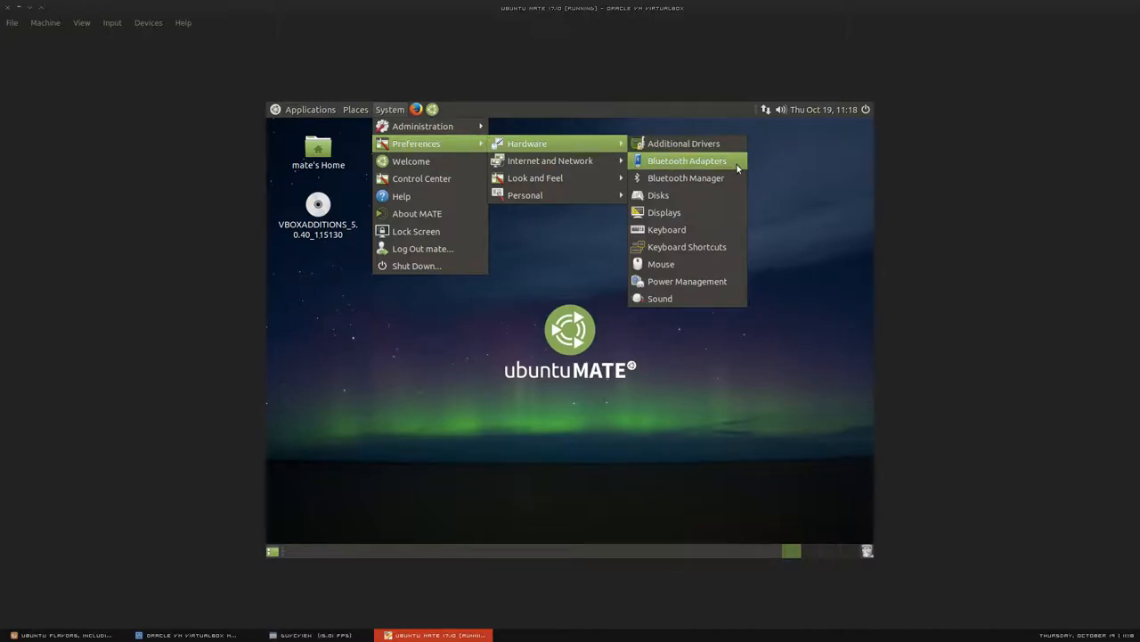
{"action": "mouse_move", "coordinate": [809, 249]}
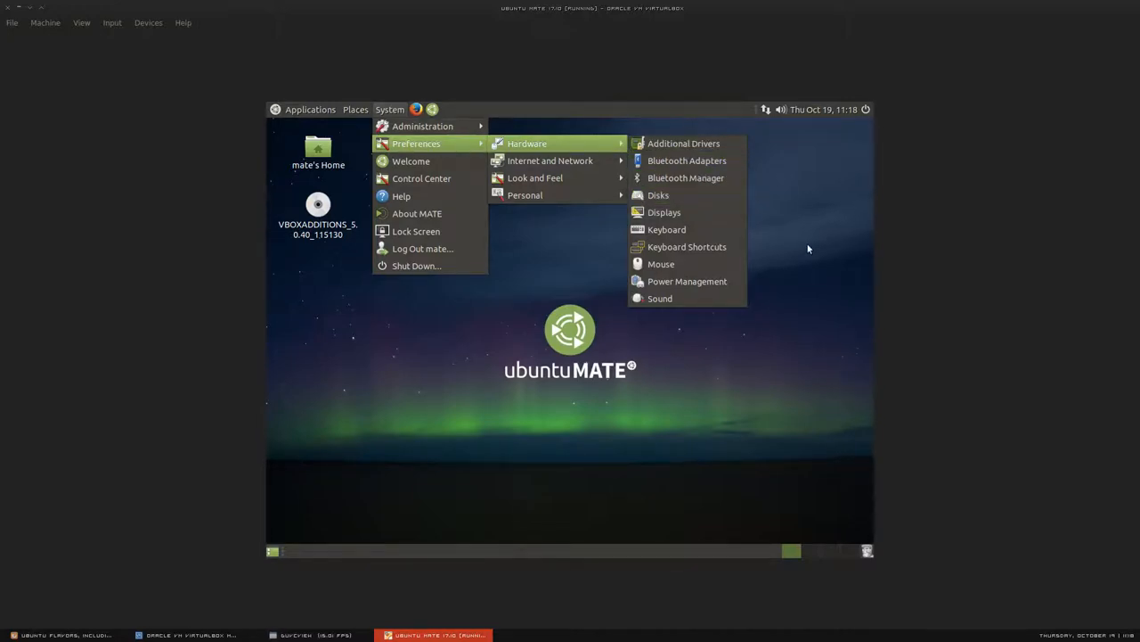
{"action": "mouse_move", "coordinate": [759, 241]}
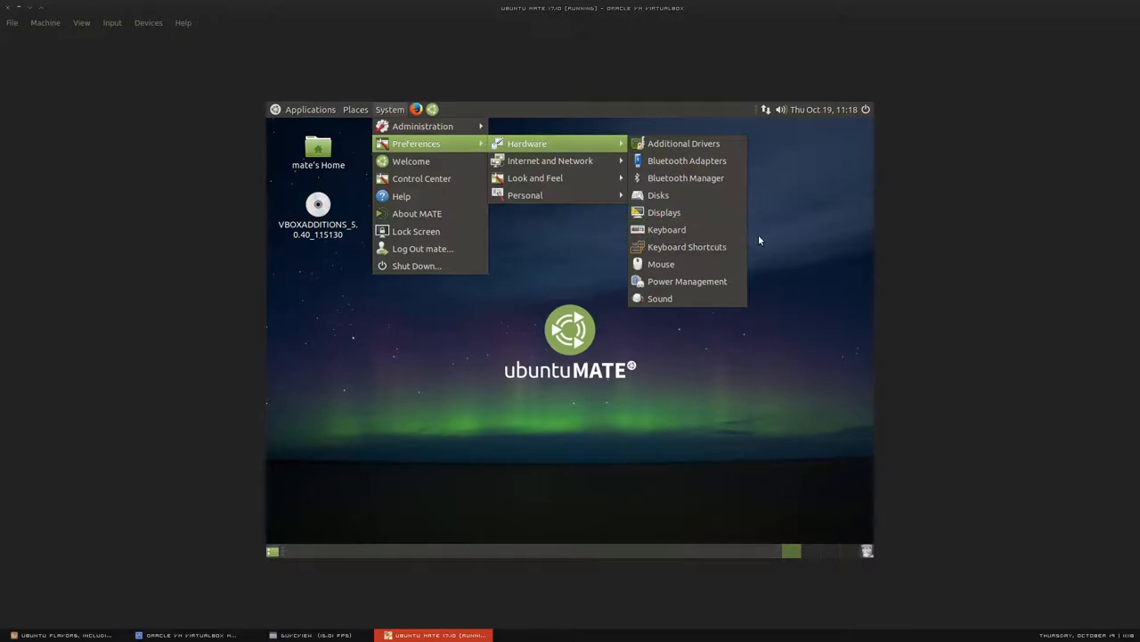
{"action": "mouse_move", "coordinate": [687, 281]}
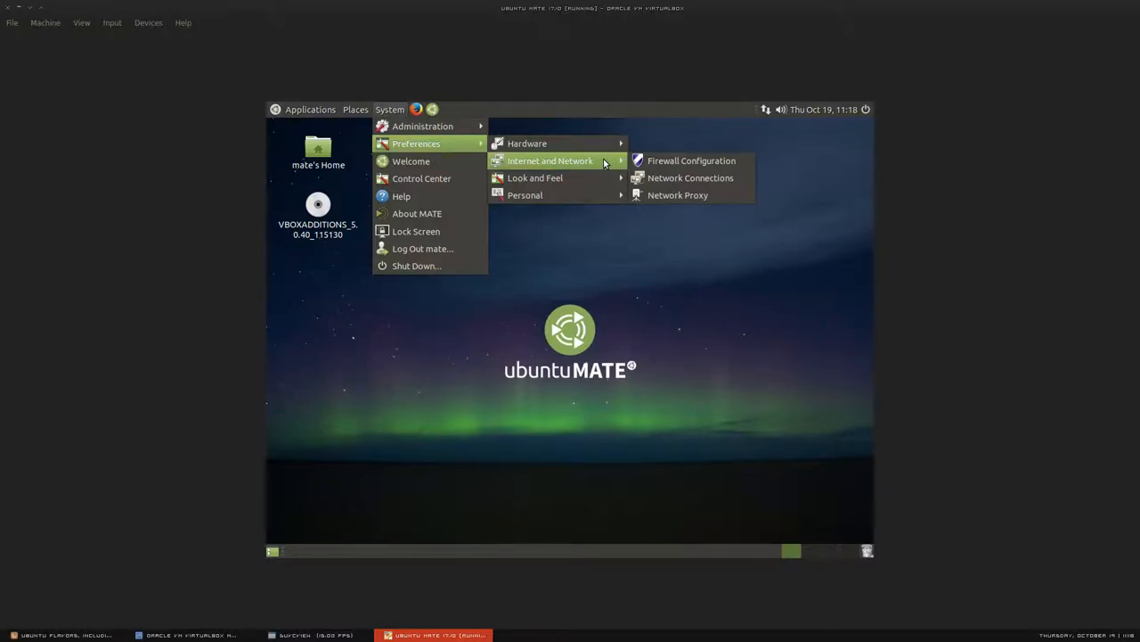
{"action": "mouse_move", "coordinate": [526, 170]}
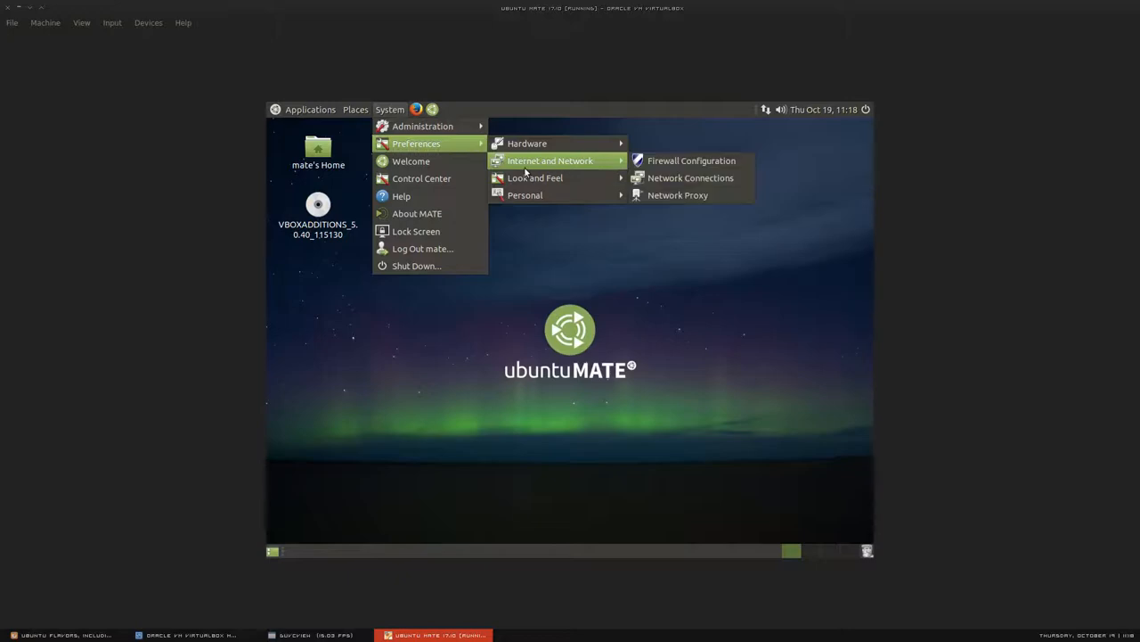
{"action": "mouse_move", "coordinate": [535, 177]}
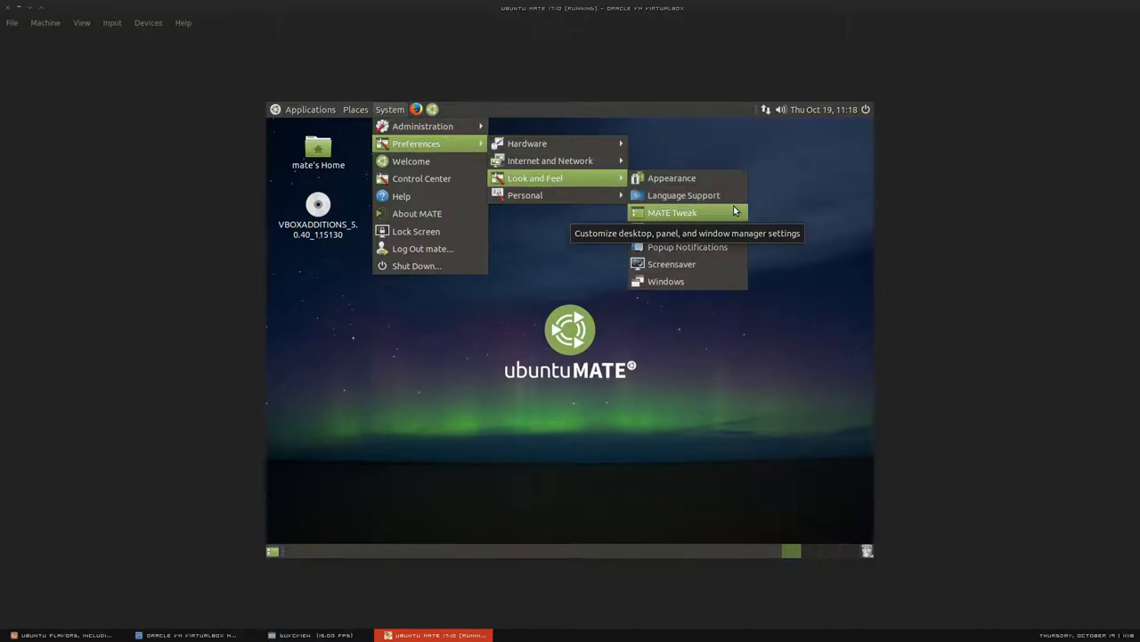
- Launch MATE Tweak from Look and Feel, review its Desktop page, then close it
{"action": "left_click", "coordinate": [672, 212]}
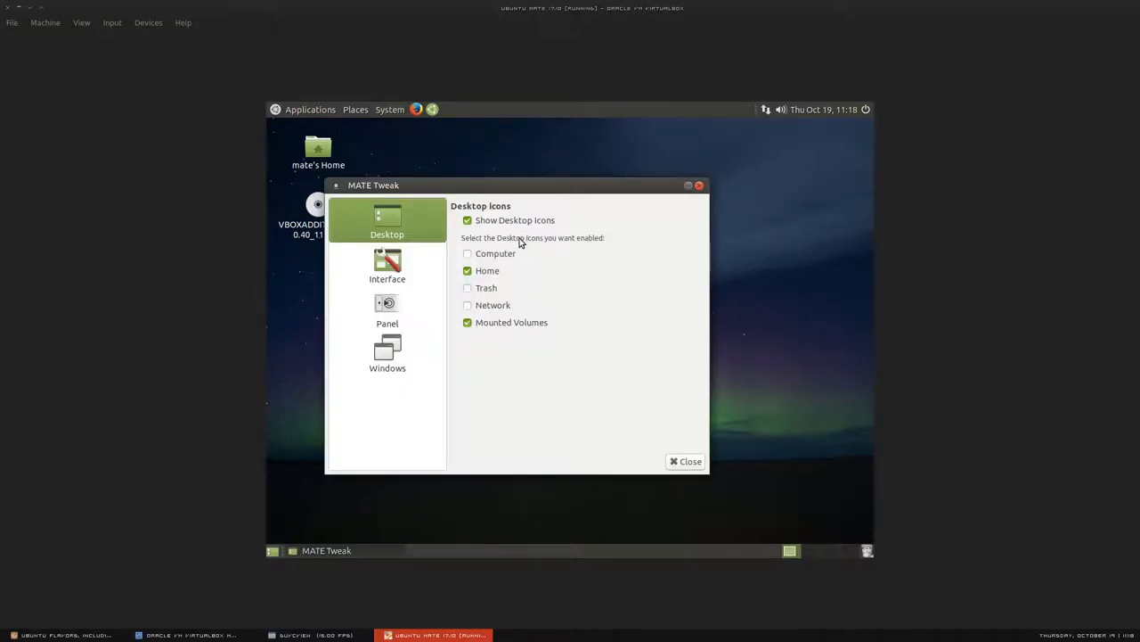
{"action": "mouse_move", "coordinate": [437, 247]}
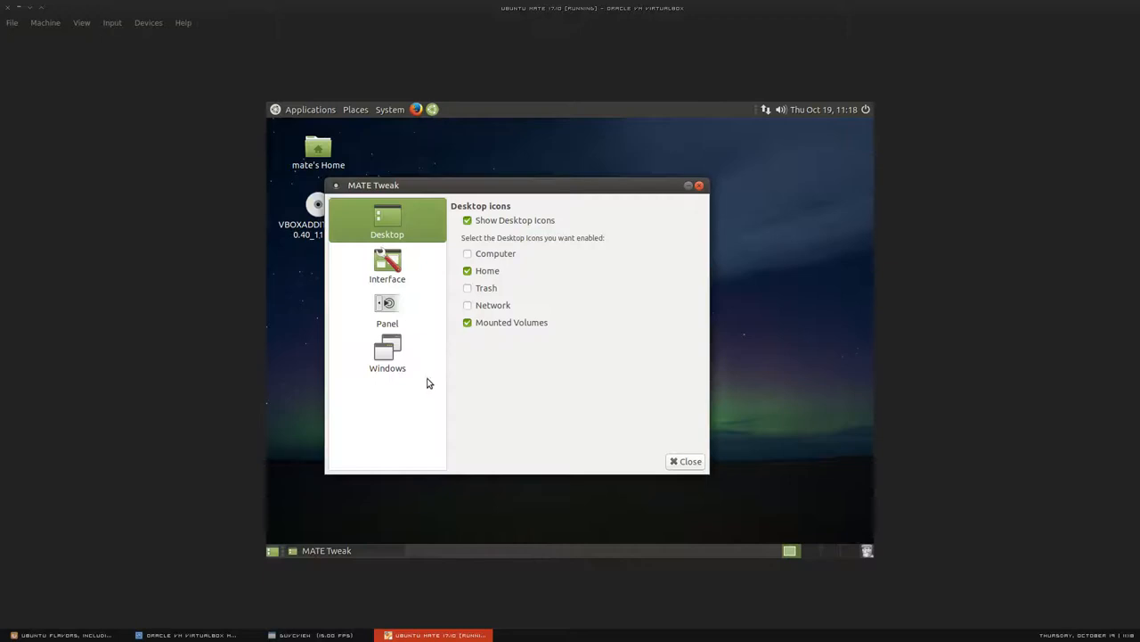
{"action": "mouse_move", "coordinate": [702, 157]}
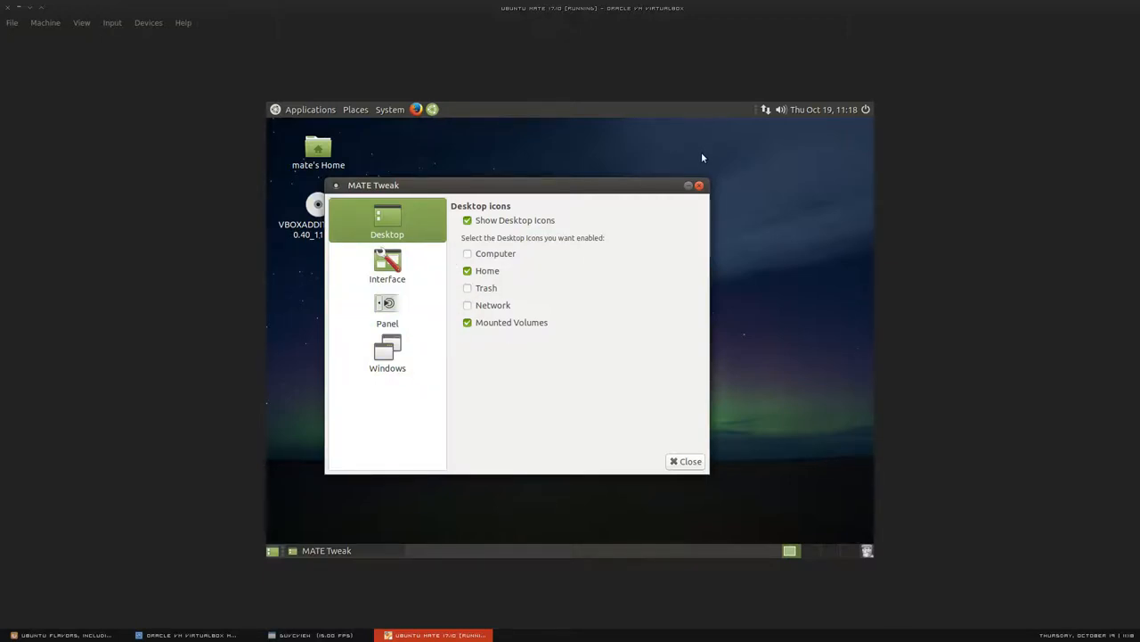
{"action": "left_click", "coordinate": [686, 461]}
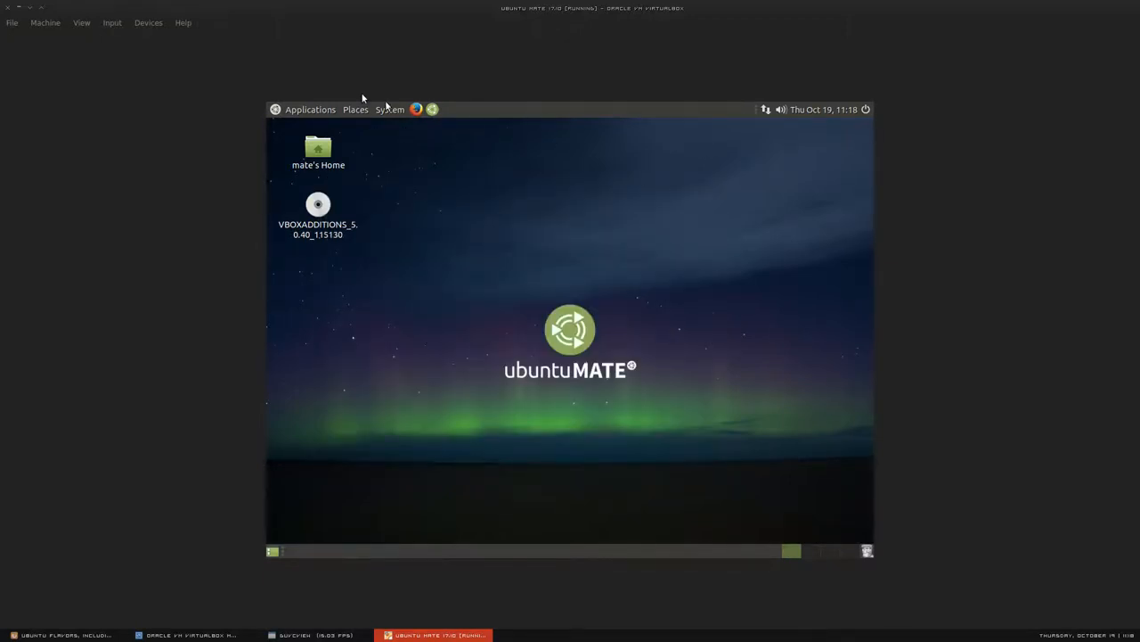
{"action": "left_click", "coordinate": [390, 109]}
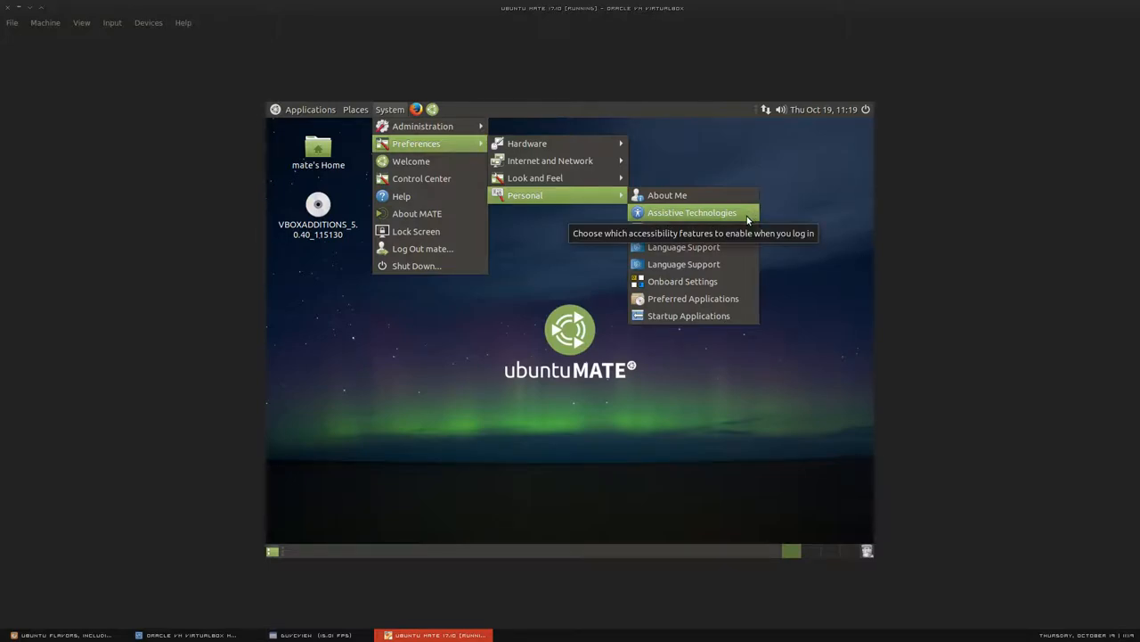
{"action": "mouse_move", "coordinate": [802, 240]}
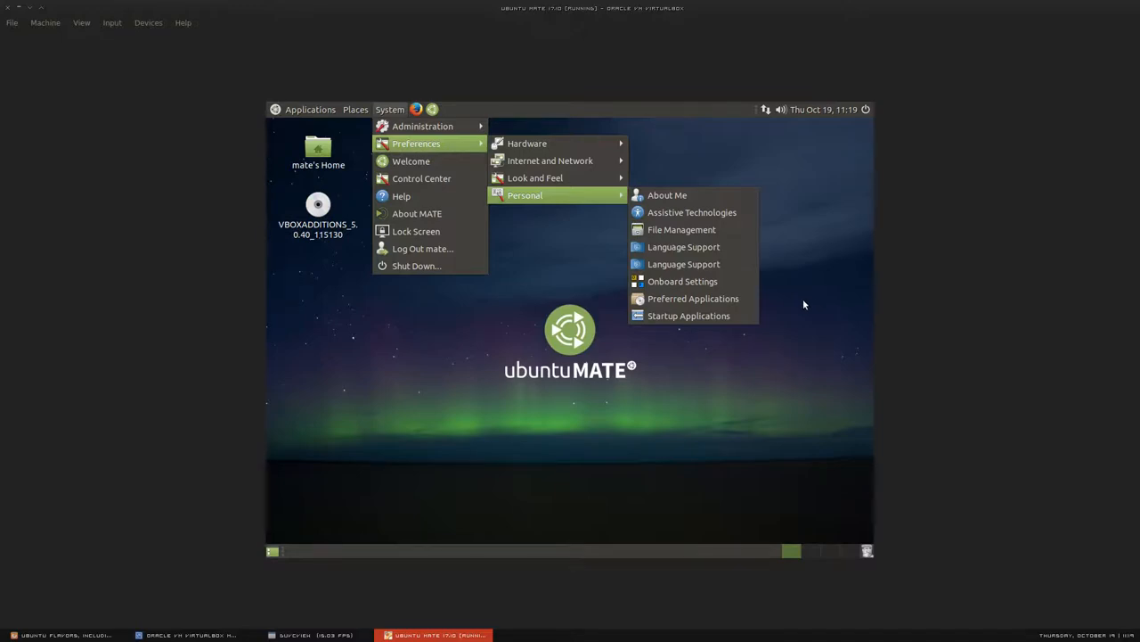
{"action": "mouse_move", "coordinate": [793, 298]}
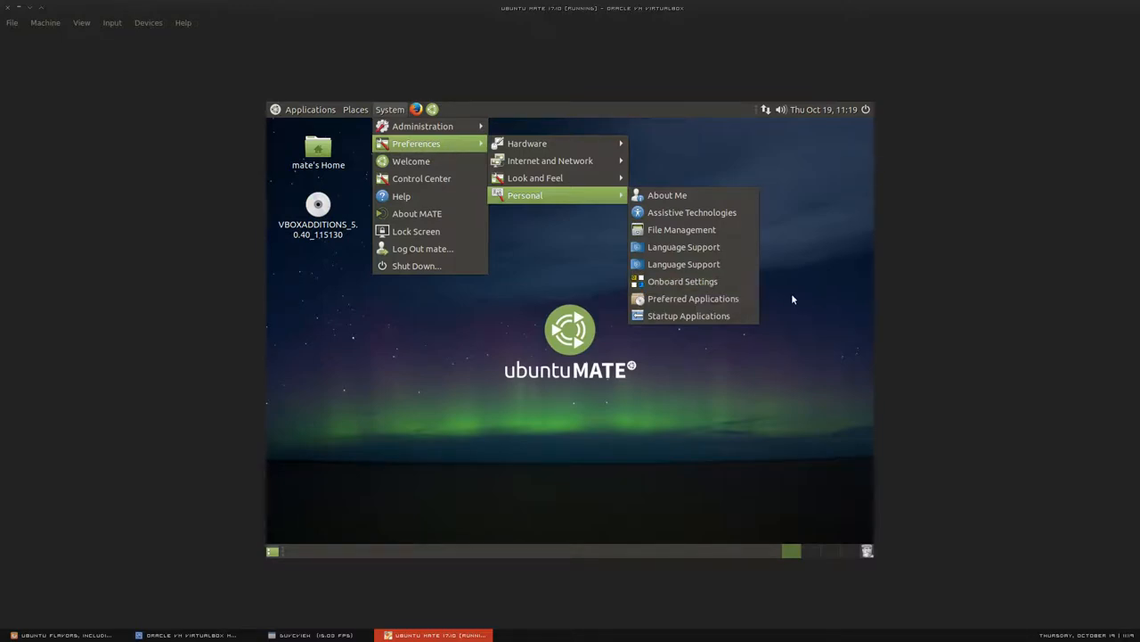
{"action": "mouse_move", "coordinate": [664, 412]}
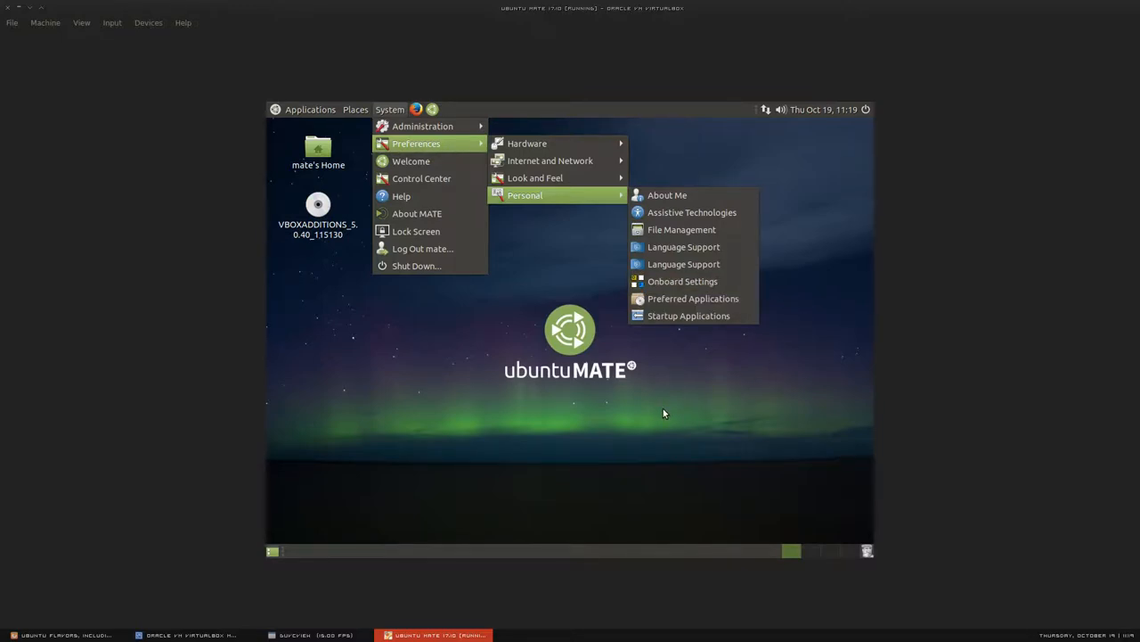
{"action": "mouse_move", "coordinate": [689, 315]}
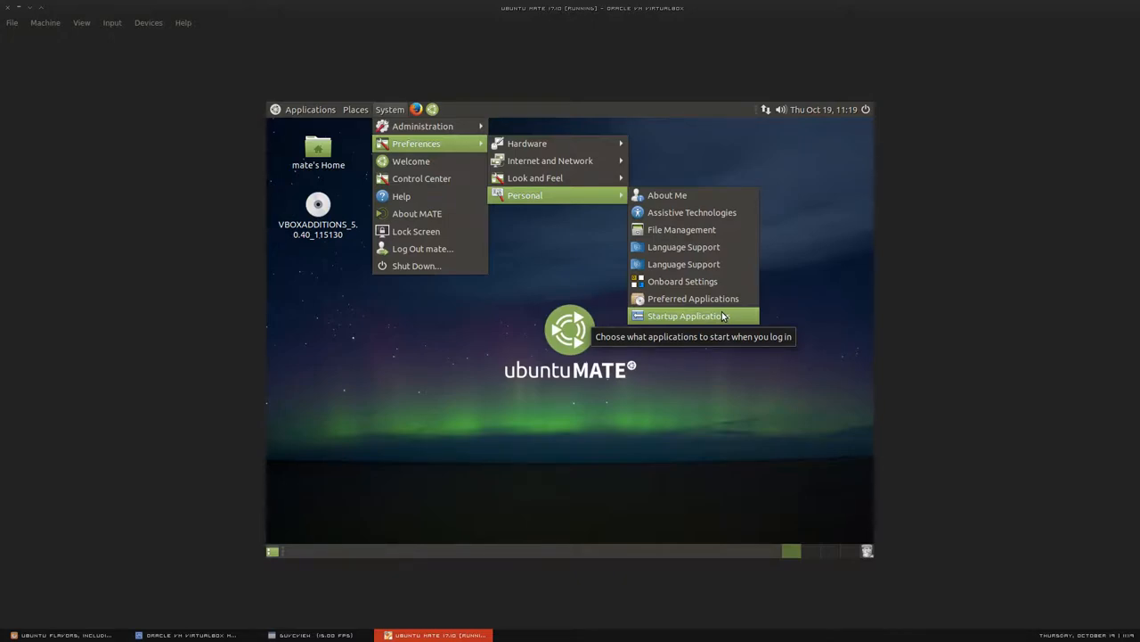
{"action": "mouse_move", "coordinate": [576, 434]}
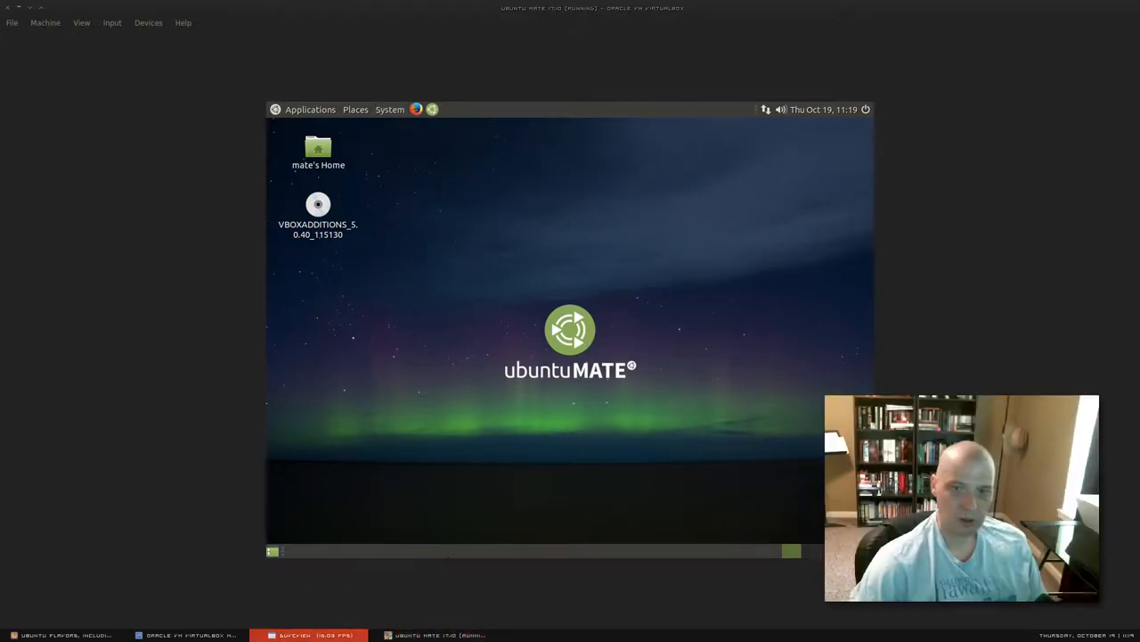
{"action": "mouse_move", "coordinate": [428, 395]}
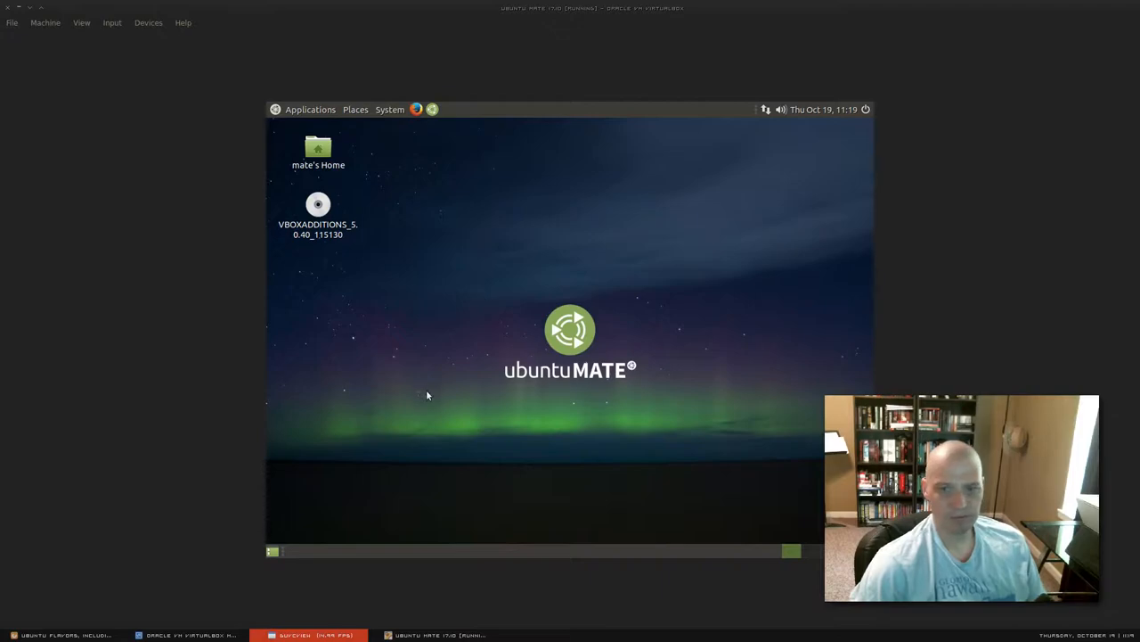
{"action": "mouse_move", "coordinate": [428, 553]}
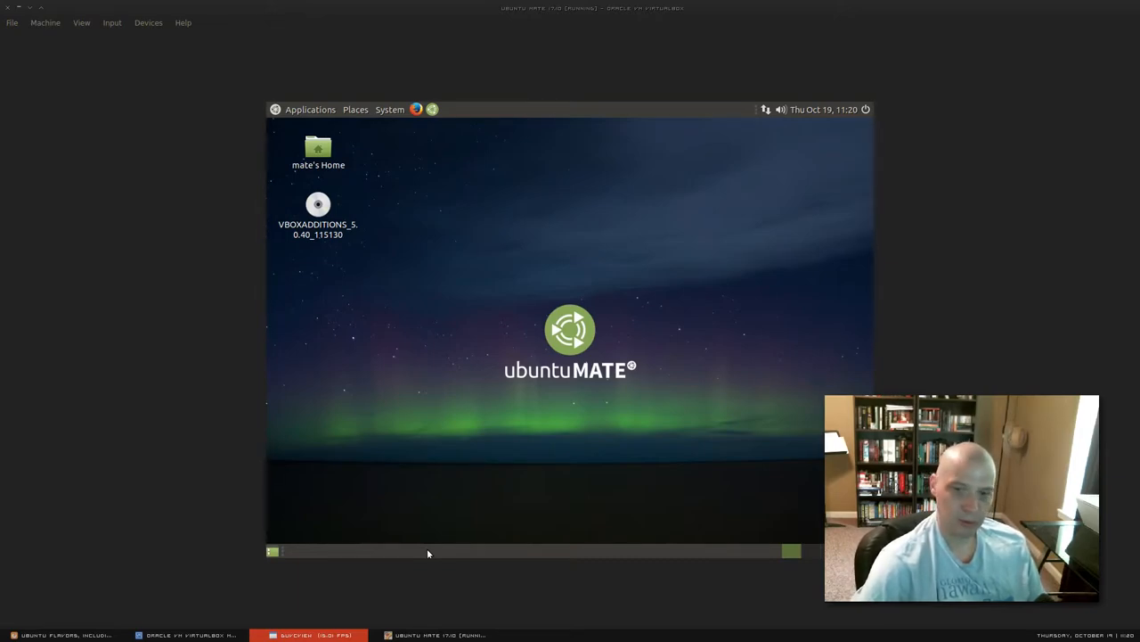
{"action": "mouse_move", "coordinate": [459, 223]}
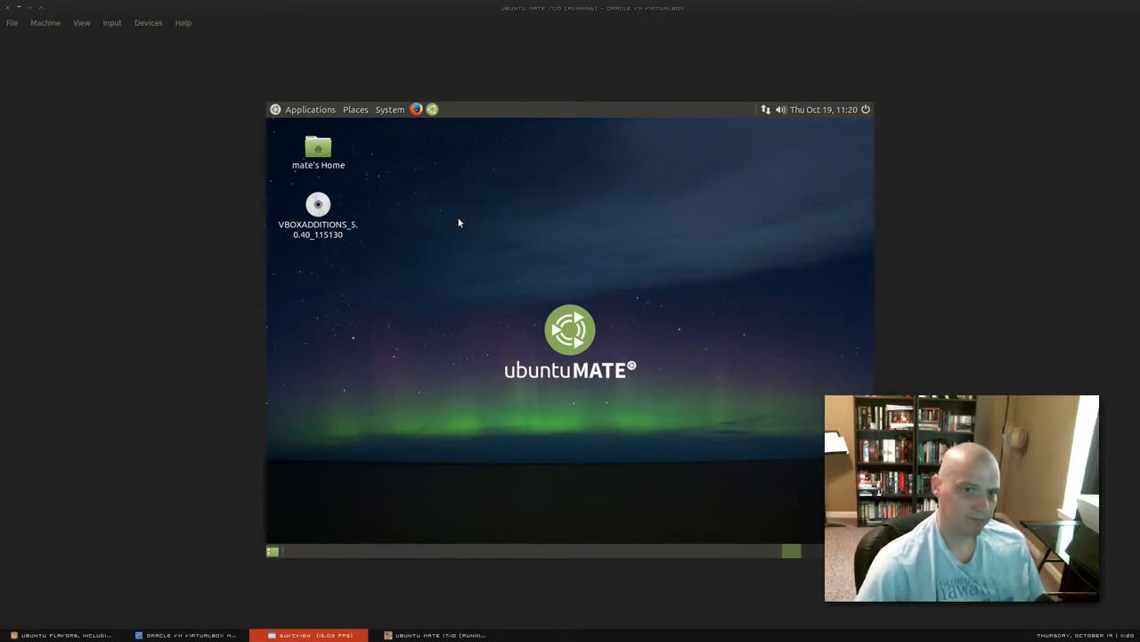
{"action": "mouse_move", "coordinate": [422, 286]}
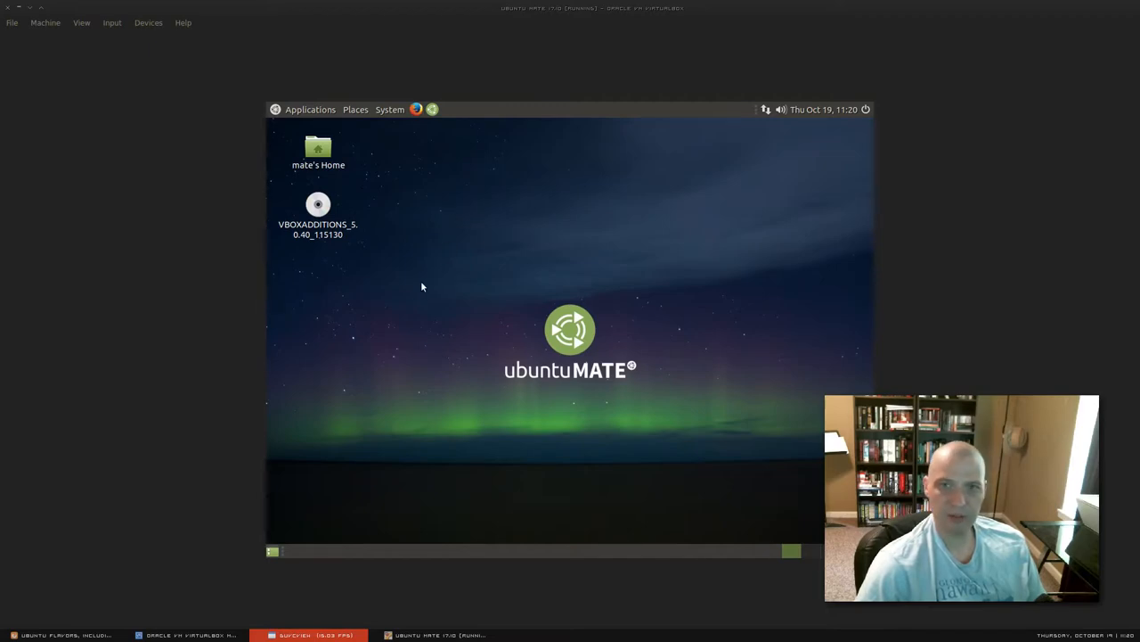
{"action": "mouse_move", "coordinate": [428, 171]}
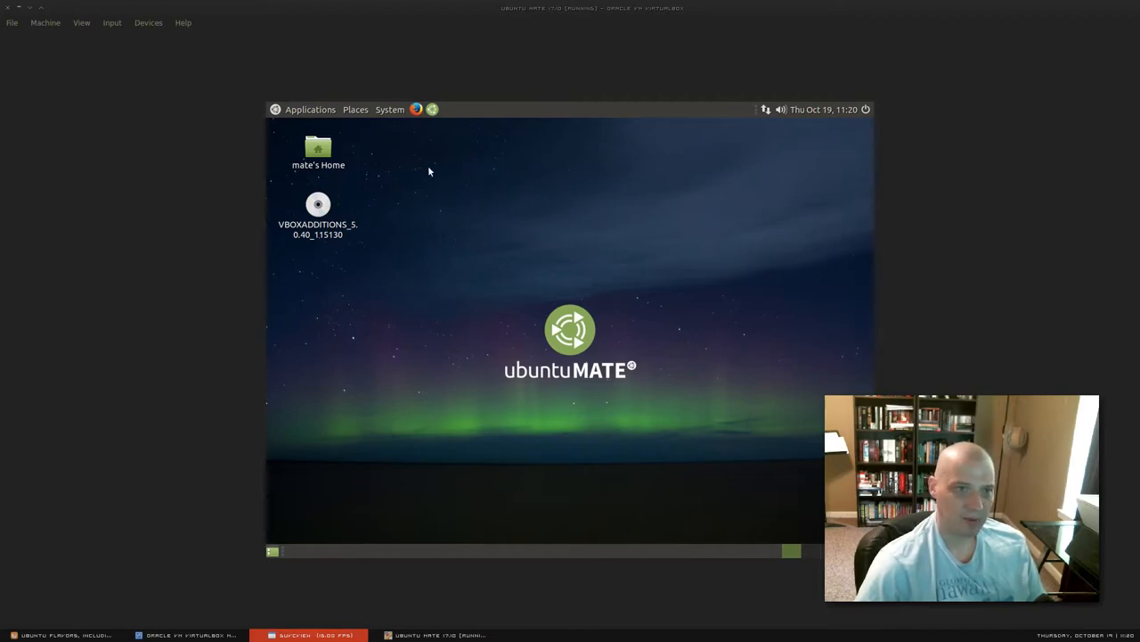